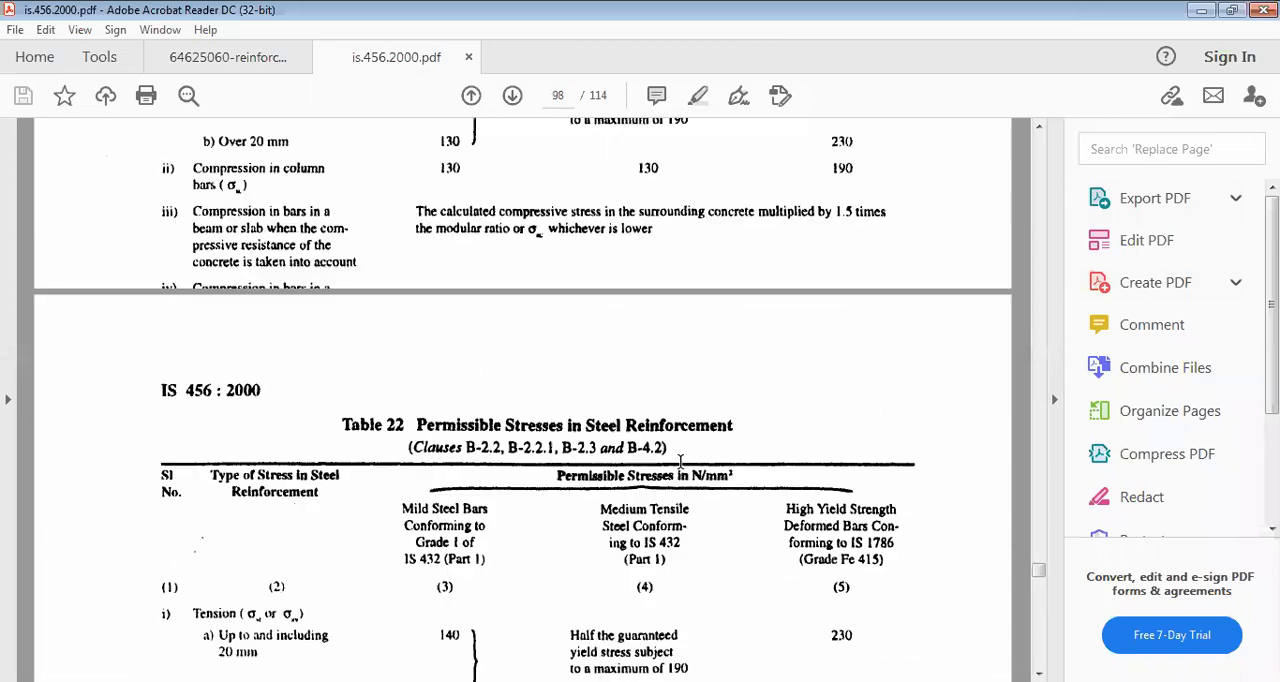
Step: Scroll through IS 456 to Figure 23A, the cold worked deformed bar stress–strain curve
scroll(down, 3)
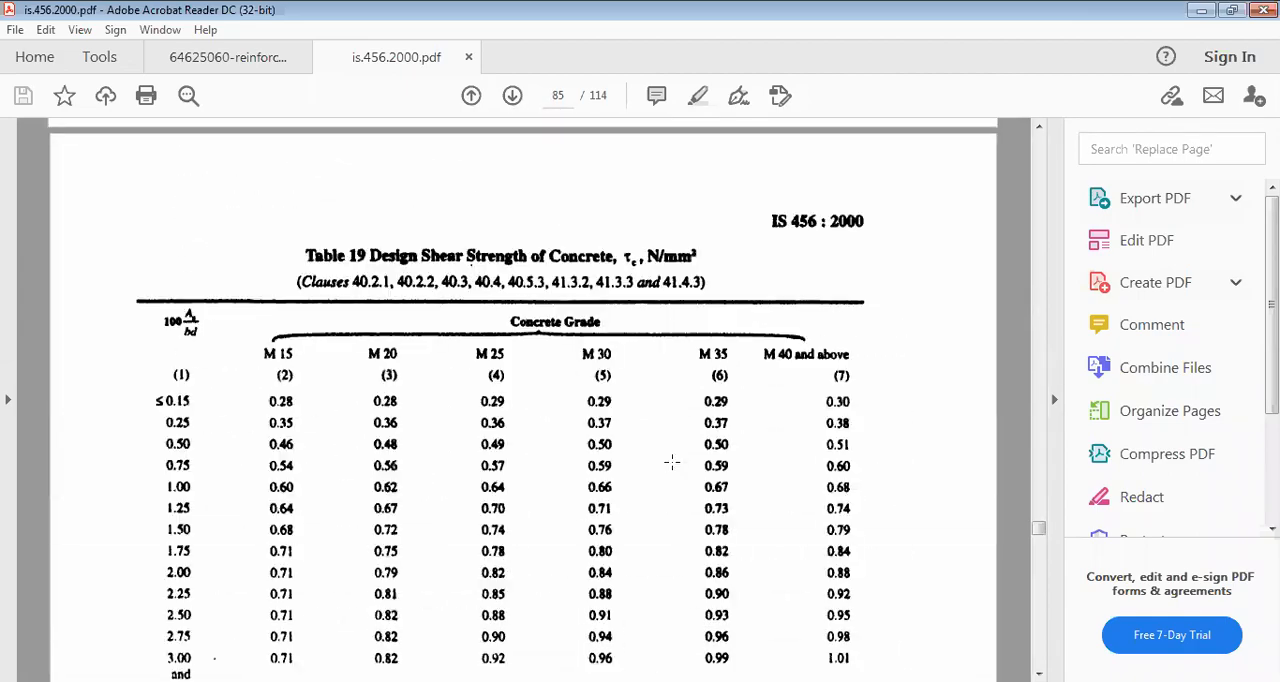
scroll(down, 3)
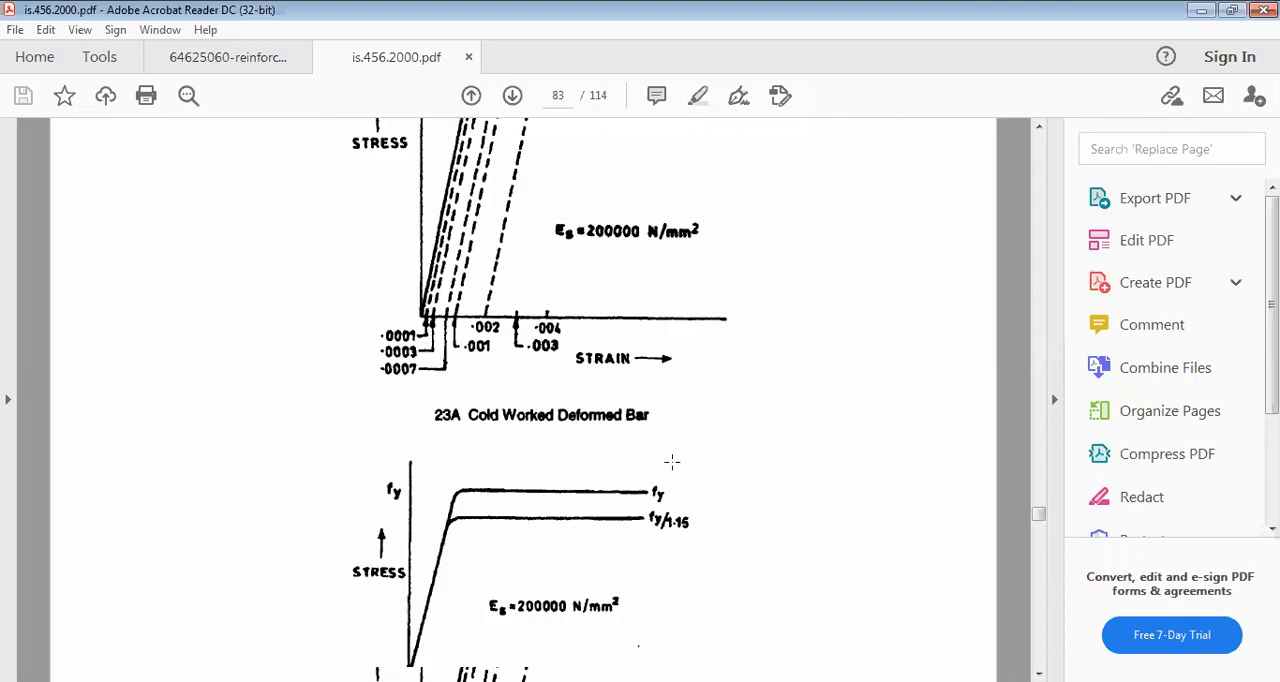
scroll(down, 3)
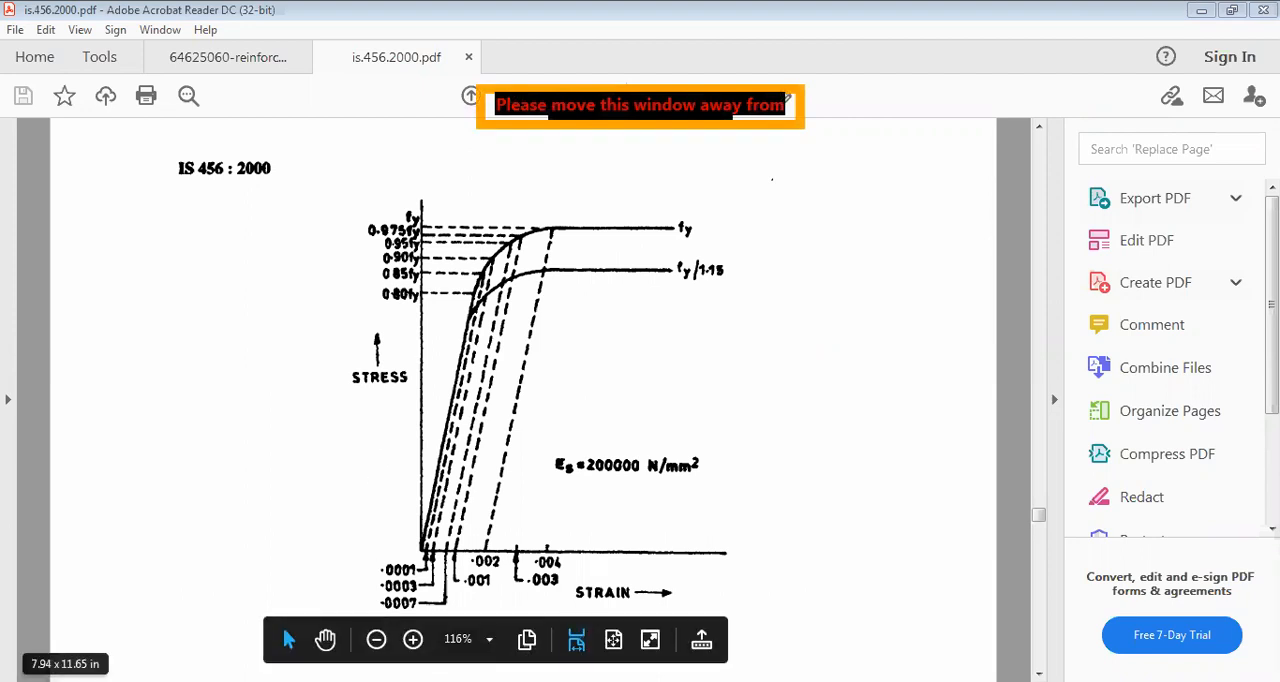
mouse_move(78, 389)
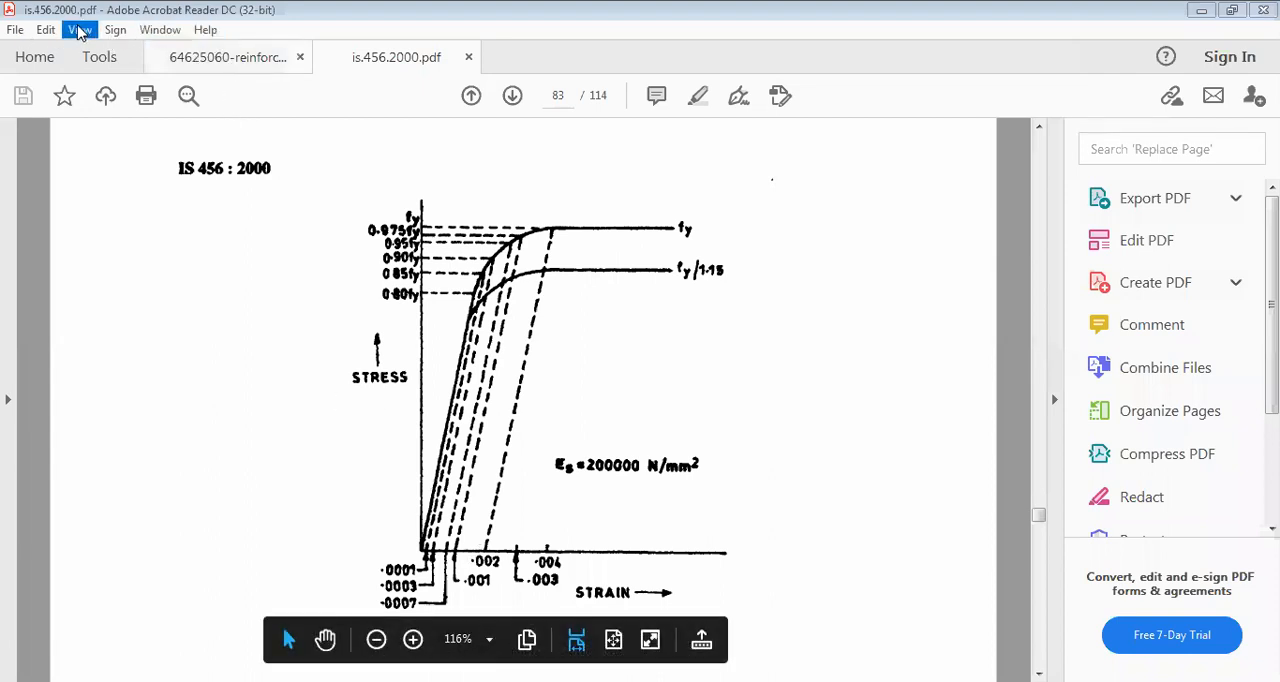
click(79, 29)
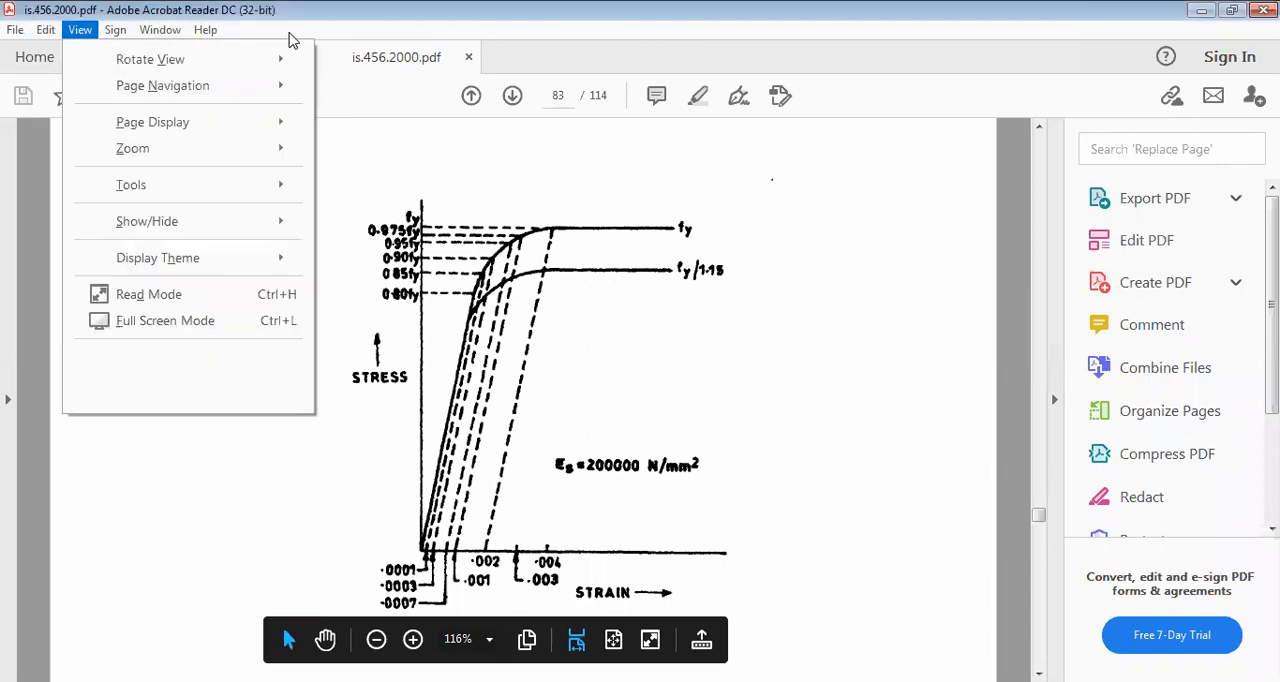
click(45, 29)
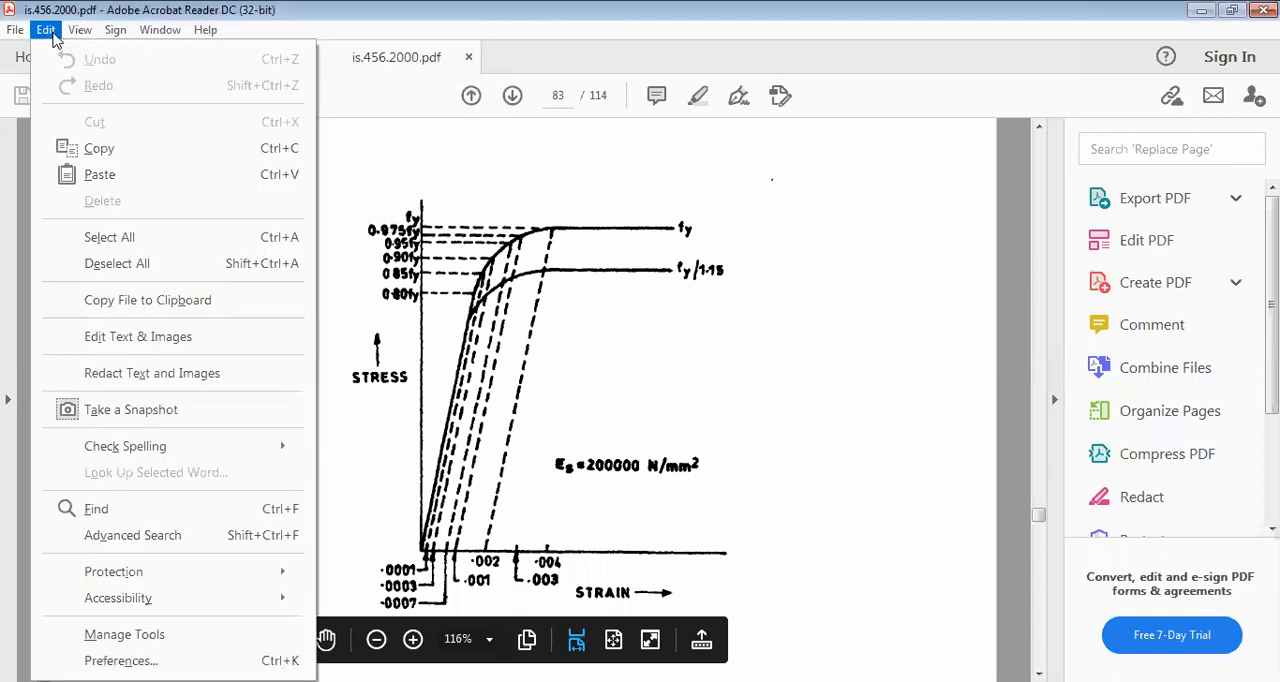
click(80, 29)
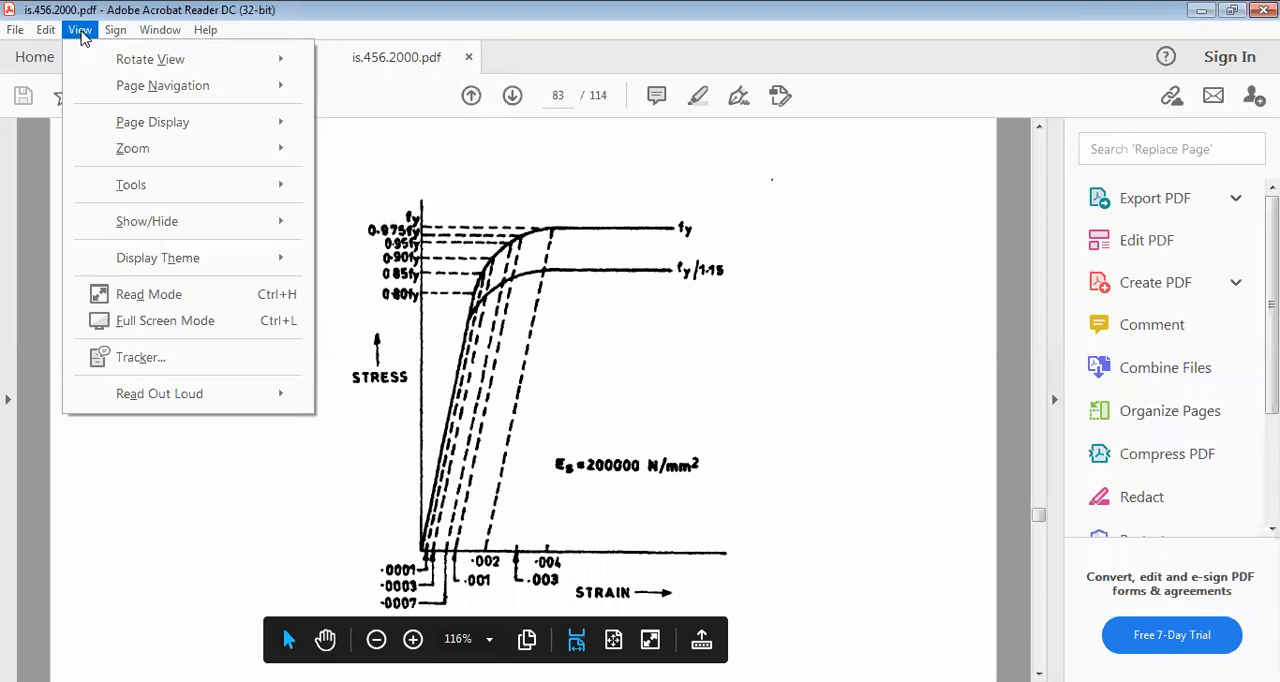
click(159, 29)
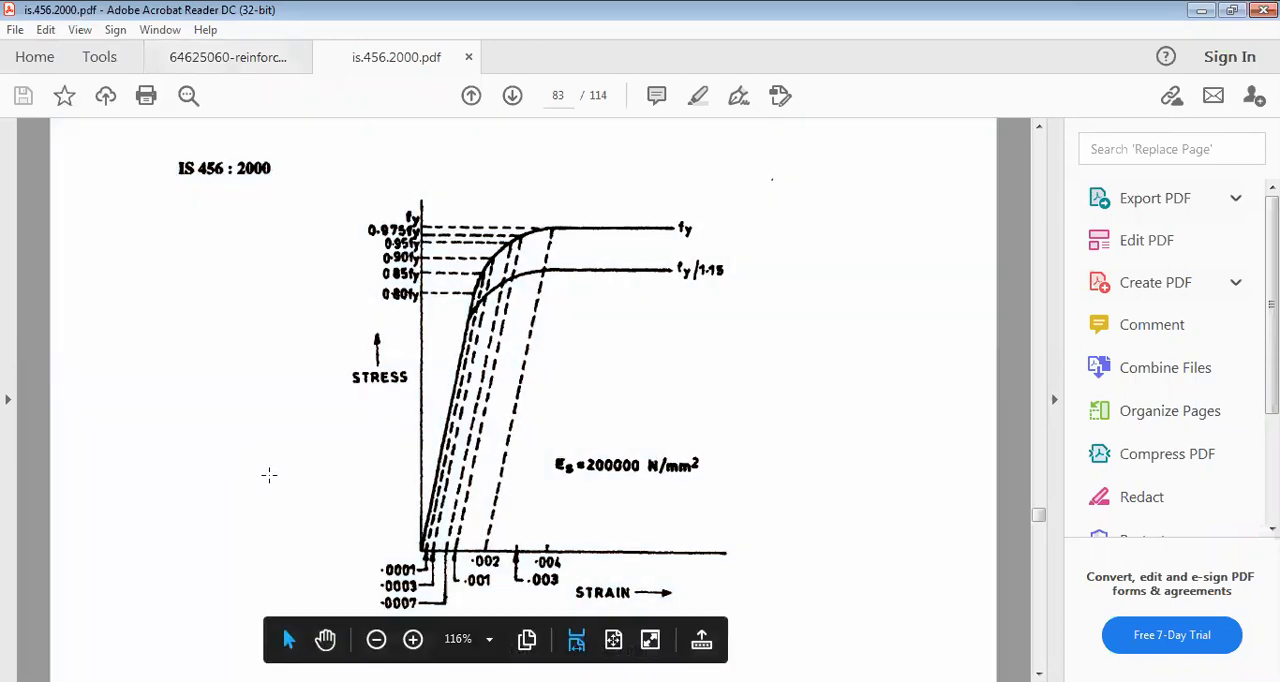
click(115, 29)
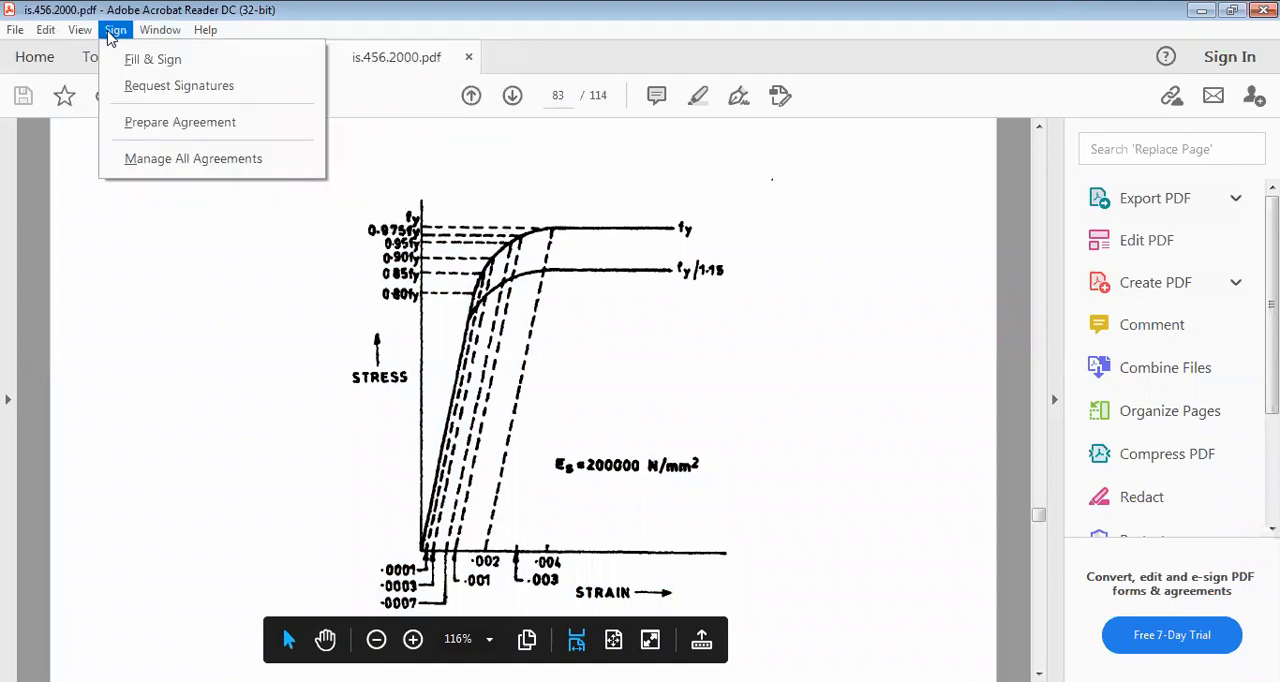
click(80, 29)
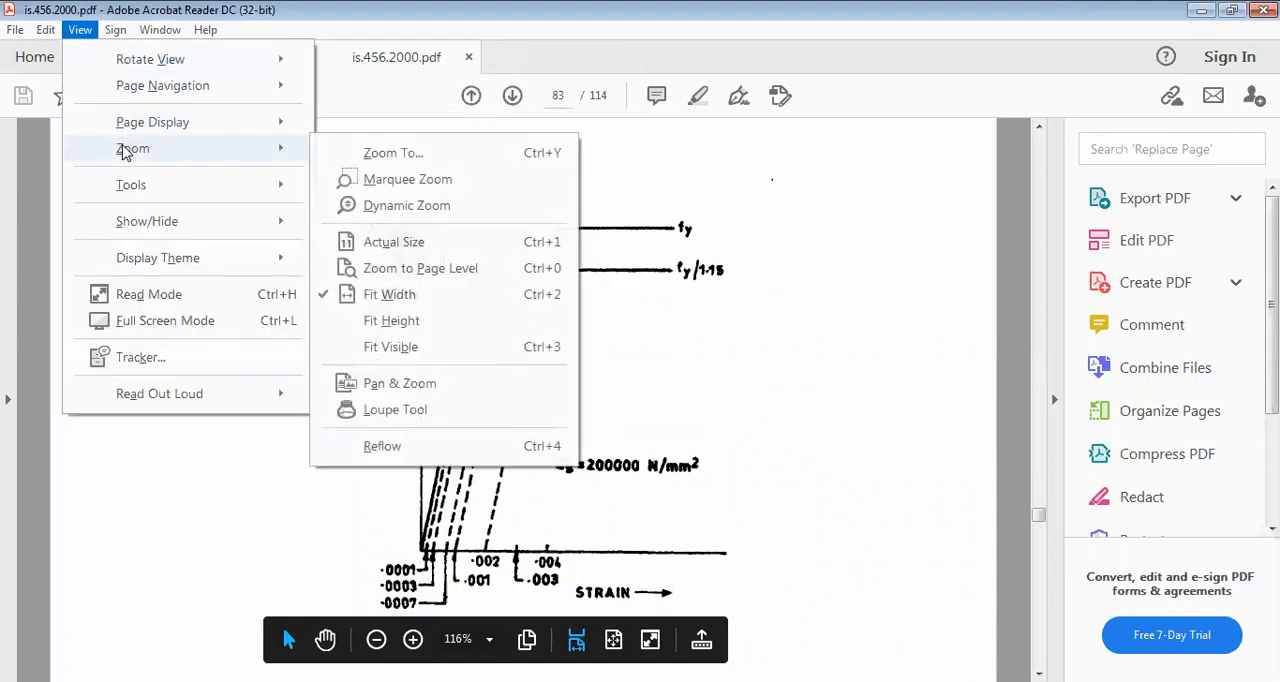
mouse_move(157, 257)
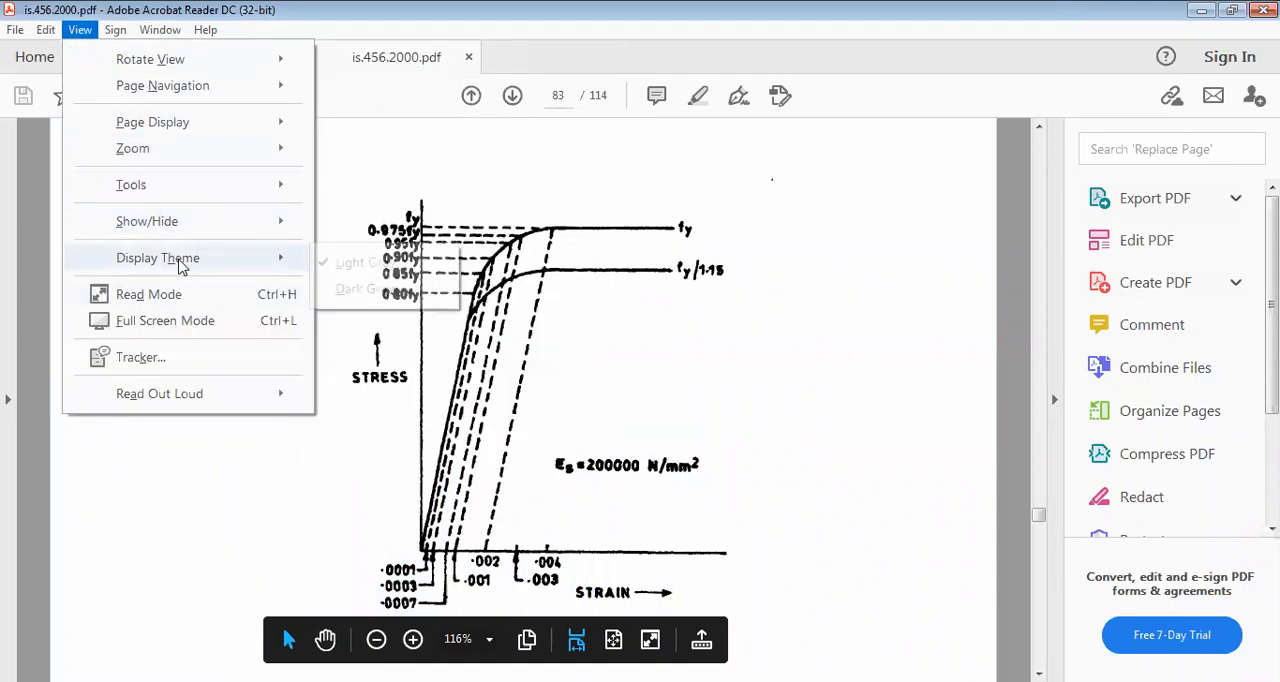
click(115, 29)
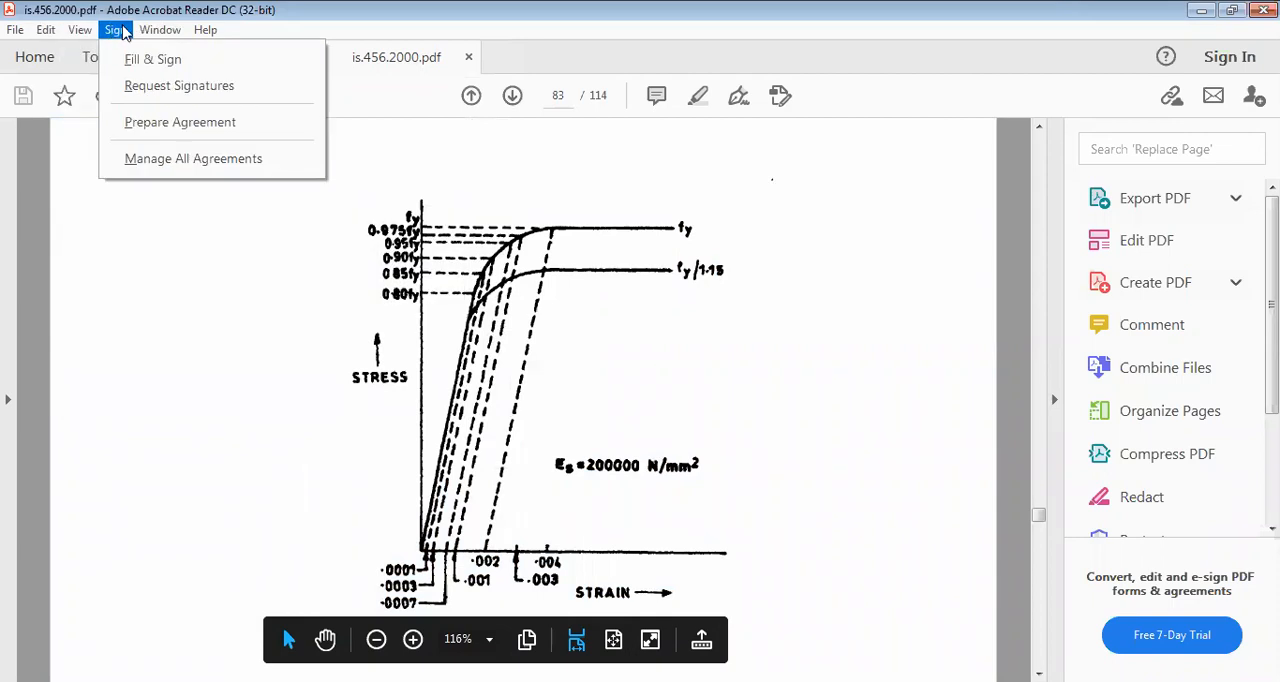
click(45, 29)
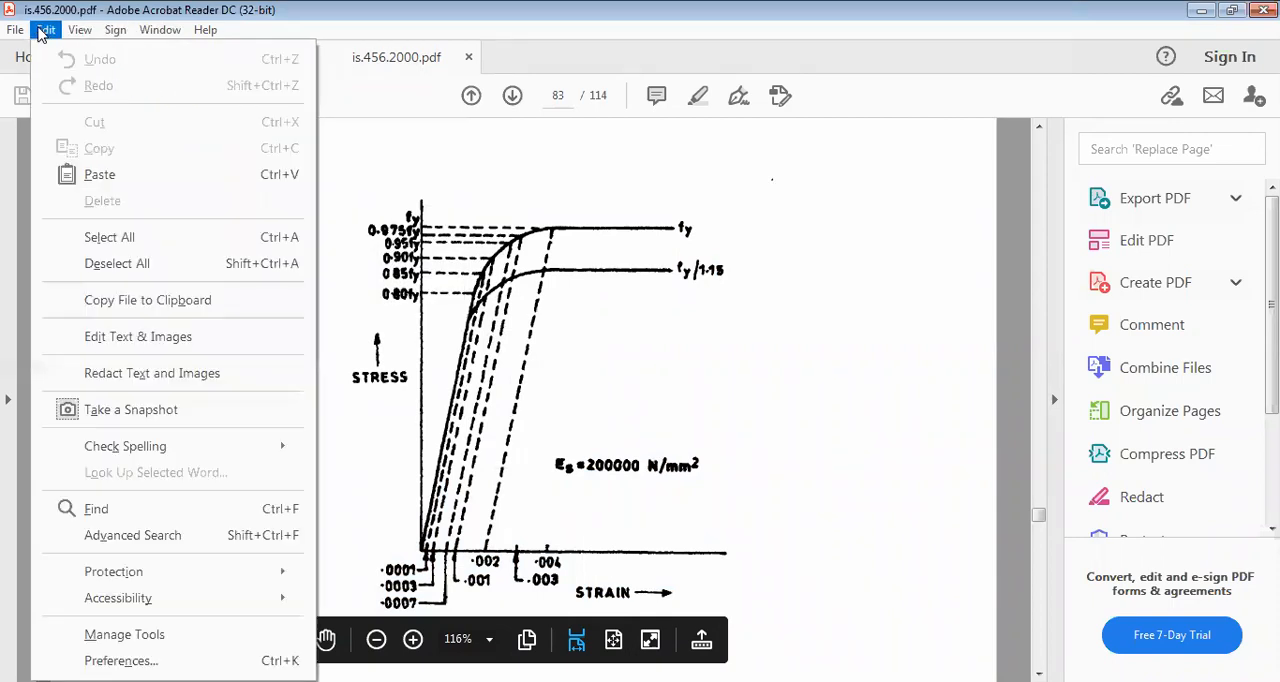
click(79, 29)
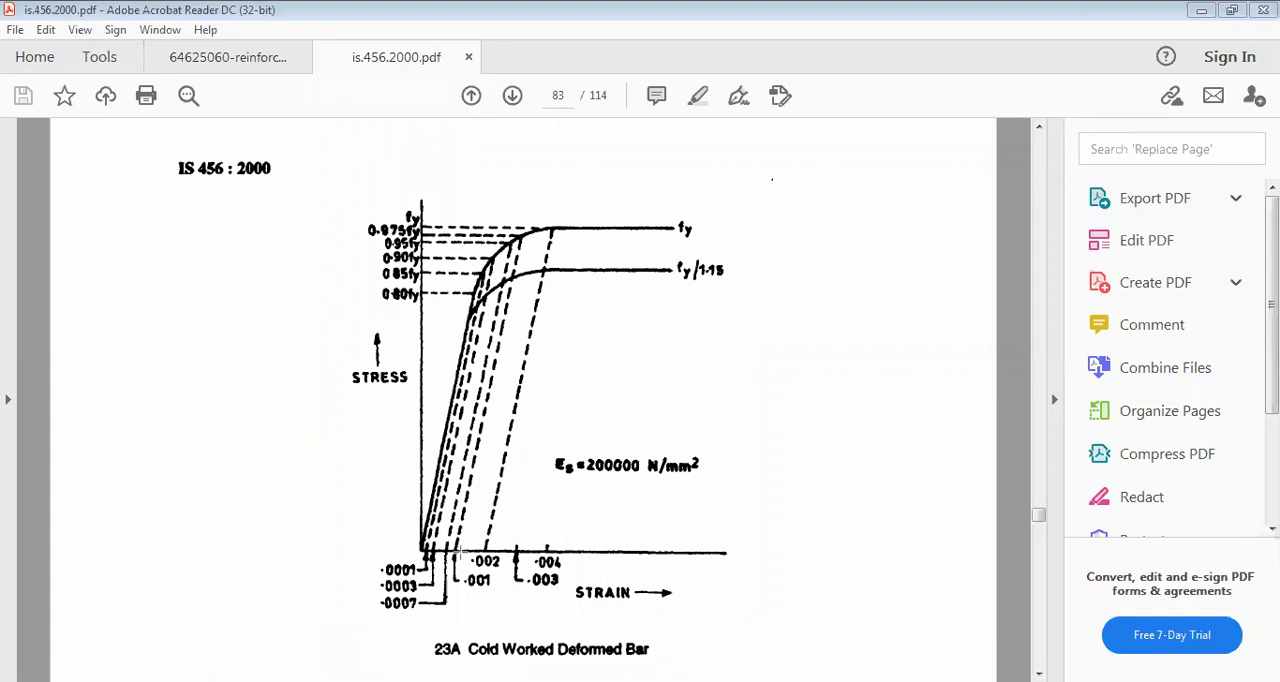
Step: Draw red lines on the graph rising from strain 0.002 up to the curve
drag(483, 408, 485, 548)
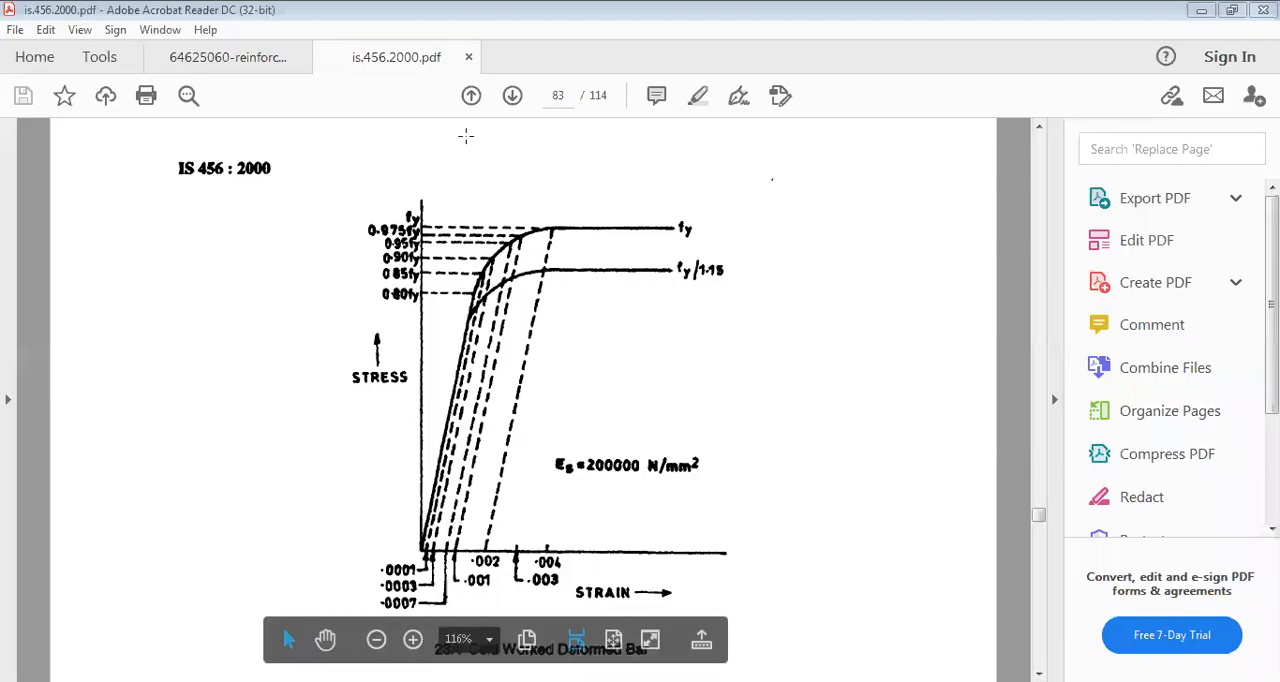
mouse_move(233, 38)
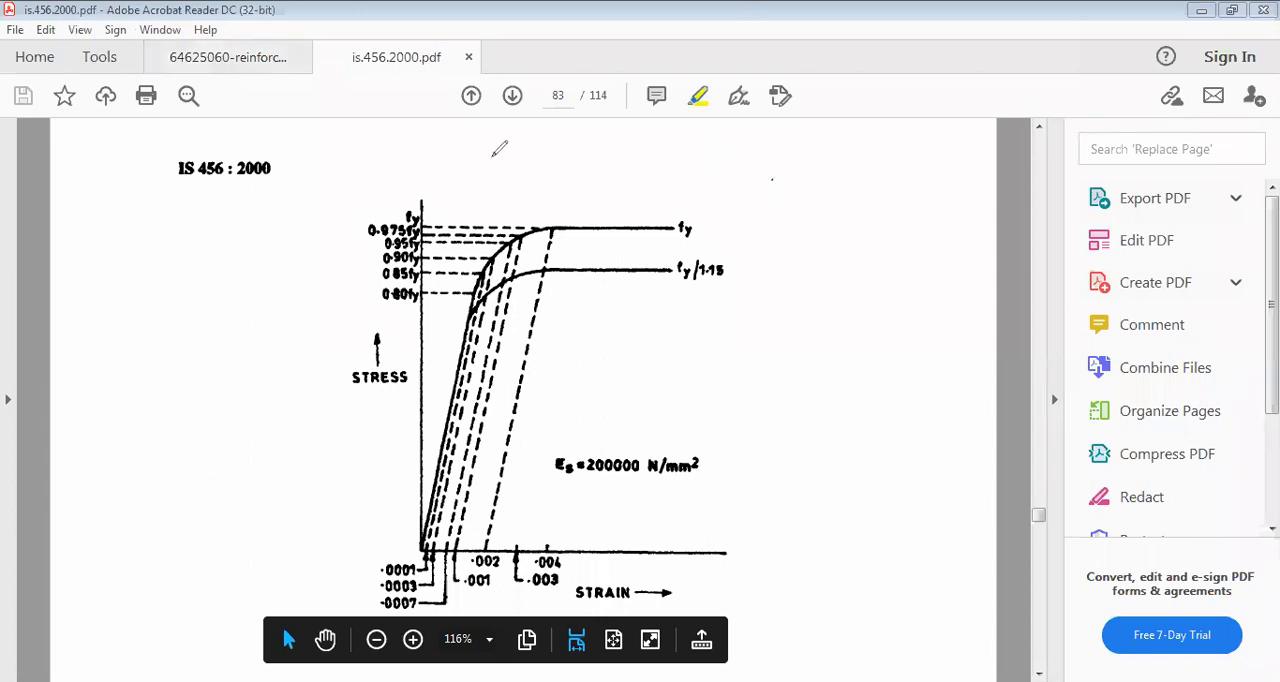
drag(482, 460, 482, 545)
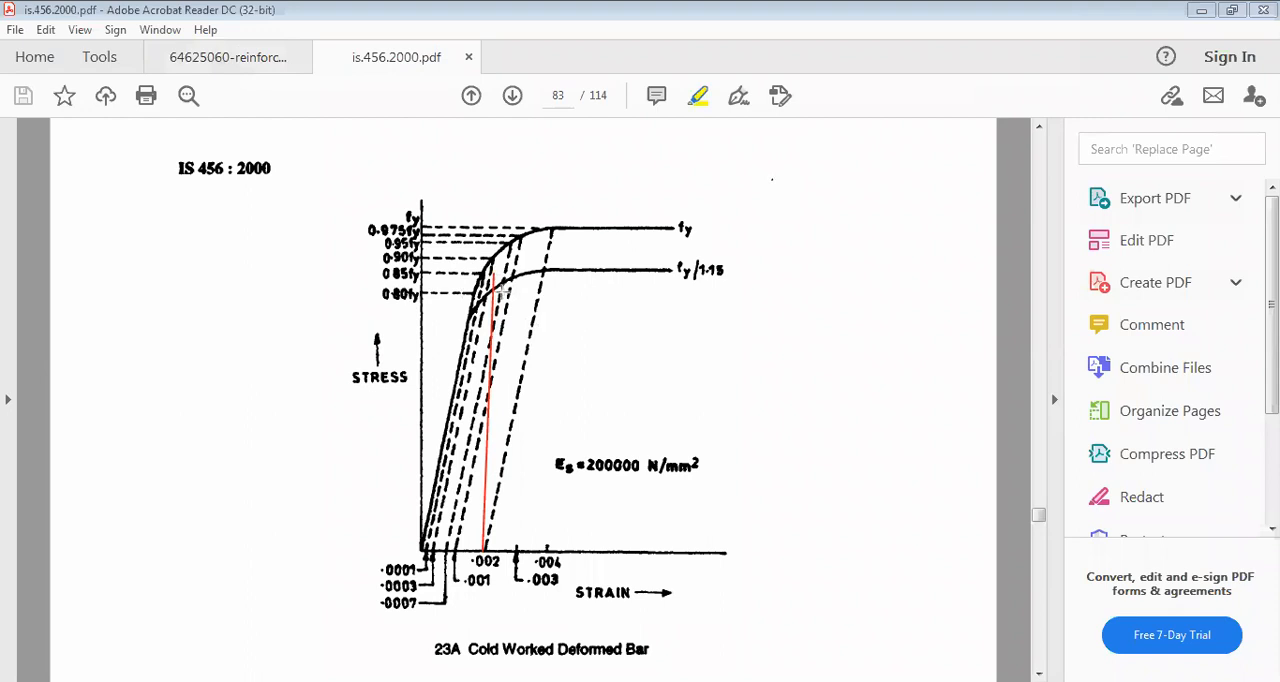
mouse_move(497, 291)
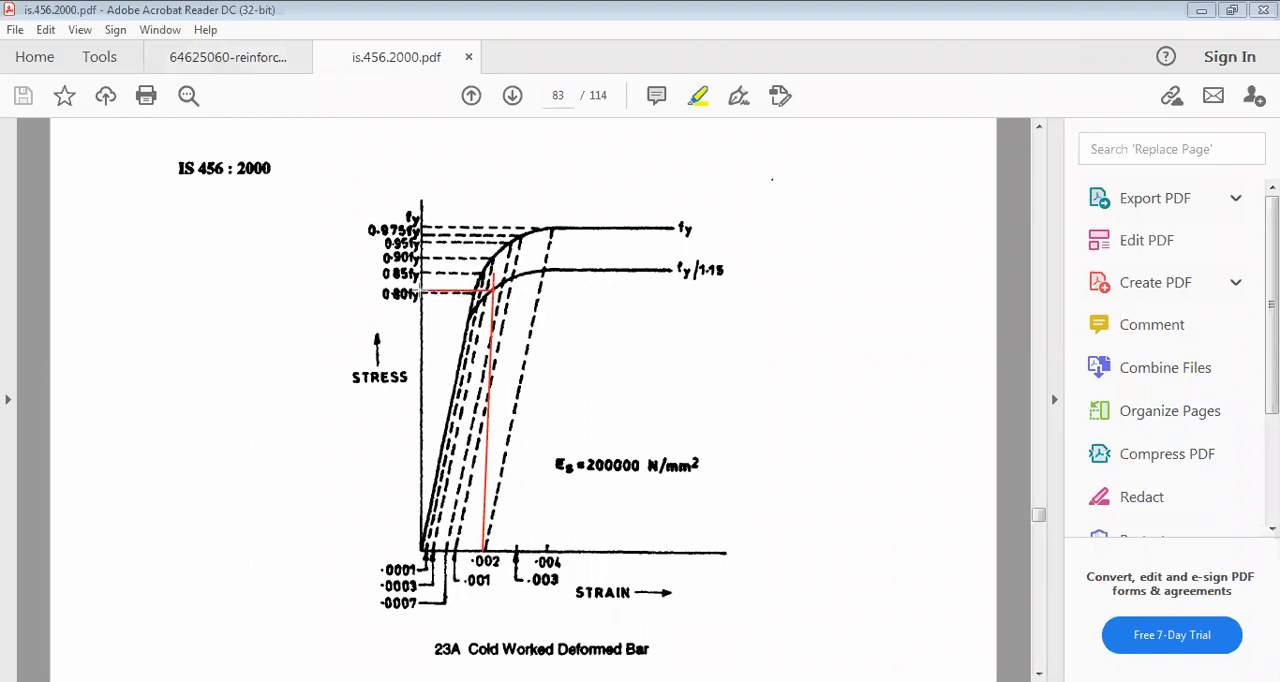
mouse_move(409, 324)
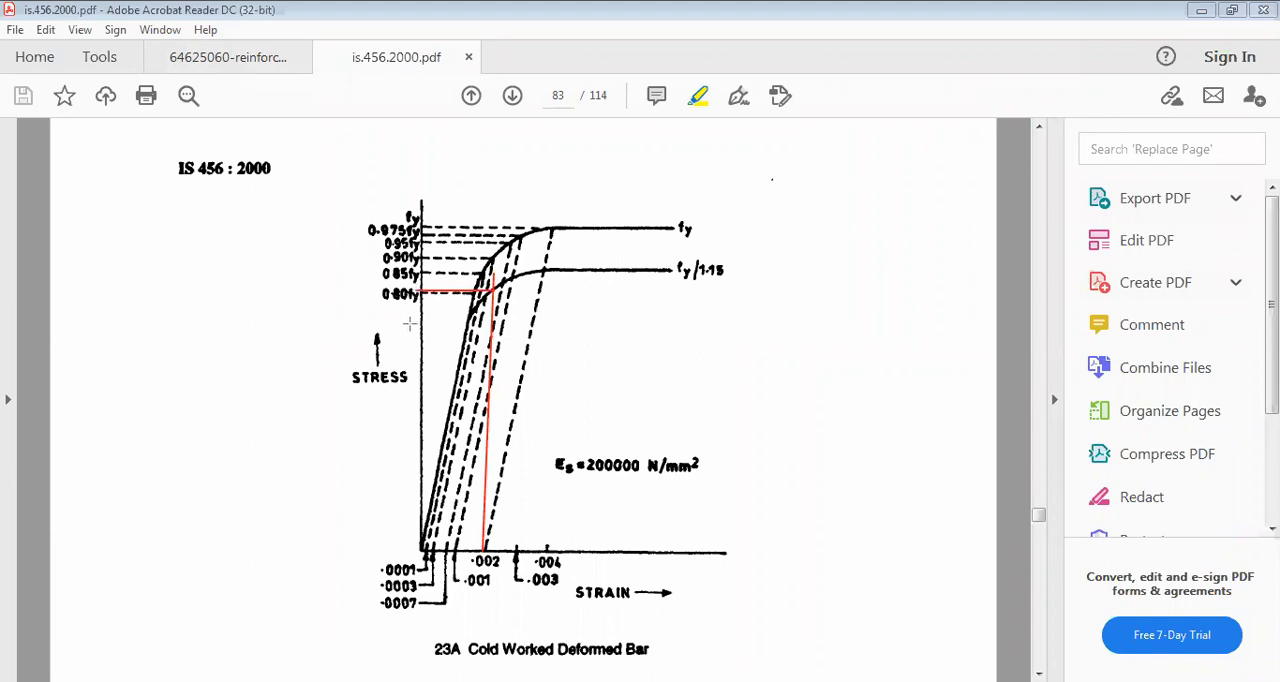
mouse_move(420, 366)
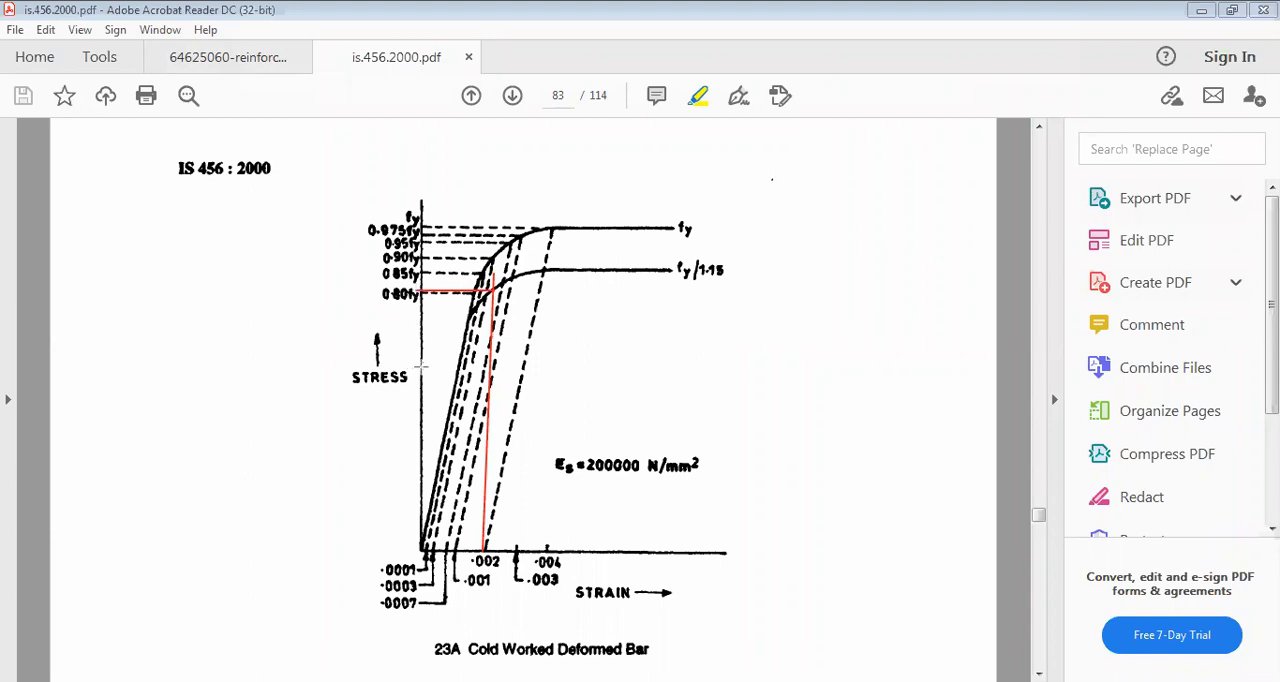
mouse_move(428, 303)
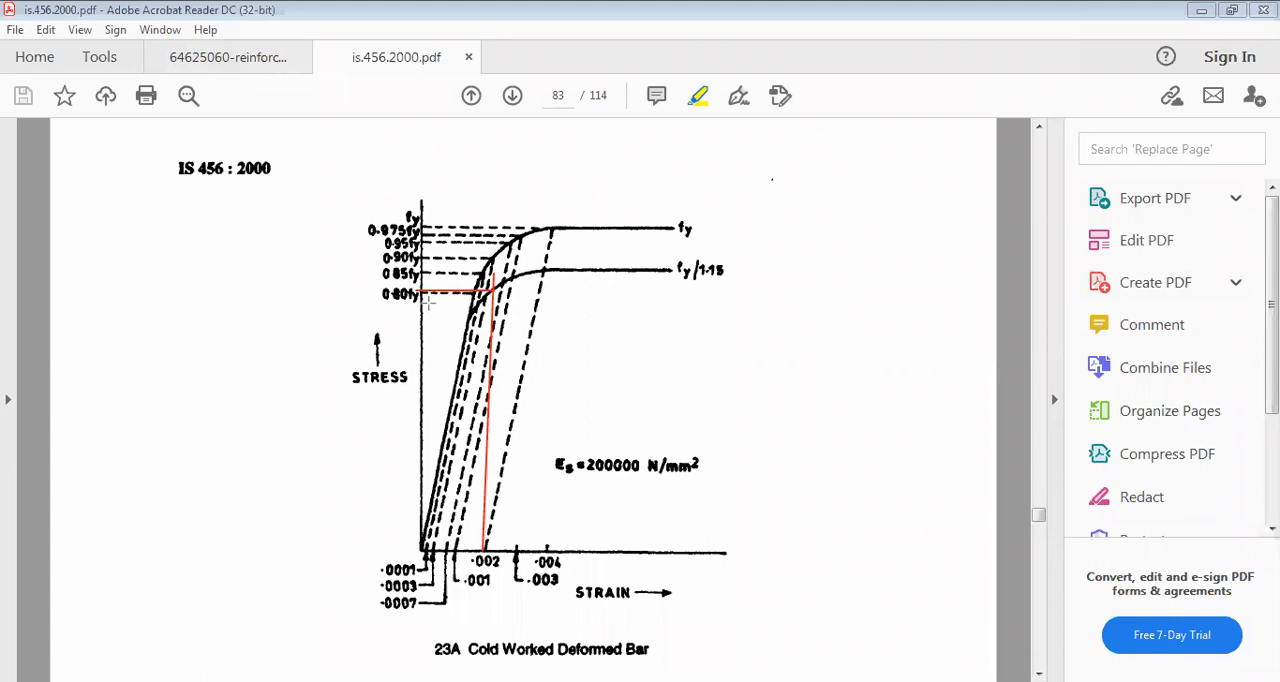
mouse_move(511, 295)
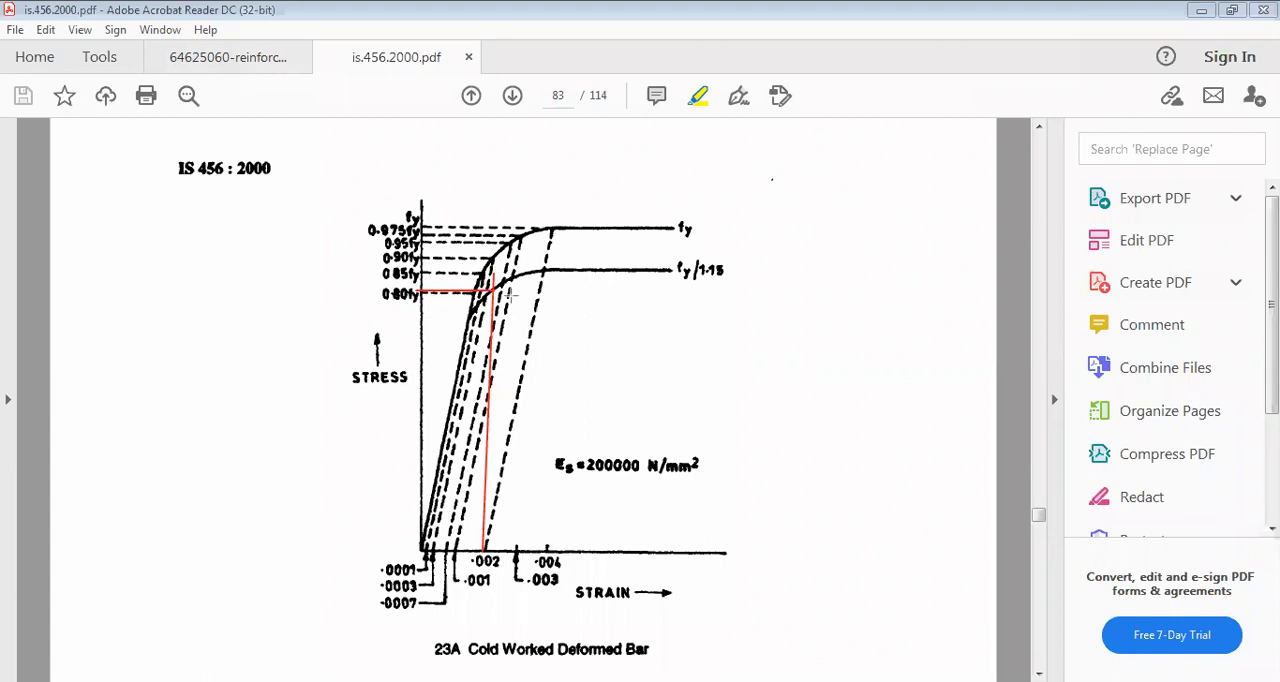
mouse_move(588, 137)
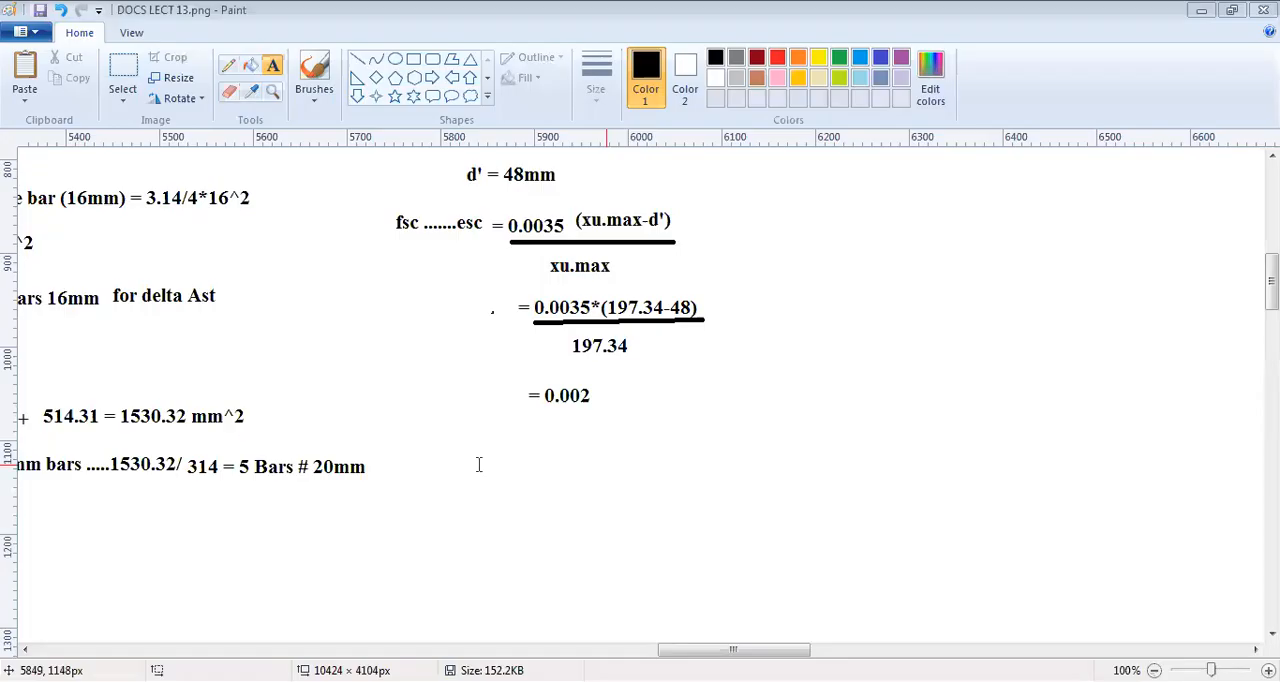
Step: Type 'fsc = 0.81 *500 = 405mm', correcting the mistyped result value
text(fsc =)
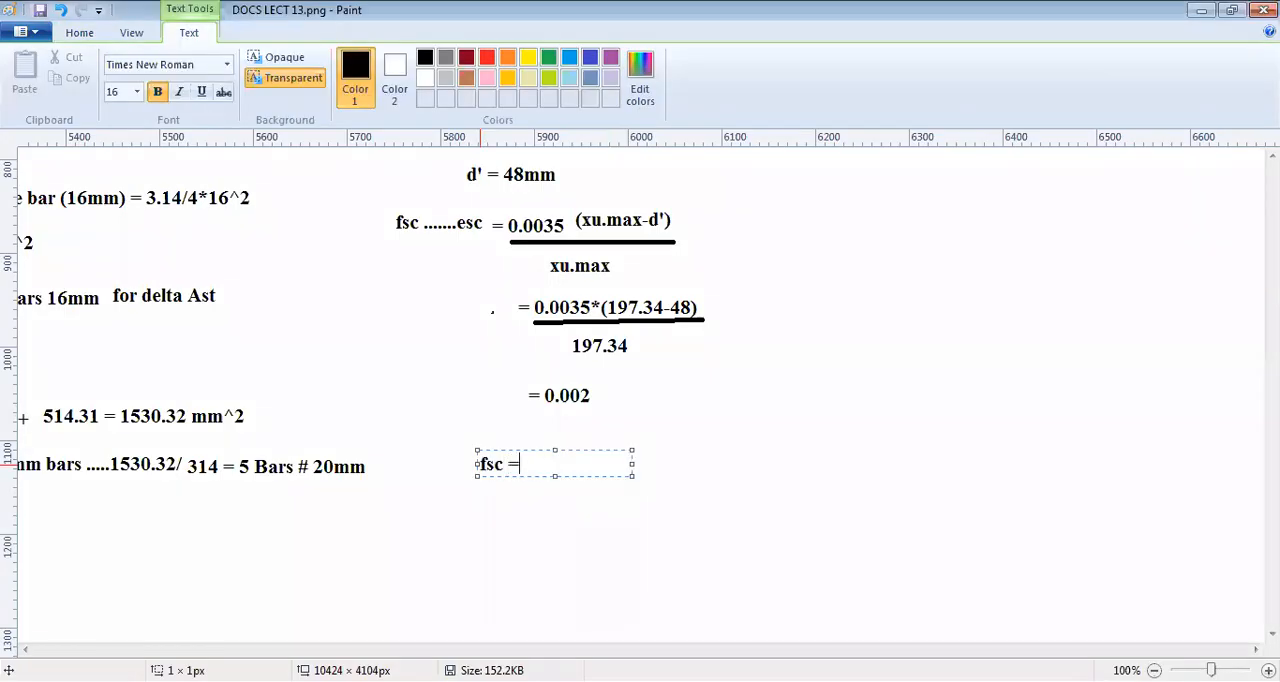
text(0.81 *)
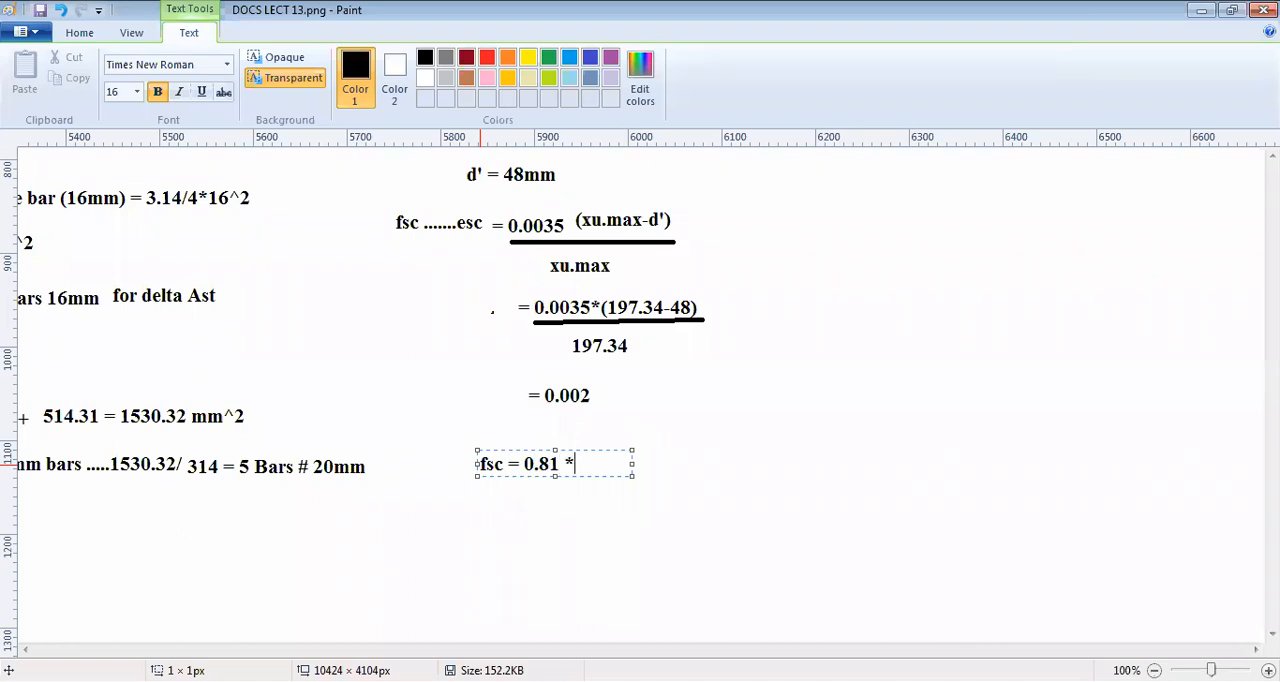
text(5)
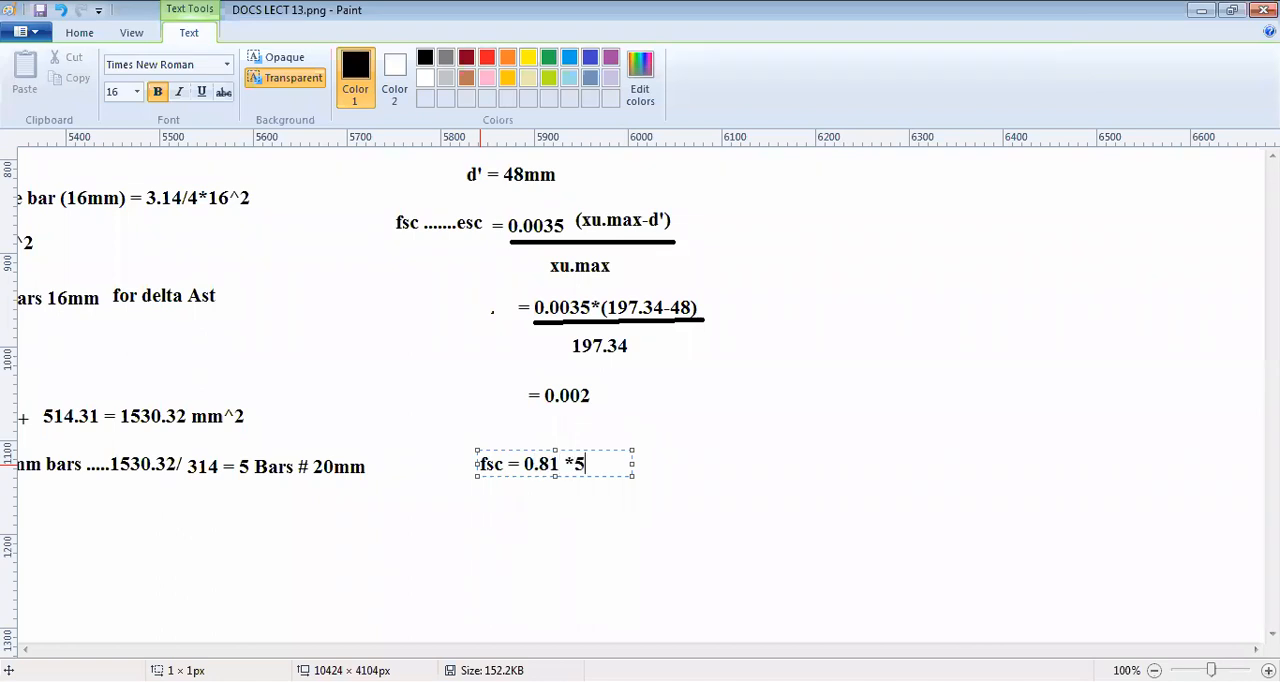
text(00)
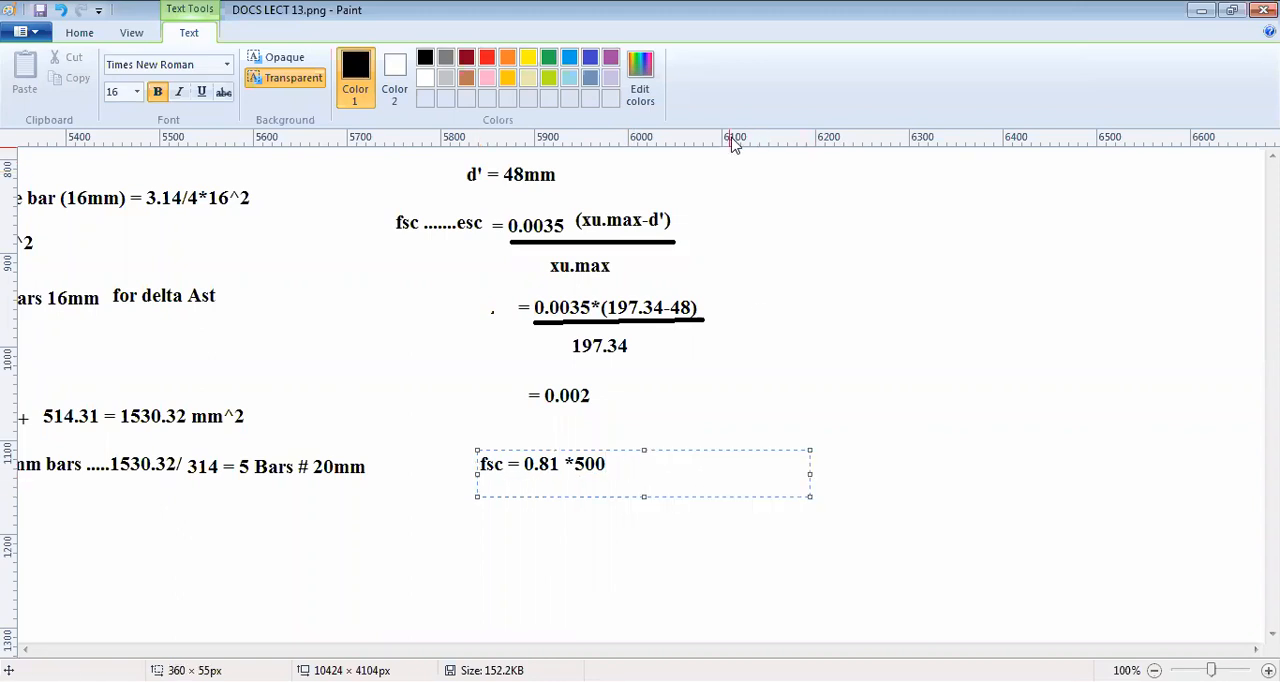
text(=)
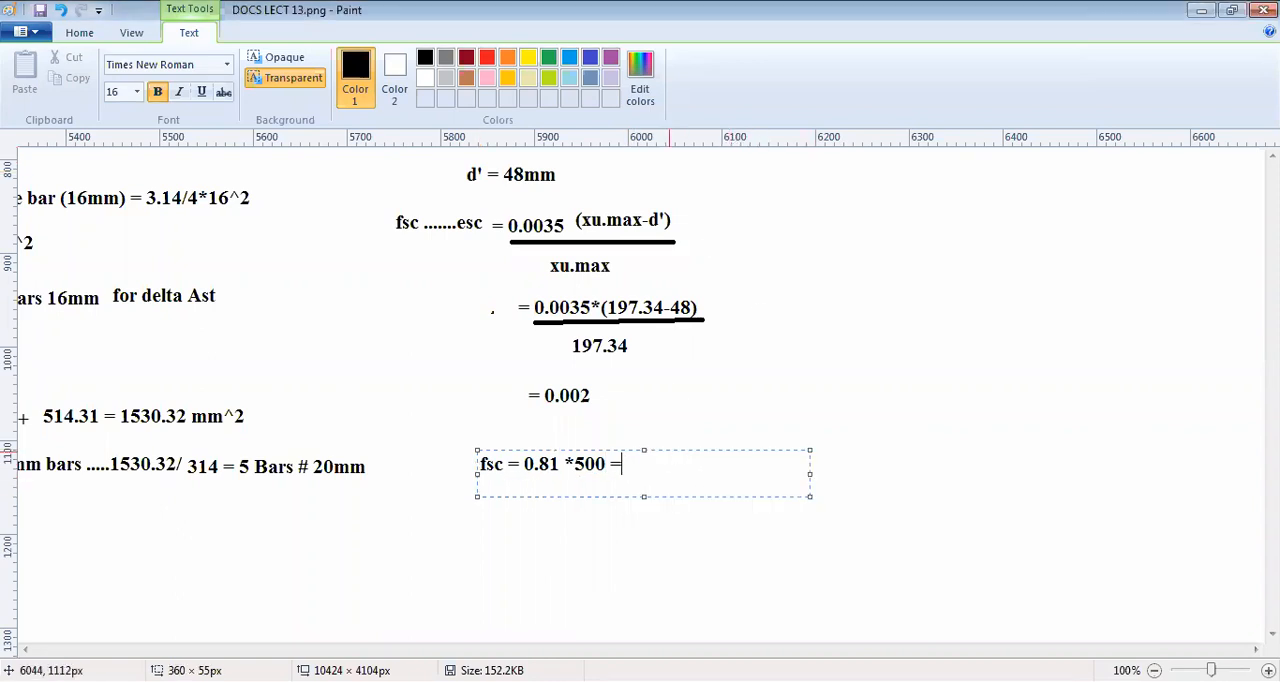
text(0.81)
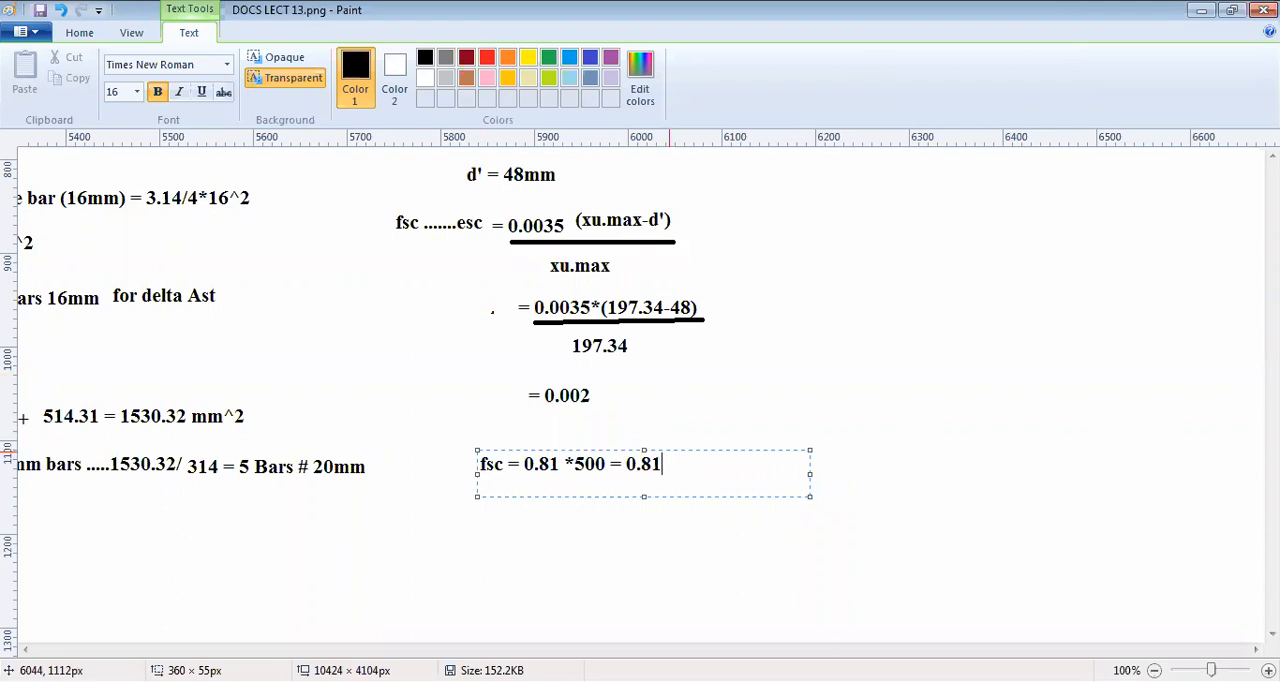
key(Backspace)
text(4)
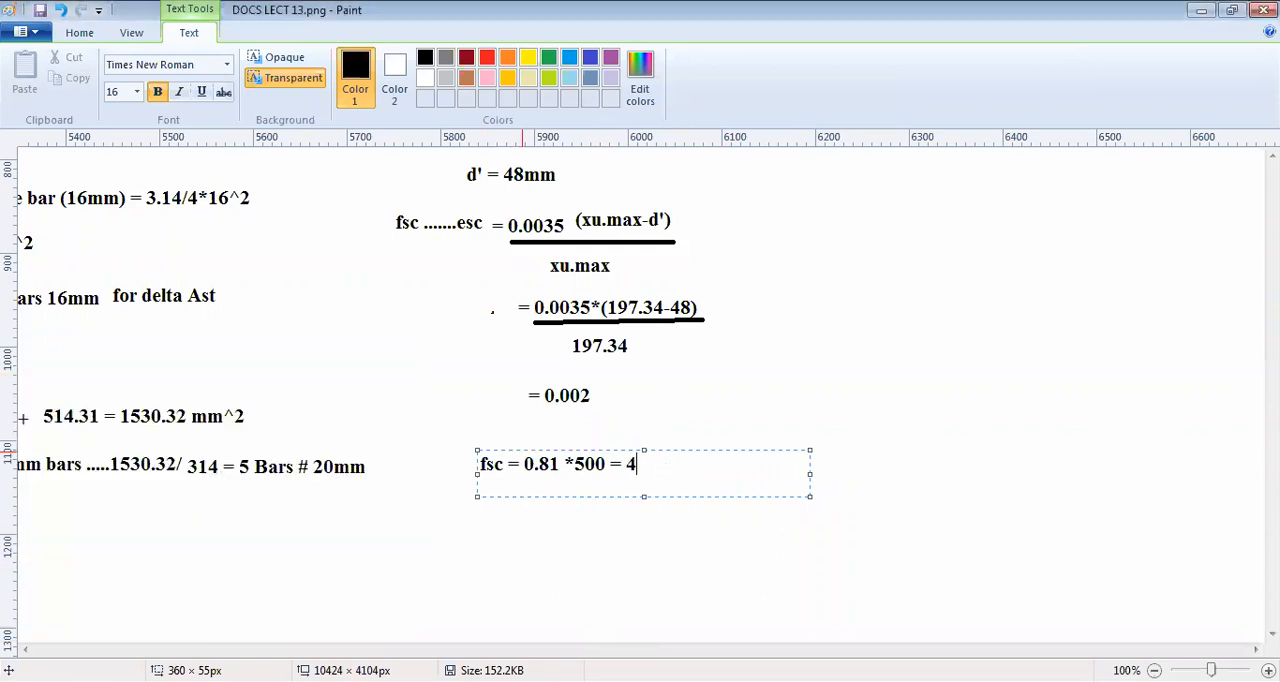
text(05mm ^2)
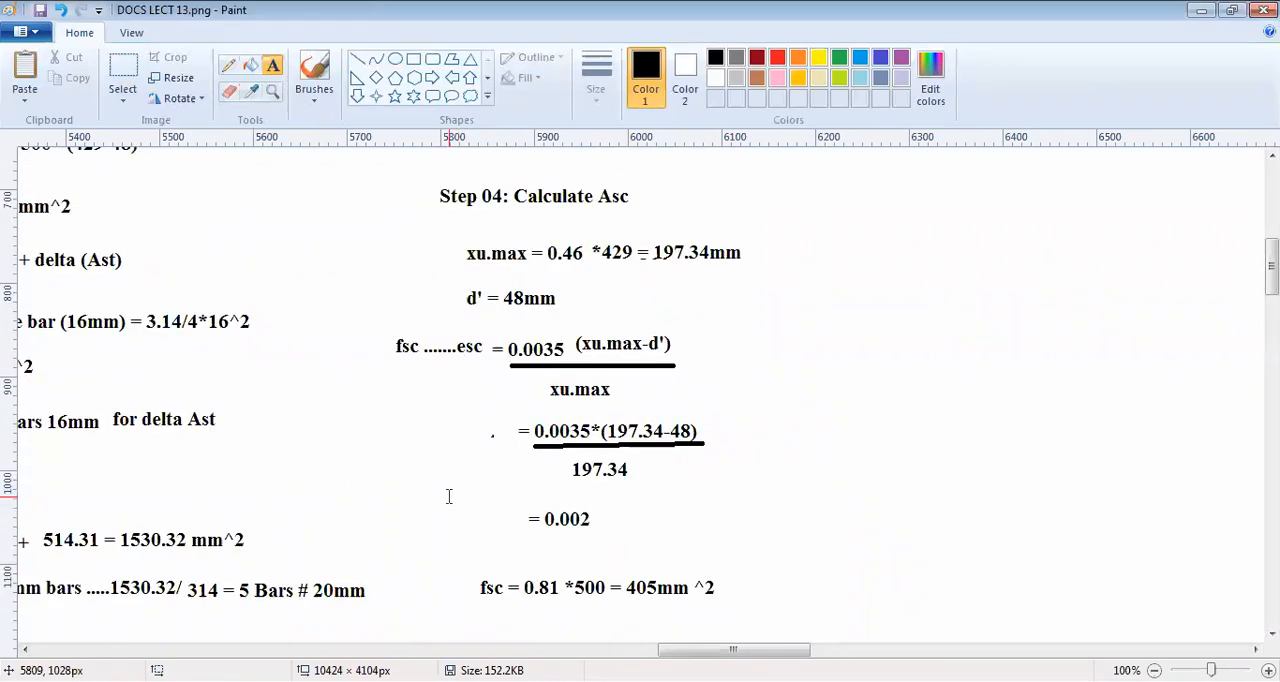
Step: Scroll the canvas down to make room below the fsc line
scroll(down, 3)
text(Asc =)
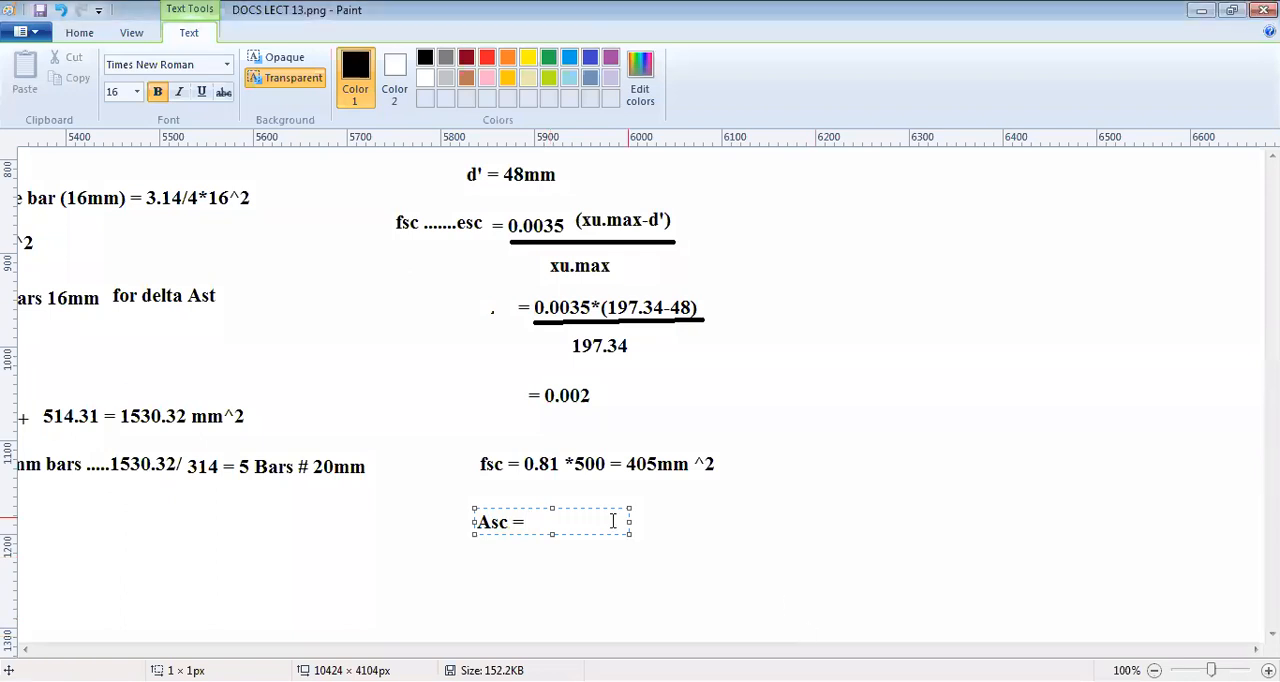
Step: Type the Asc numerator 'Ast,2prov * 0.87 * 500' and start the 405 denominator
text(A)
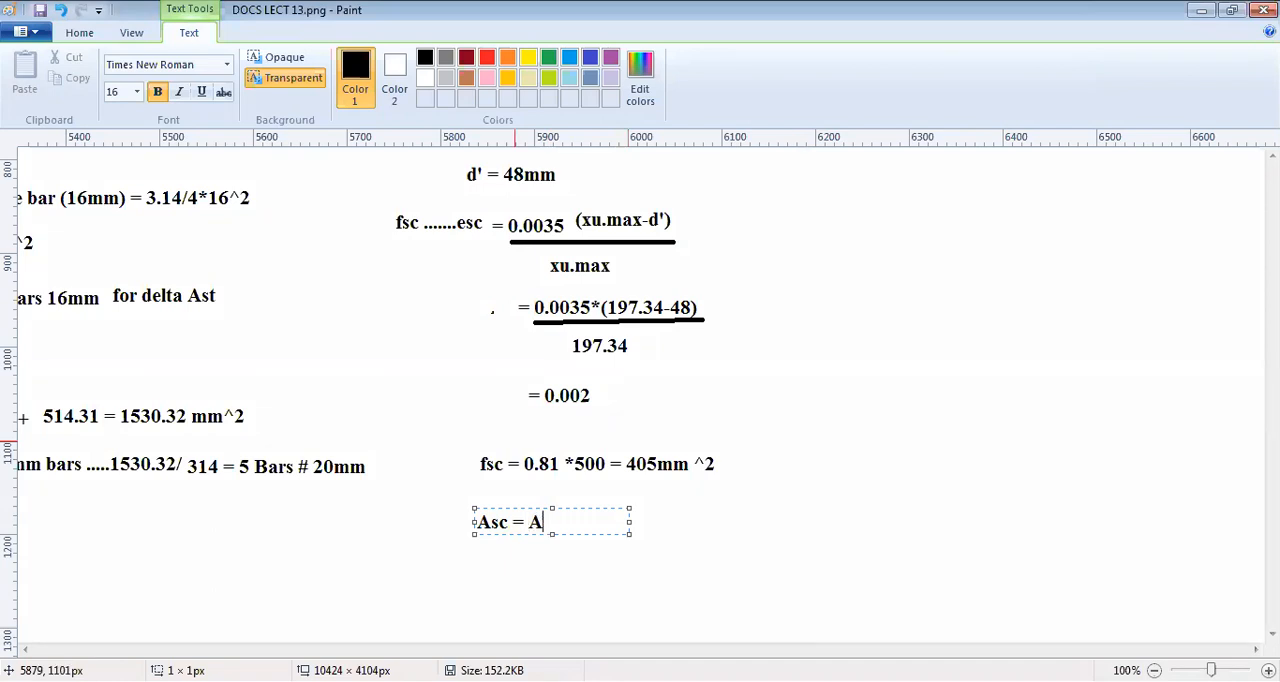
text(st,2)
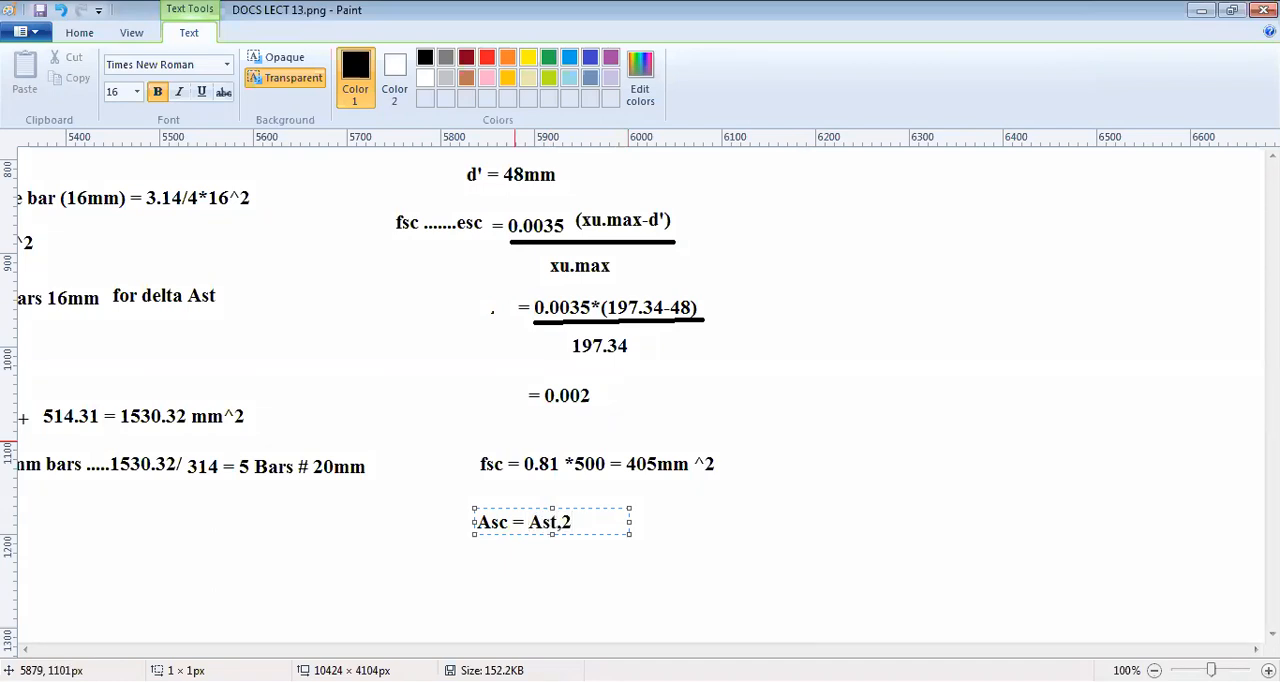
text(prov)
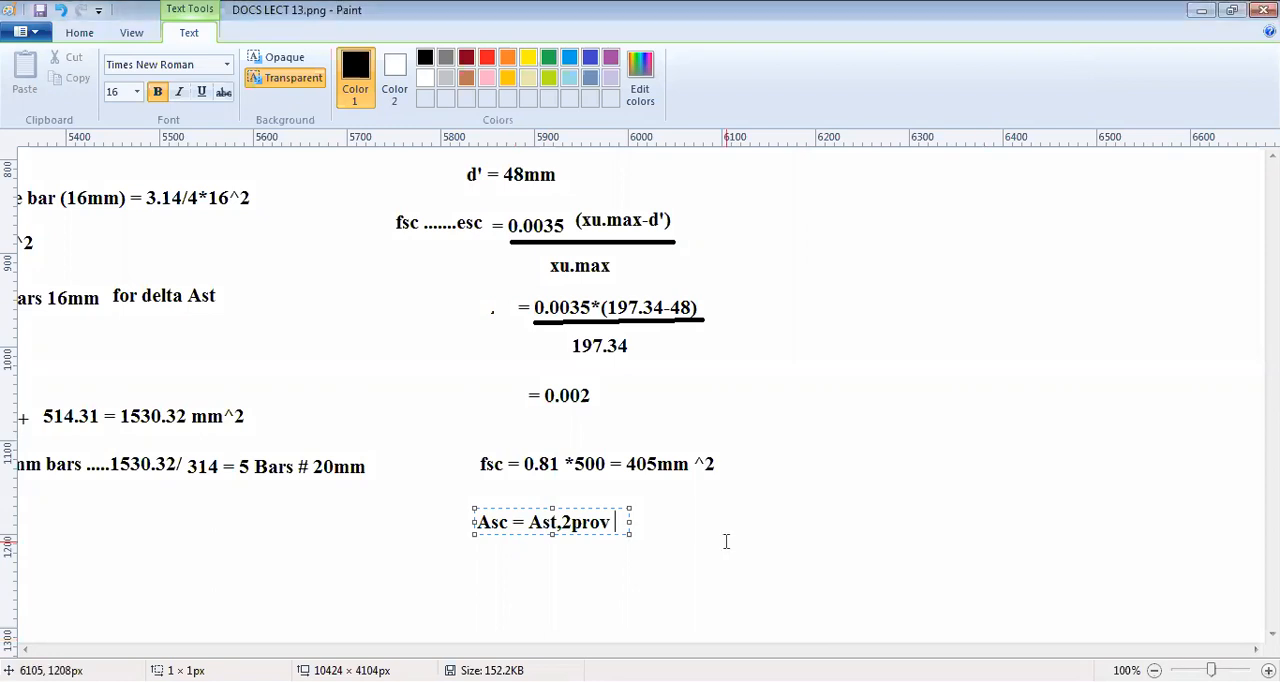
text(* 0.87)
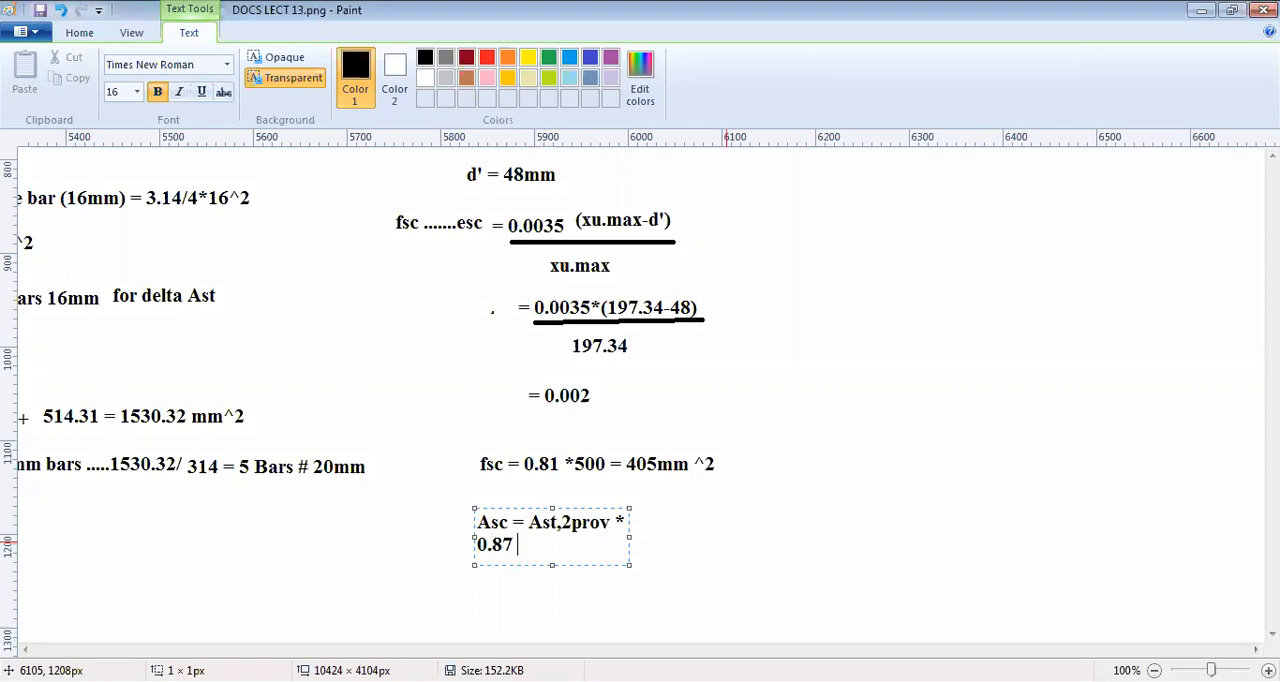
text(*)
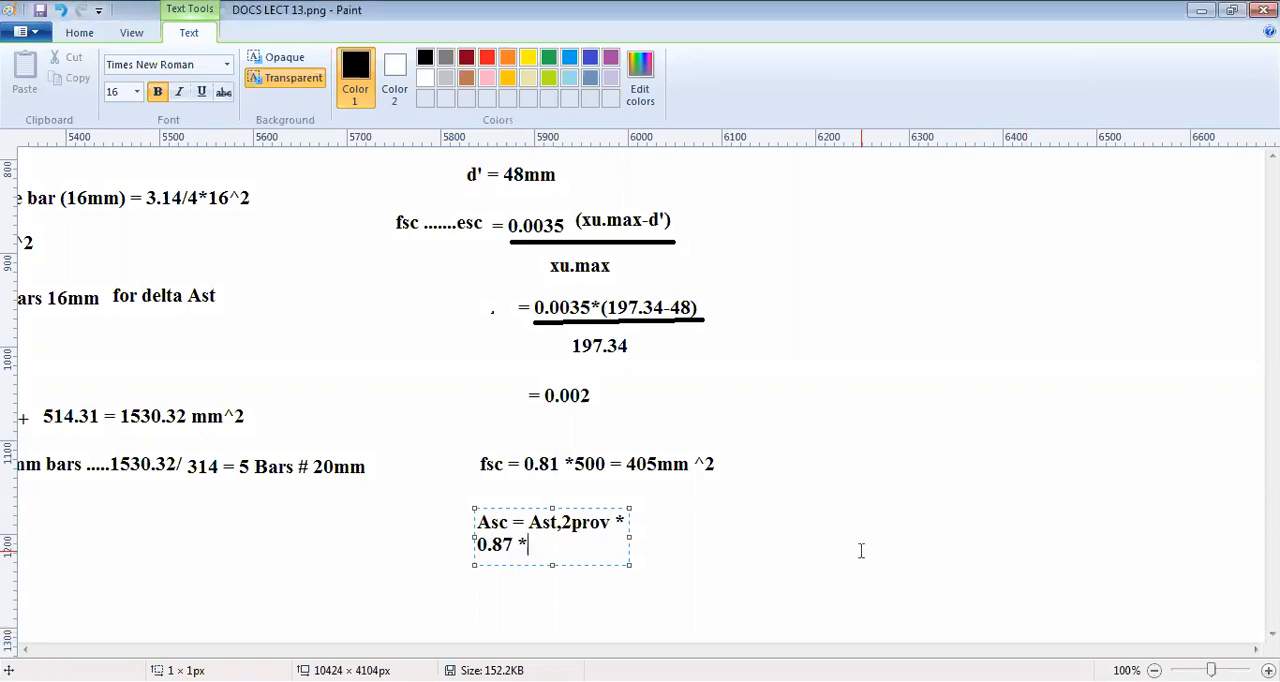
text(500)
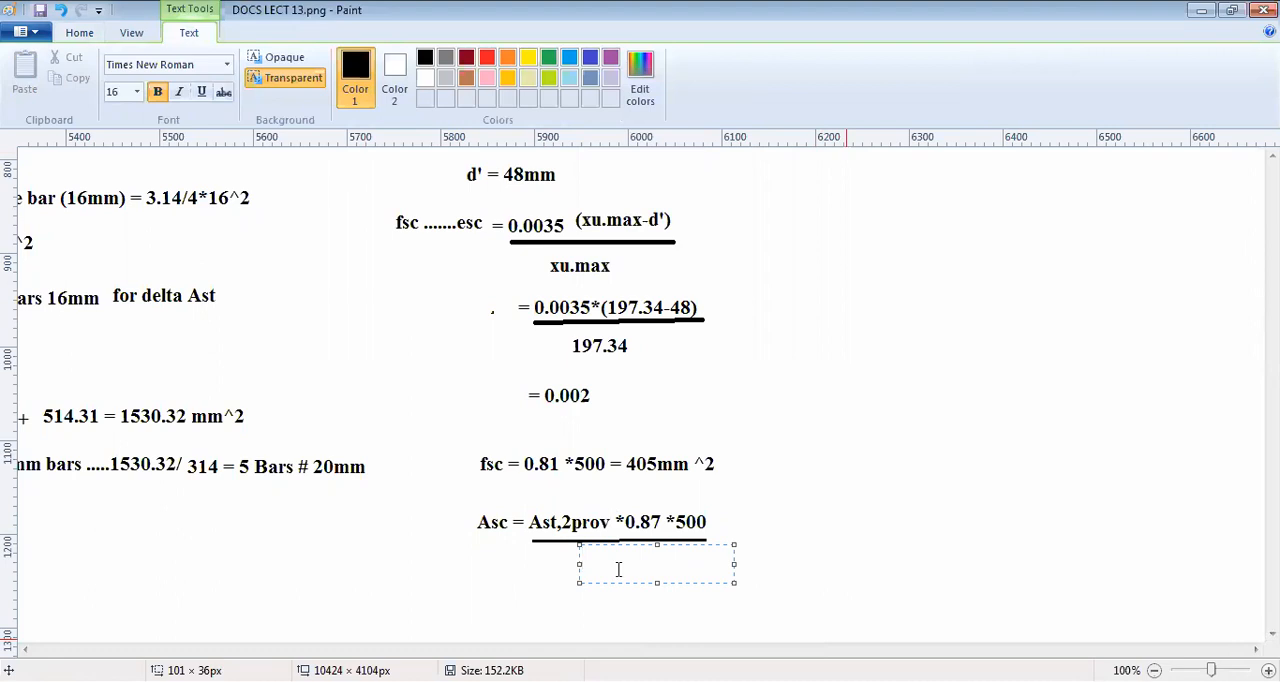
text(405)
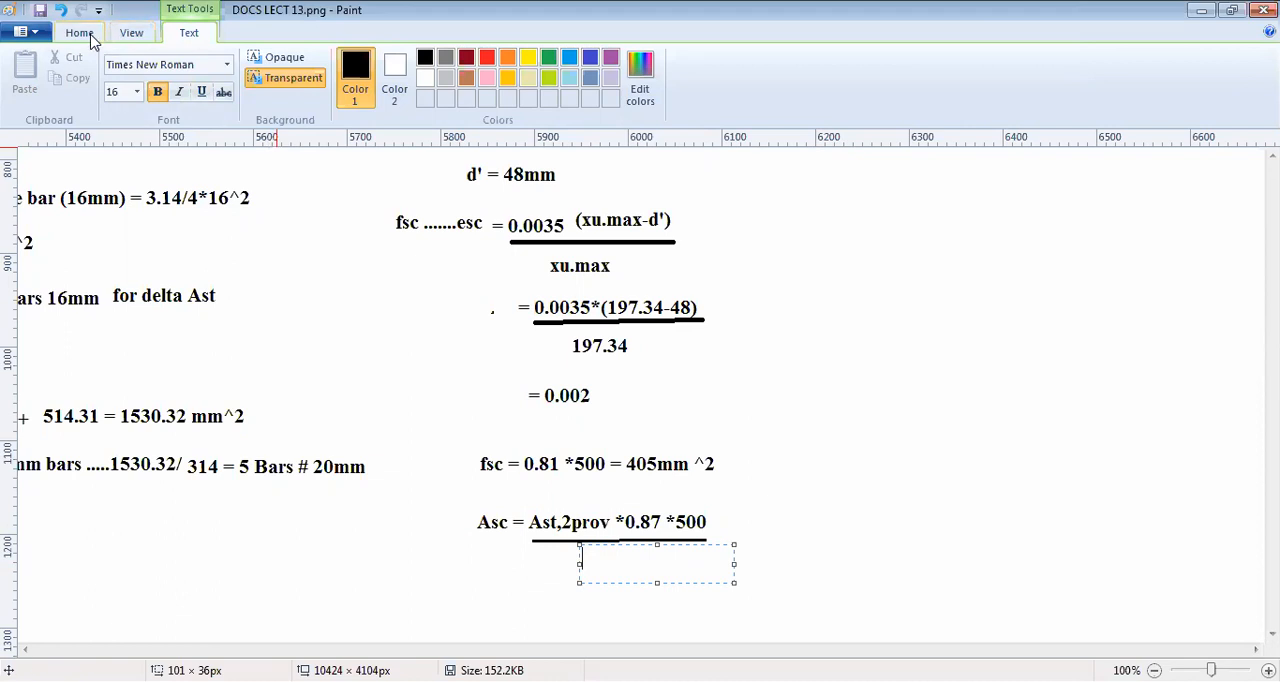
Step: Add the N/mm^2 unit after 405 and write '405 N/mm^2' under the fraction bar
click(79, 32)
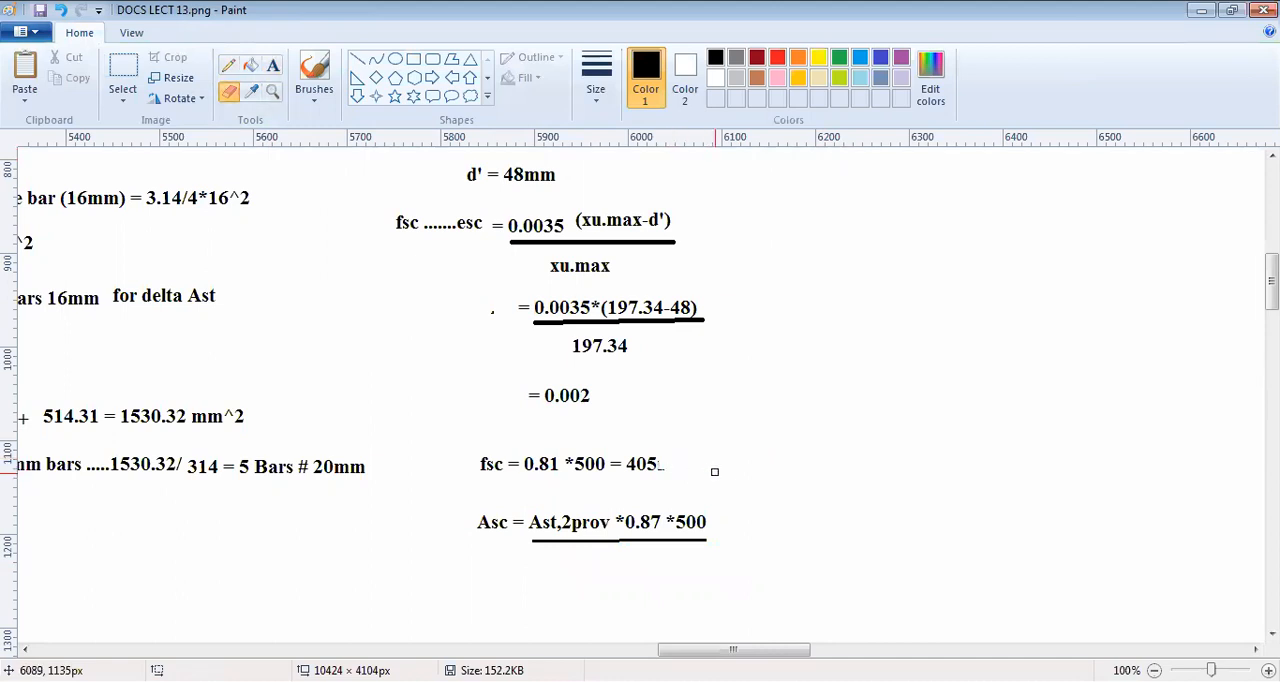
drag(660, 448, 728, 492)
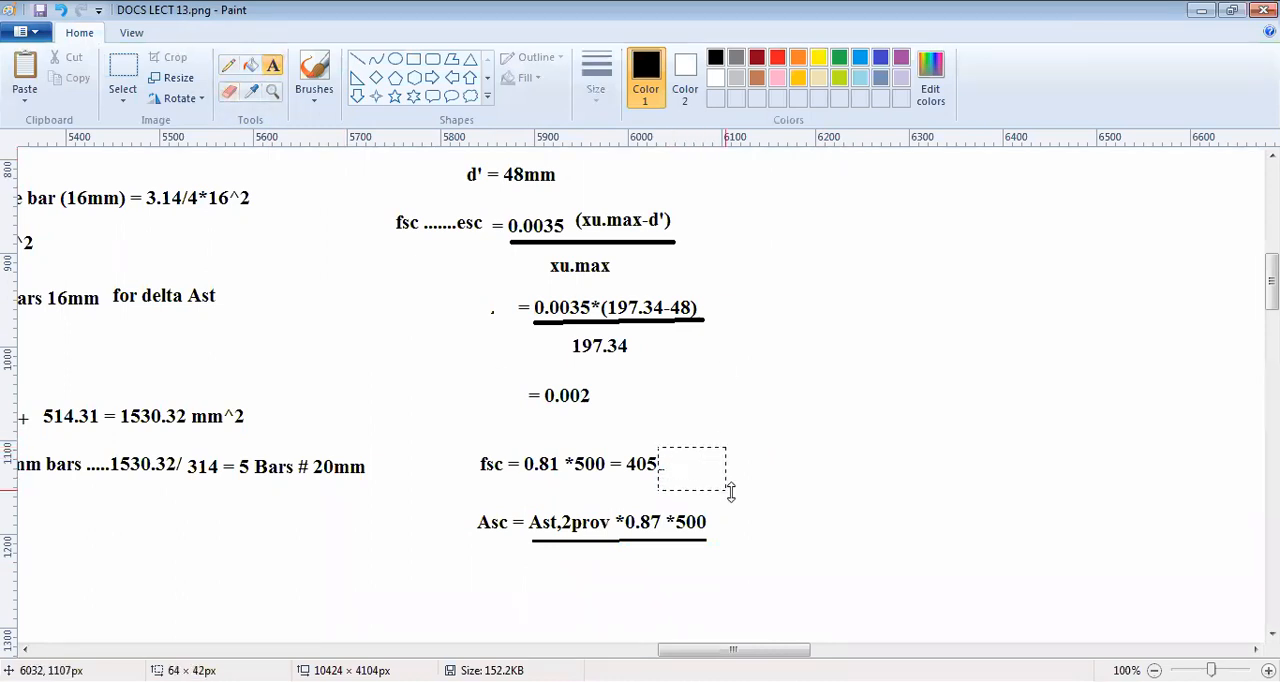
text(N/mm^2)
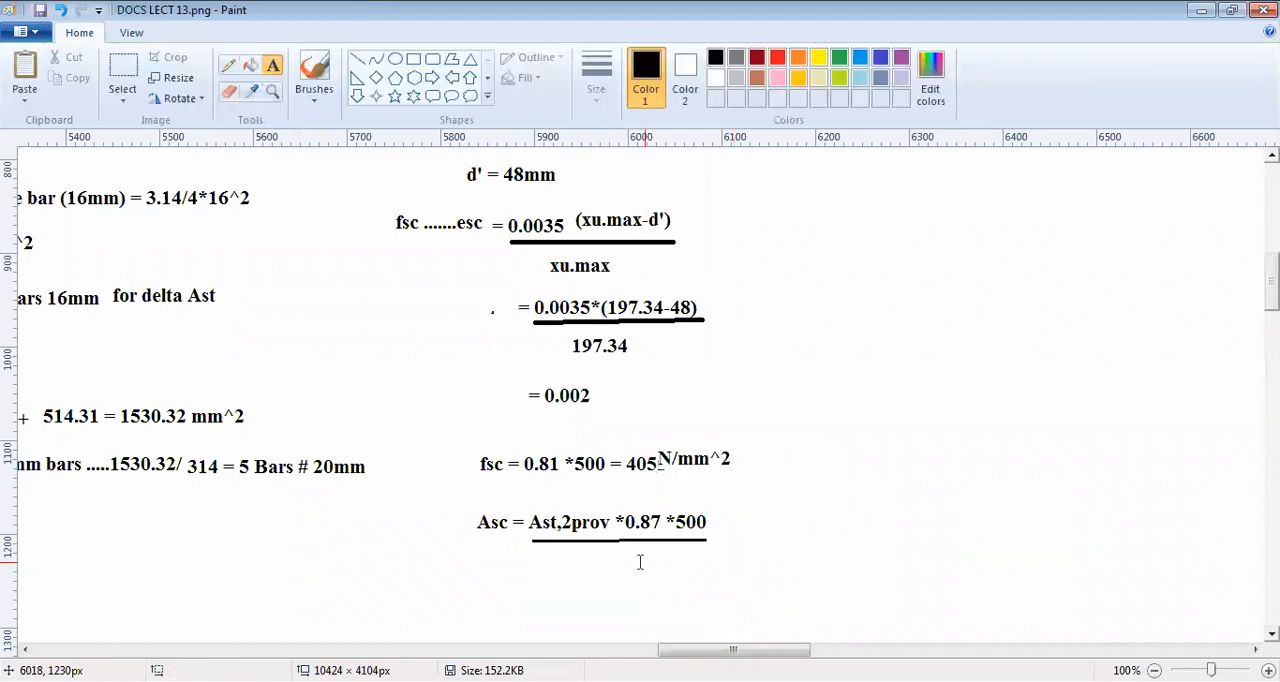
text(405)
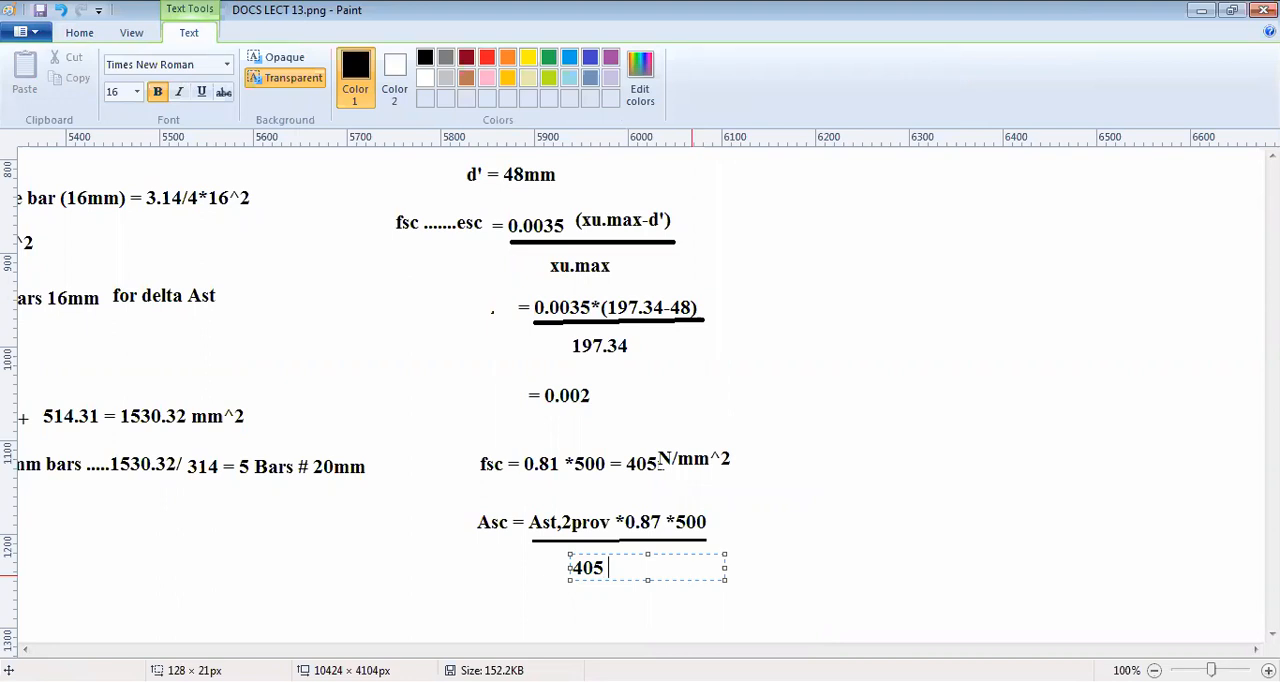
text(N/mm^2)
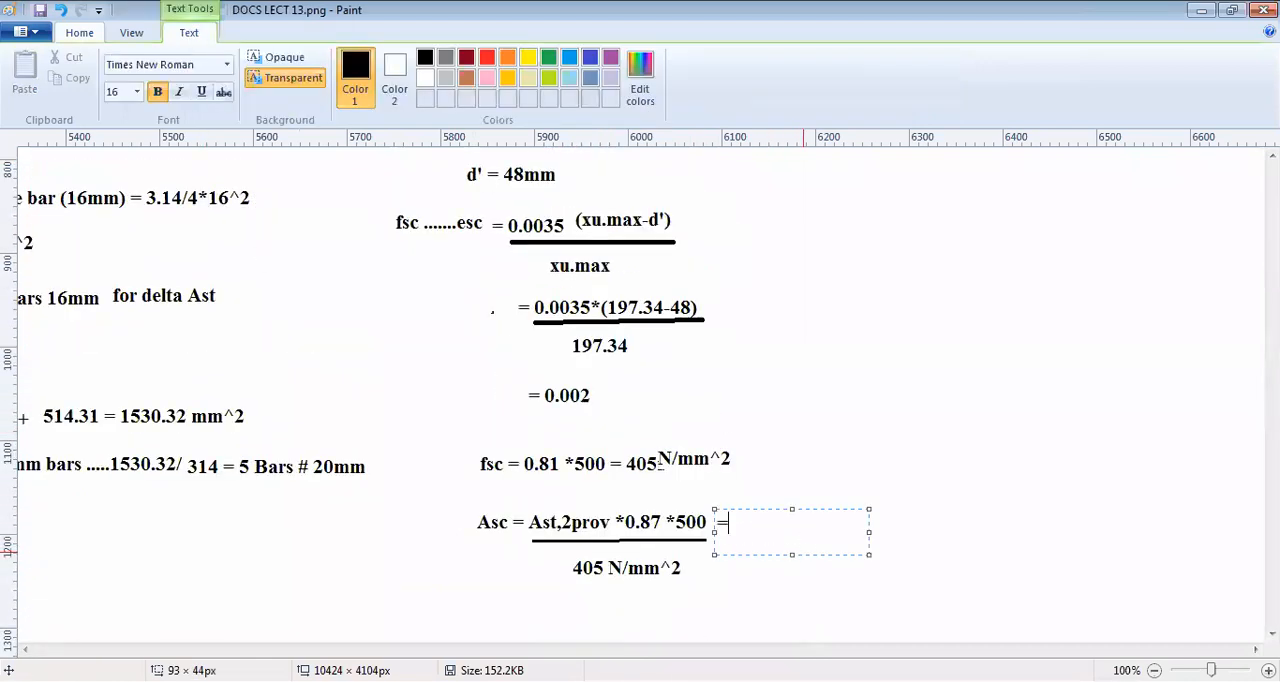
Step: Write 553.99*0.87*500 over 405, with the result =595 mm^2
text(=553.)
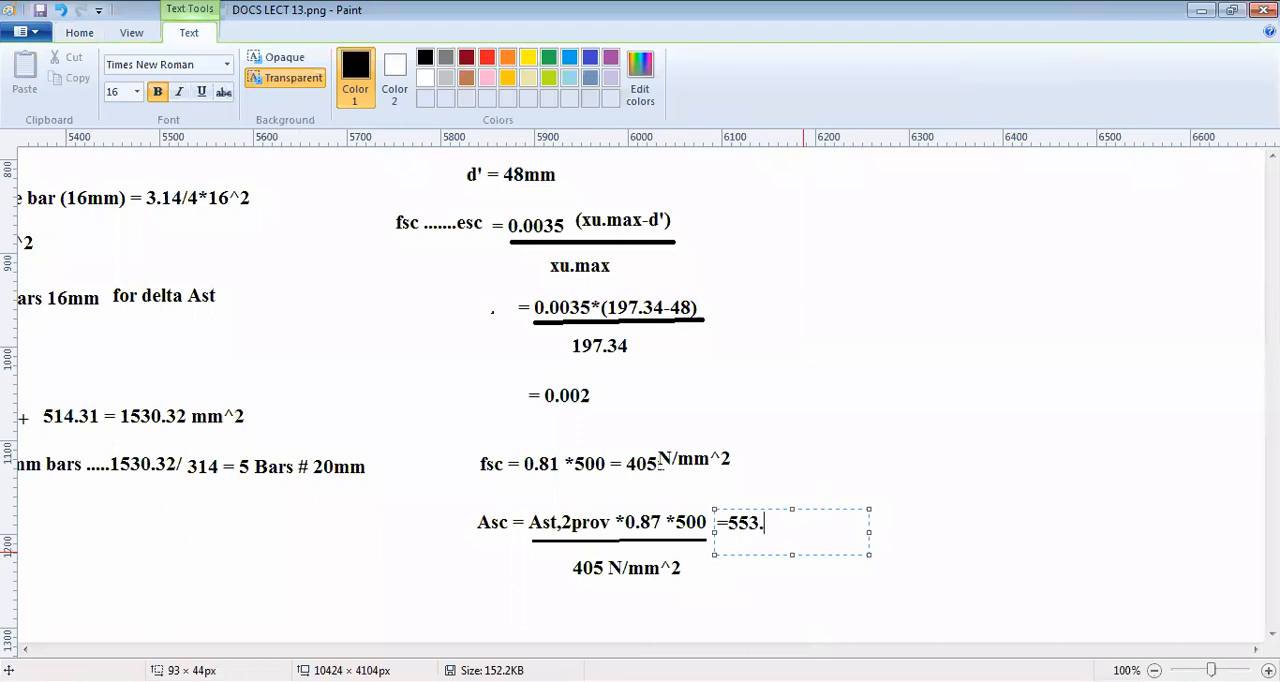
text(99*0.)
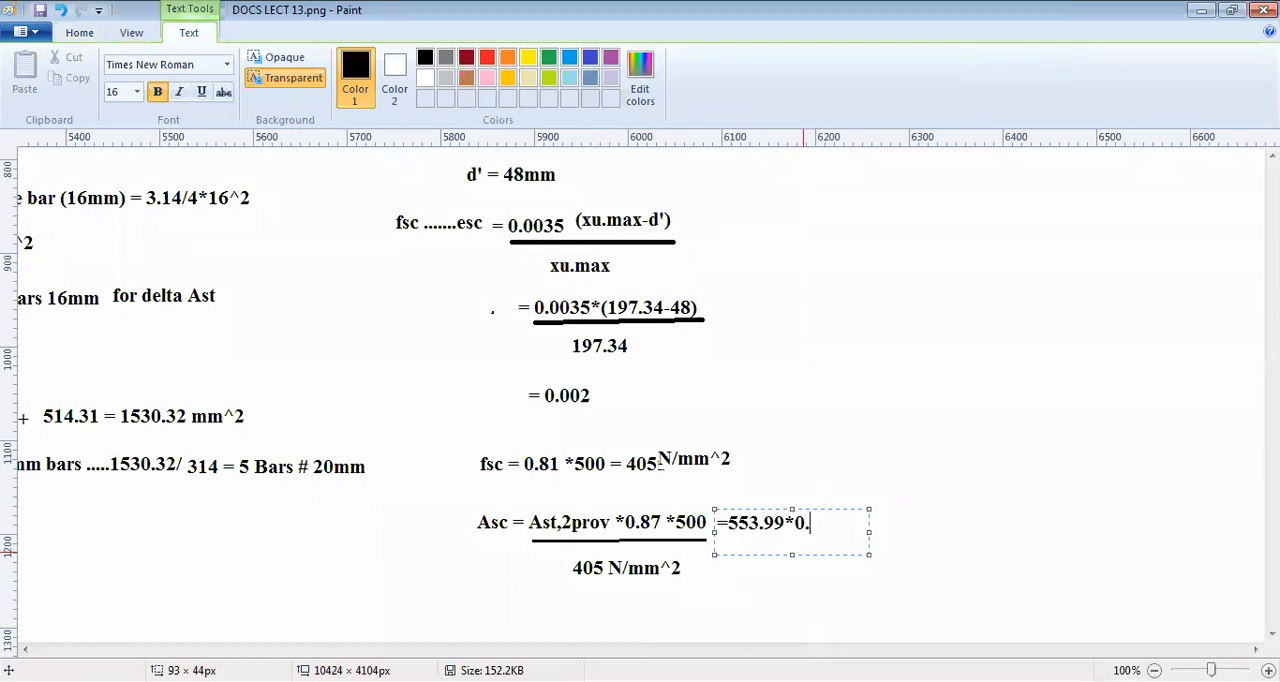
text(87*500)
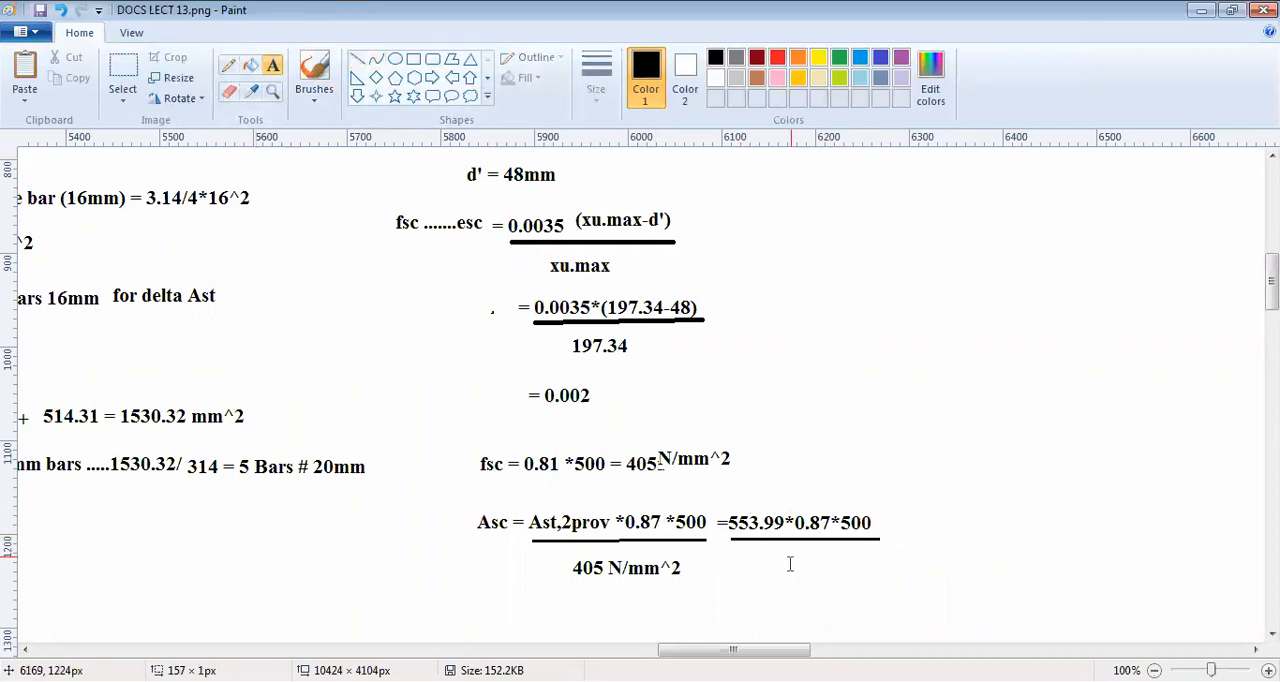
text(405)
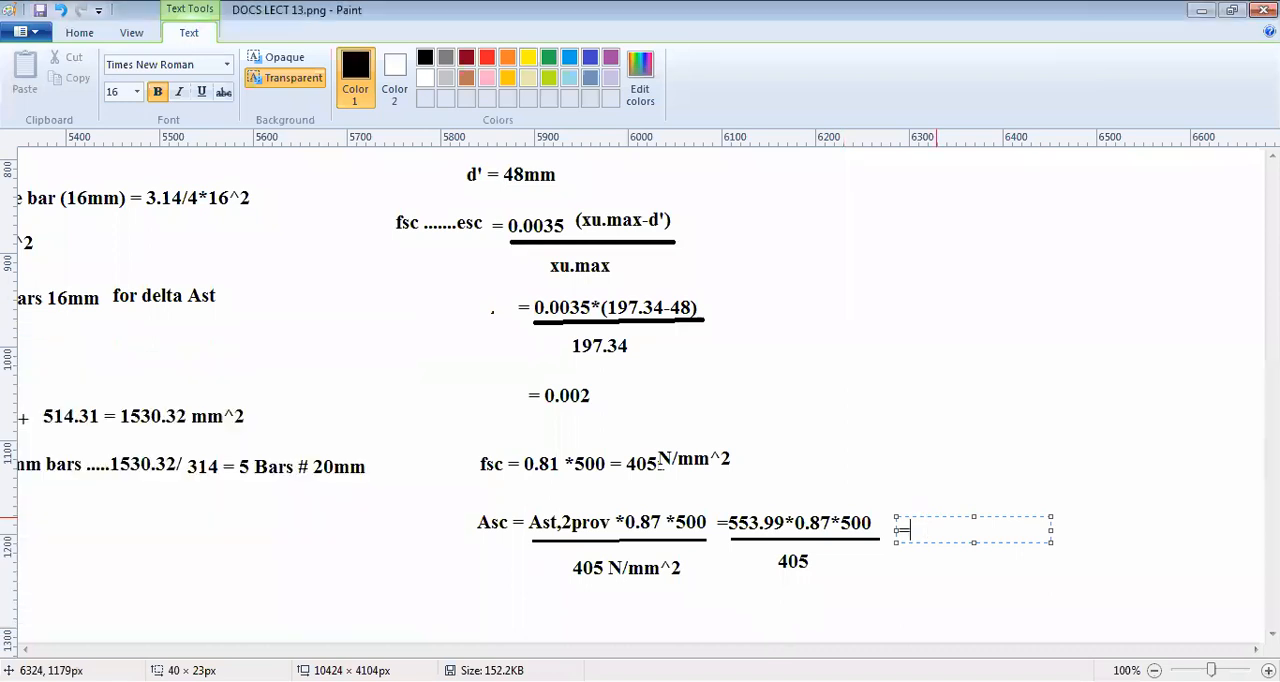
text(=595)
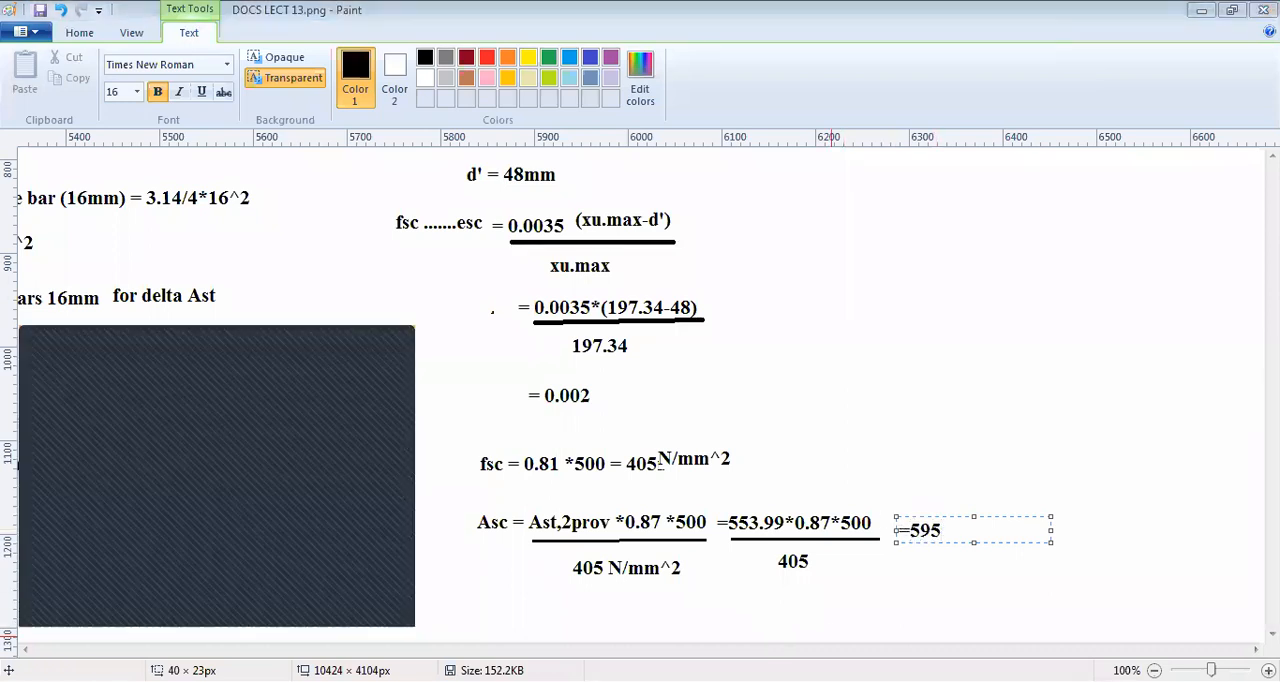
text(mm^2)
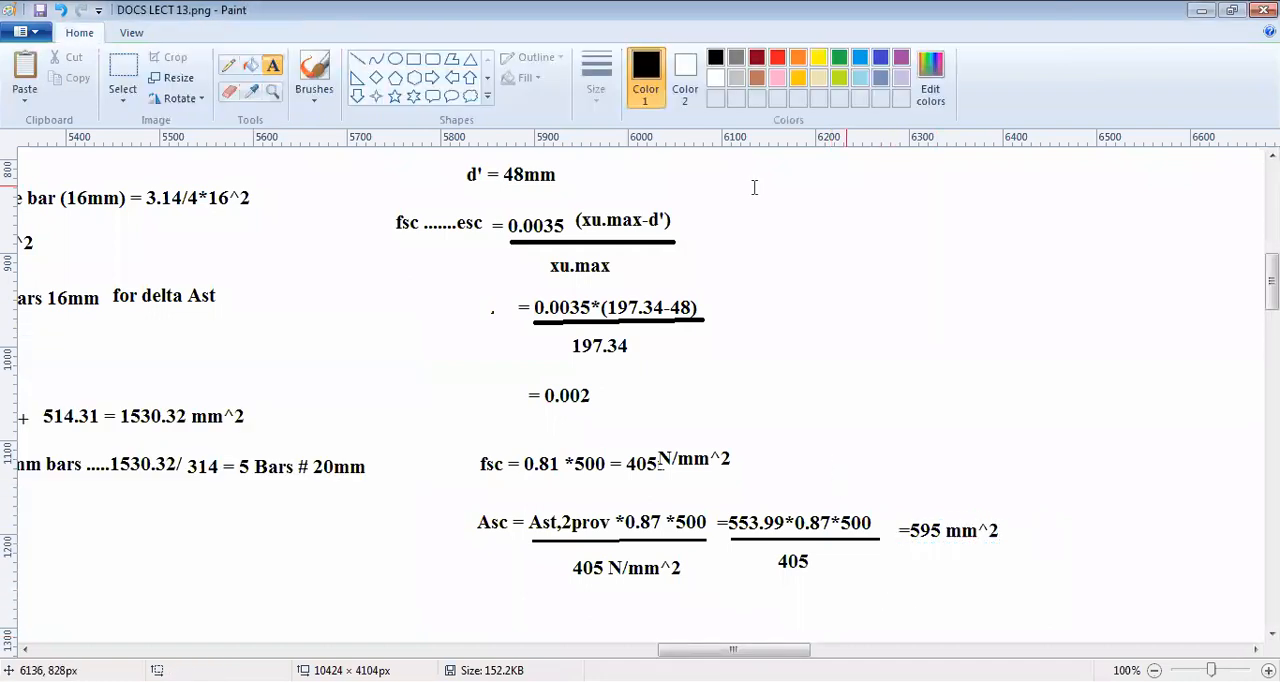
Step: Label Asc with the subscript 'req.' and scroll down for further working
scroll(down, 3)
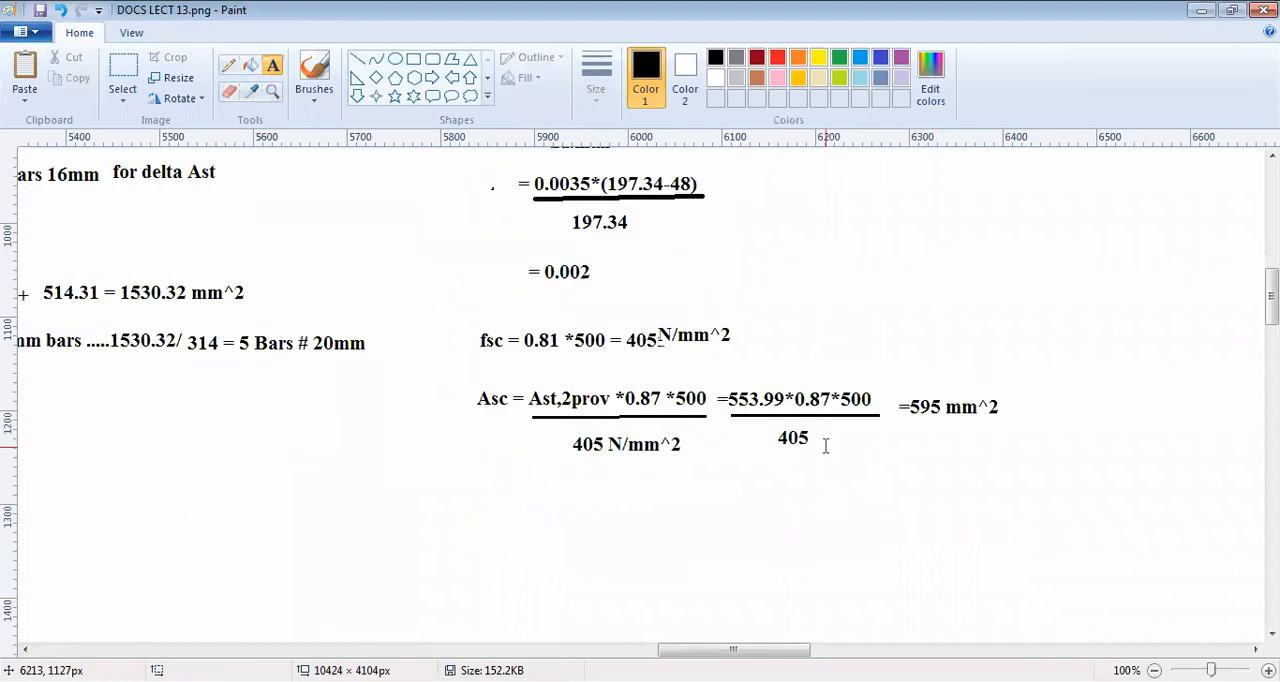
scroll(down, 3)
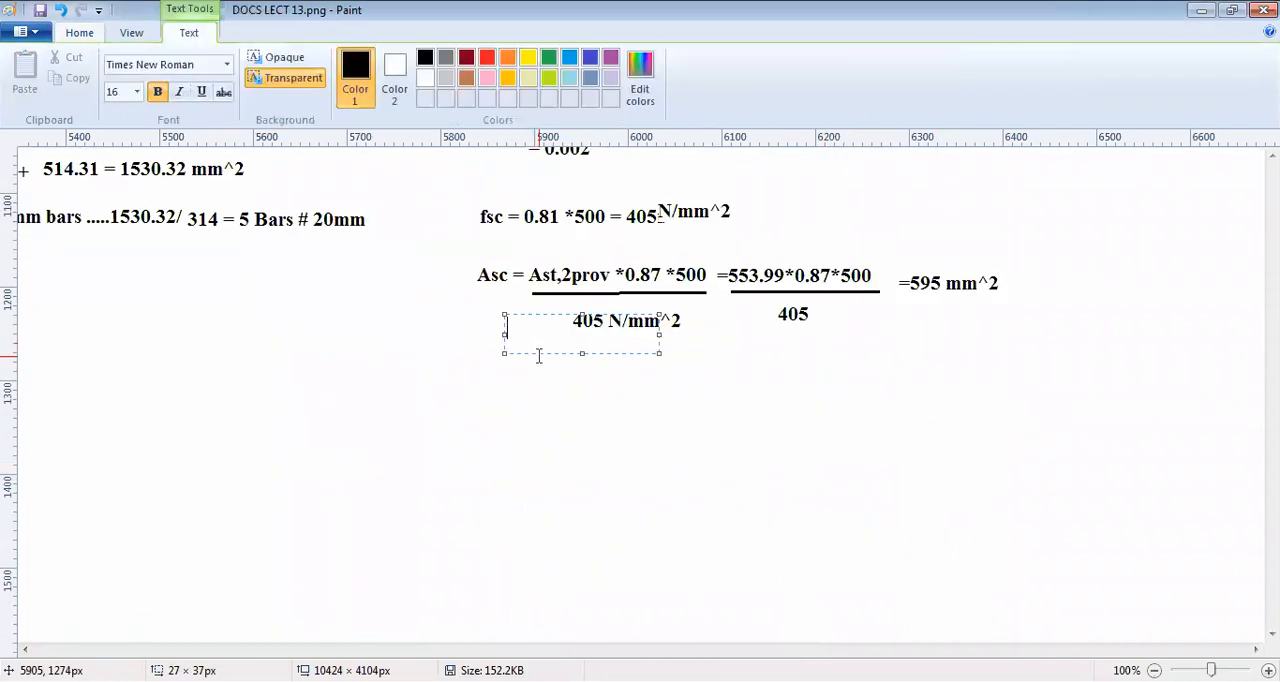
text(re)
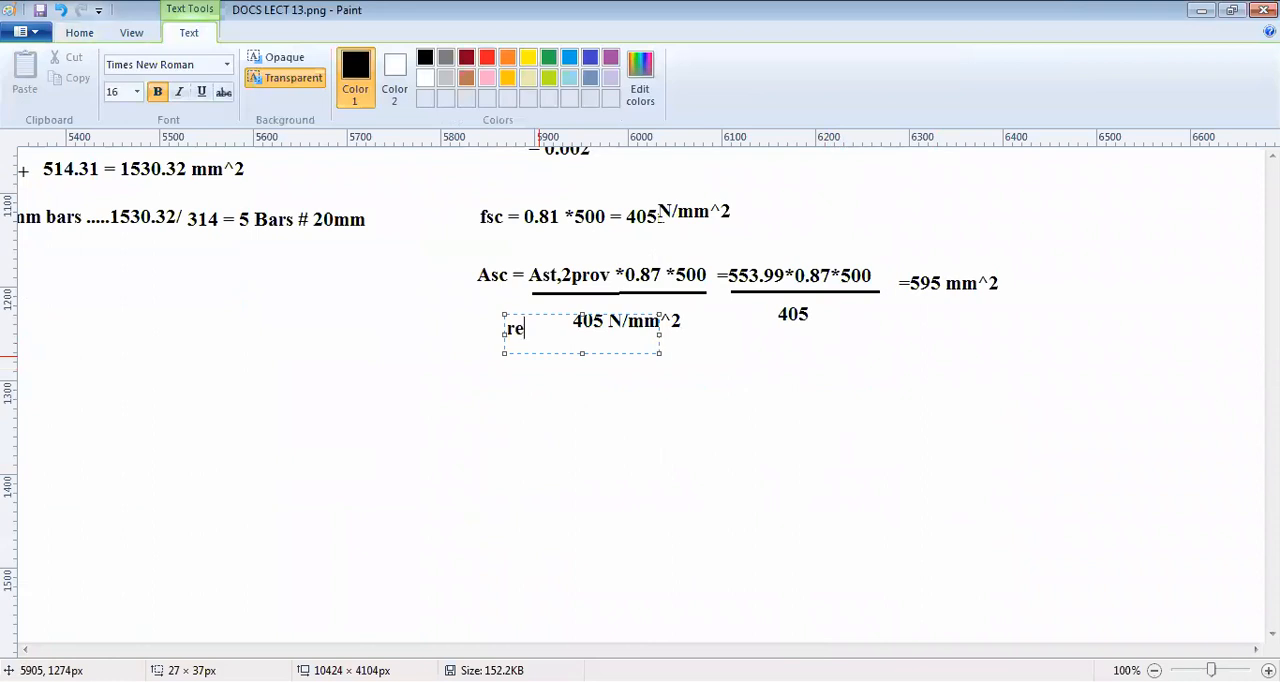
text(q.)
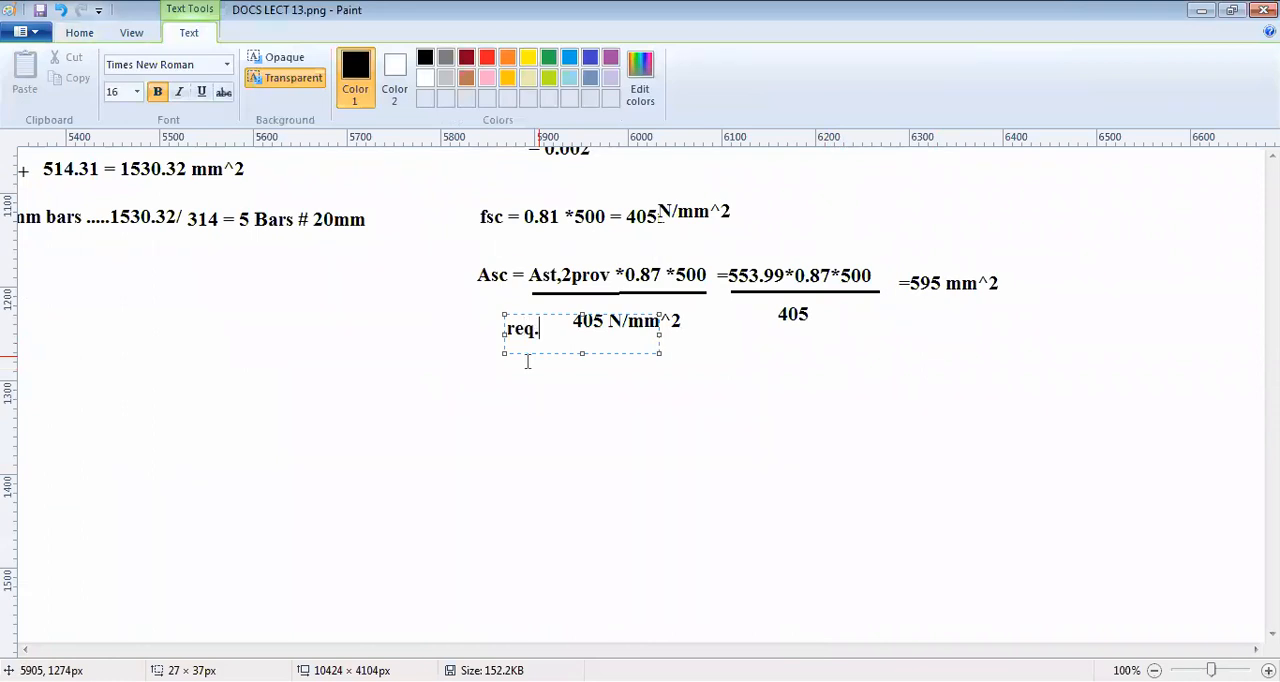
click(431, 425)
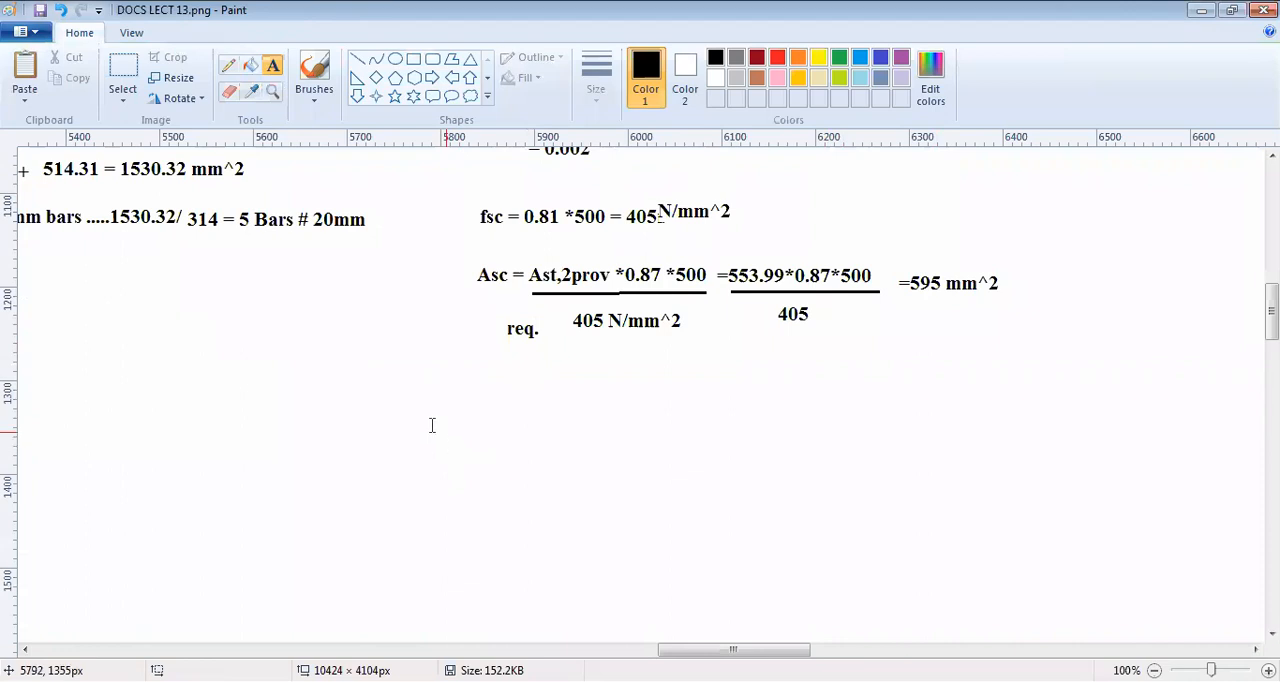
mouse_move(465, 449)
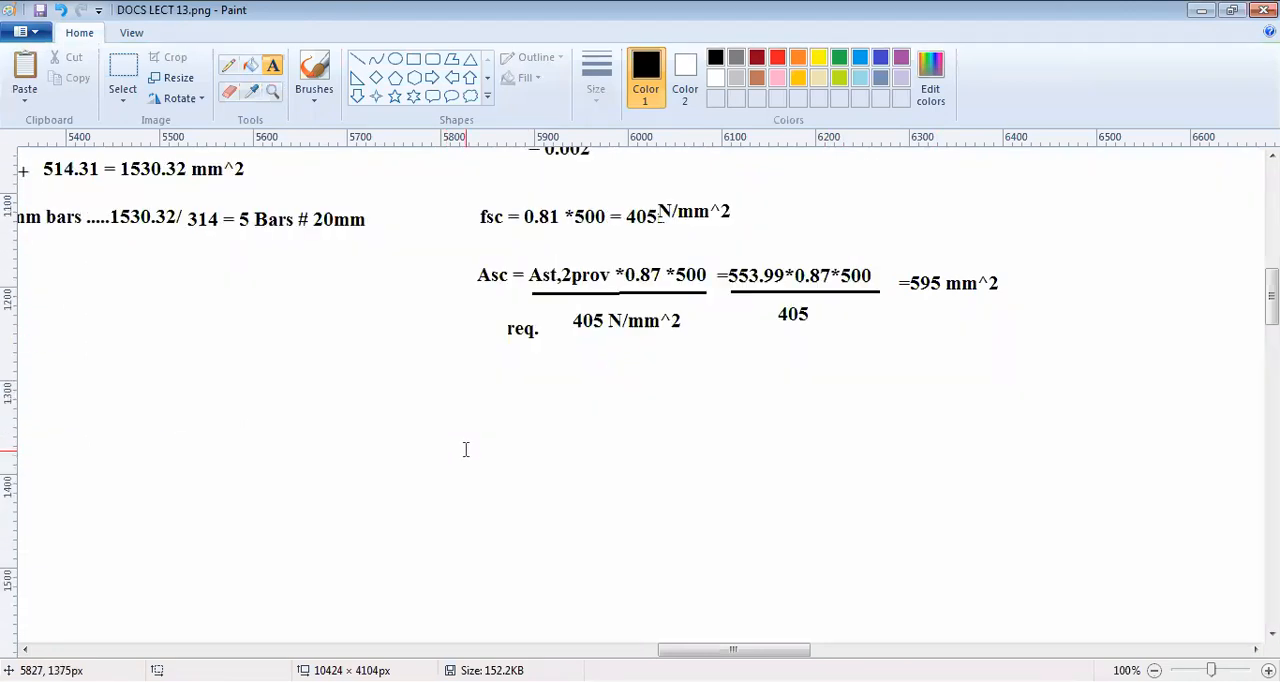
scroll(down, 3)
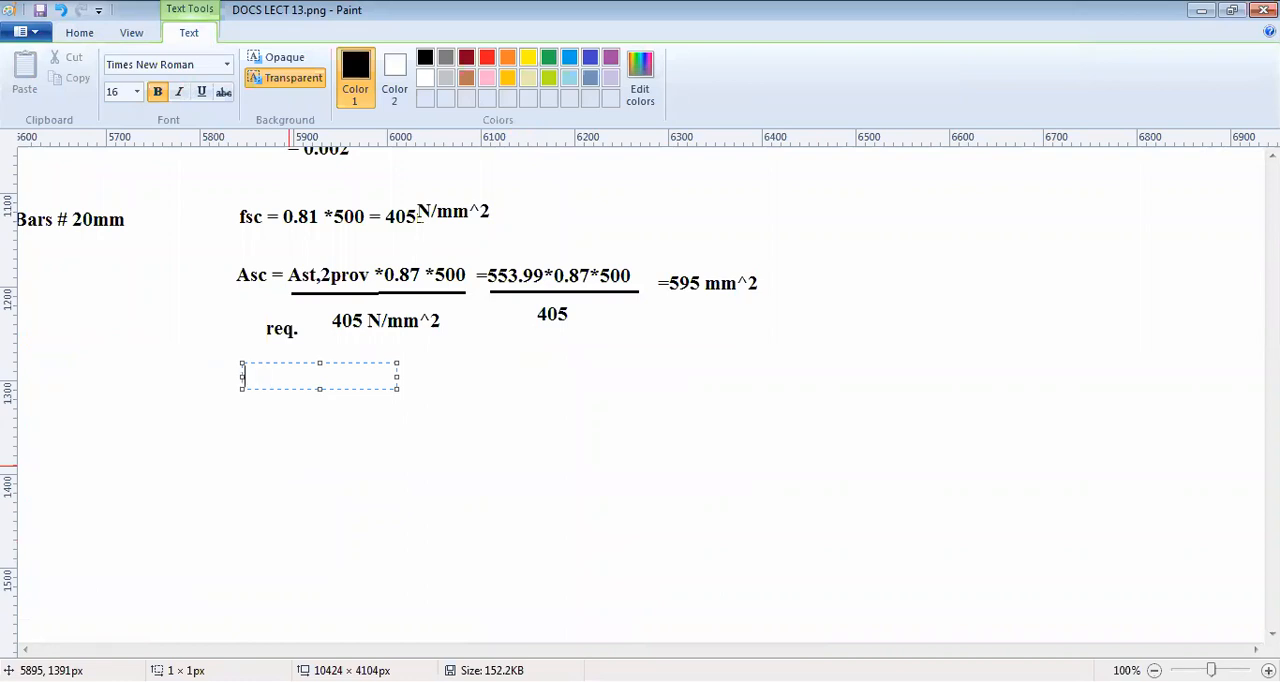
Step: Type the note 'Providing 20mm compression bars,'
text(Providing)
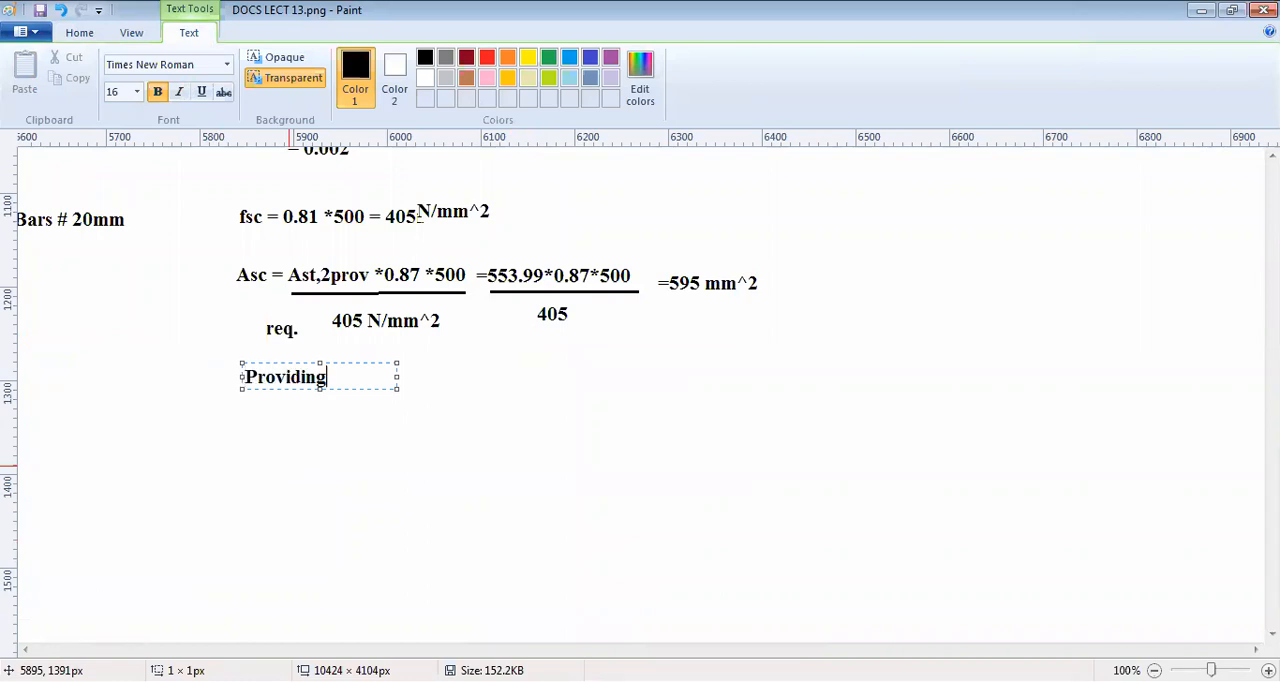
text(20mm)
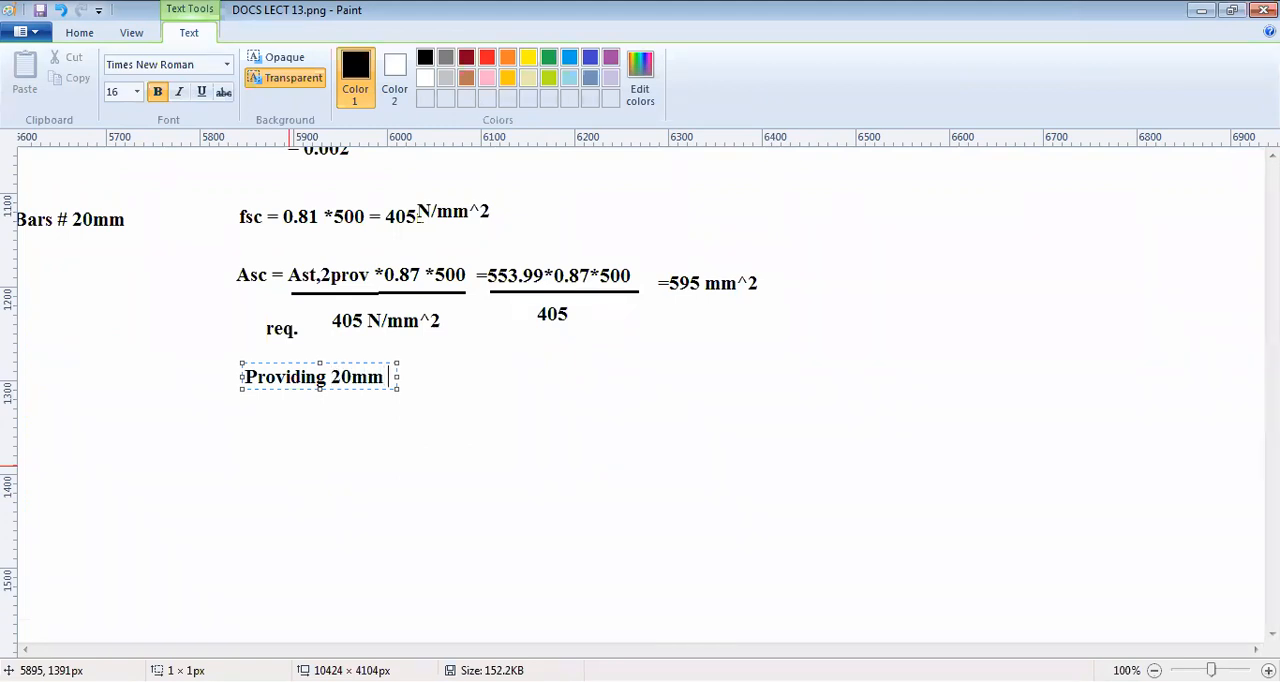
text(compressio)
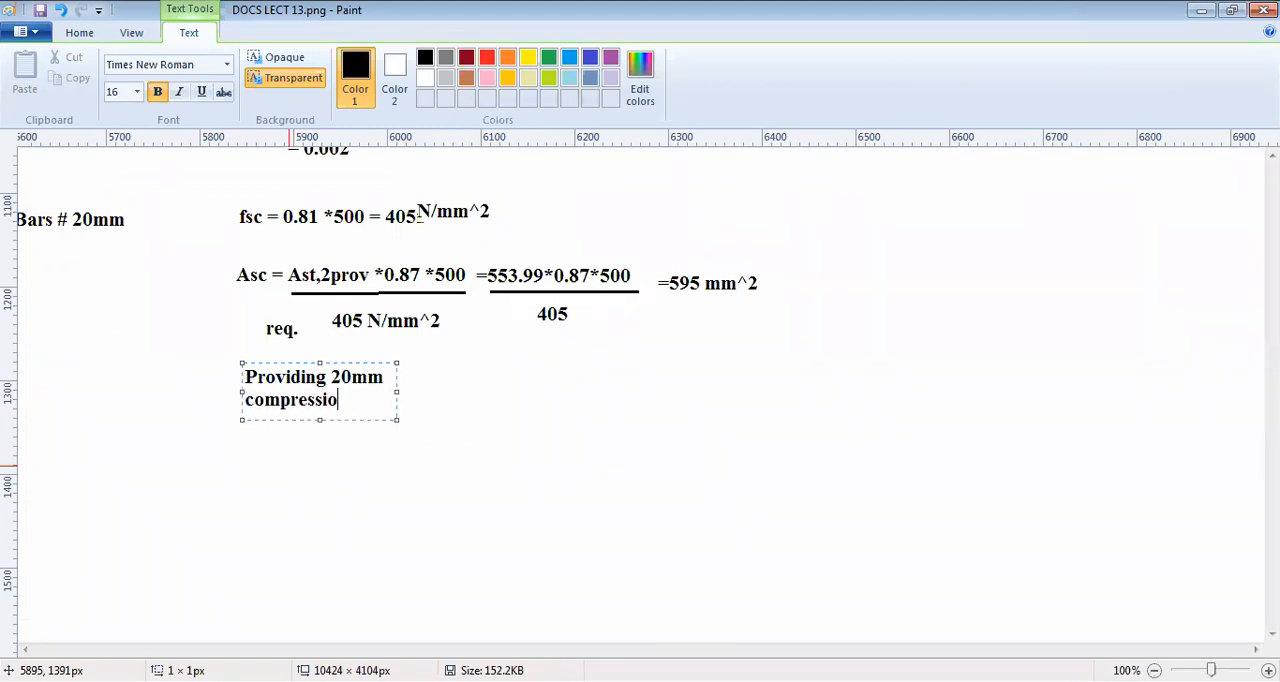
text(n)
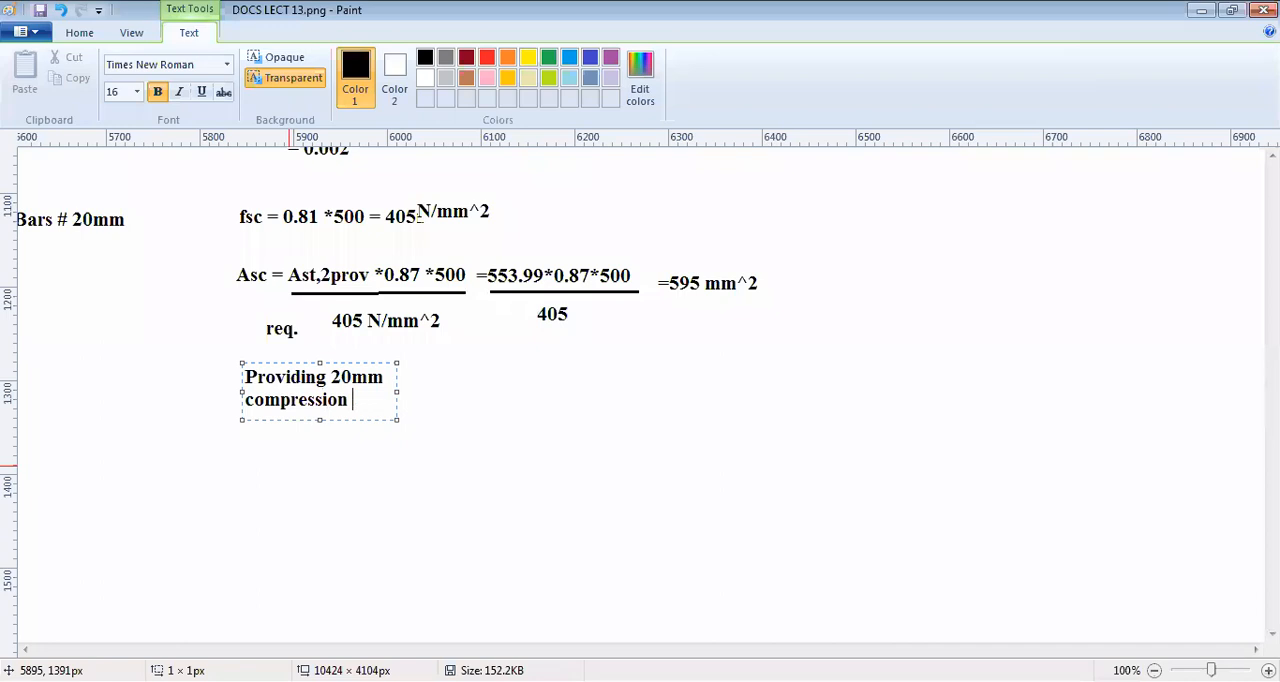
text(bars,)
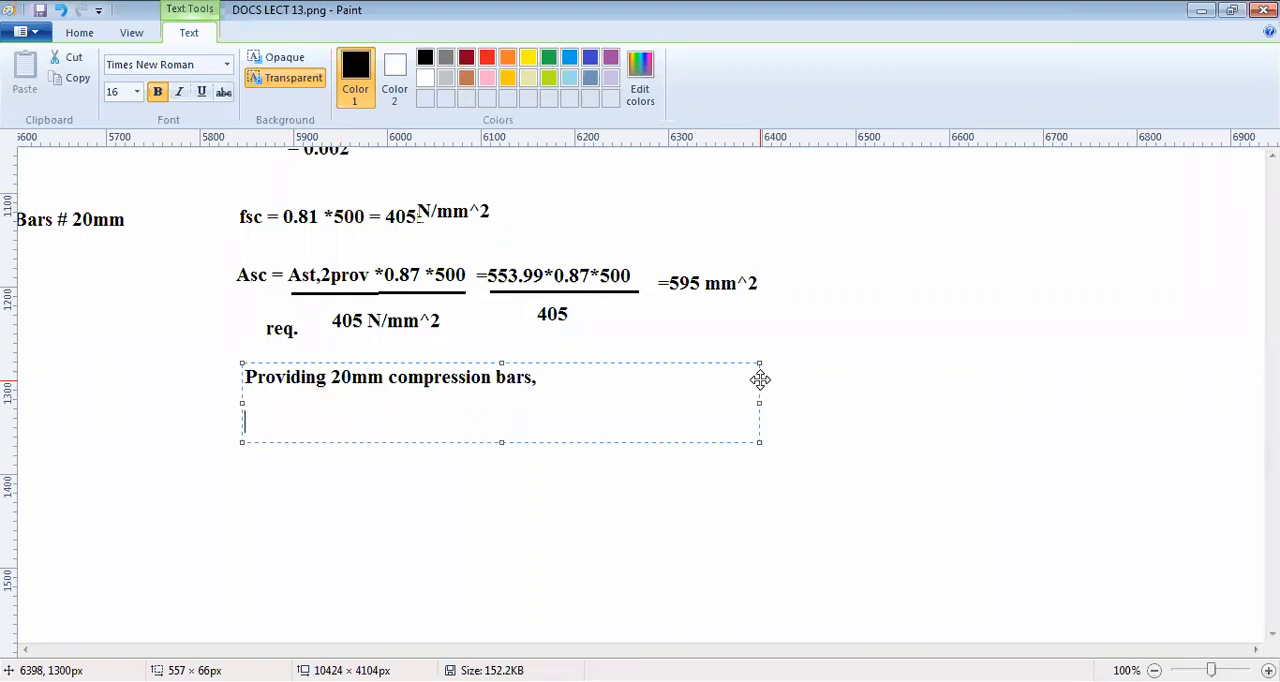
Step: Type 'Number of bars reqd. is 595' and scroll back over earlier calculations
text(NUmber of)
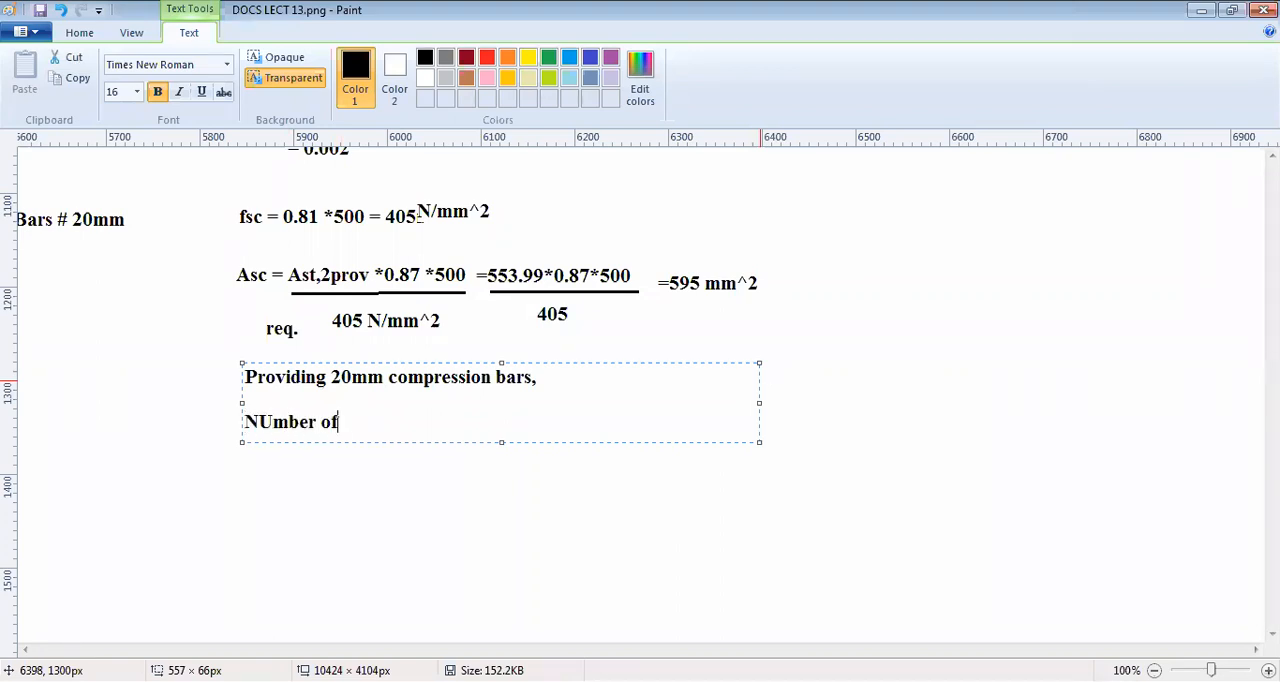
text(bars req)
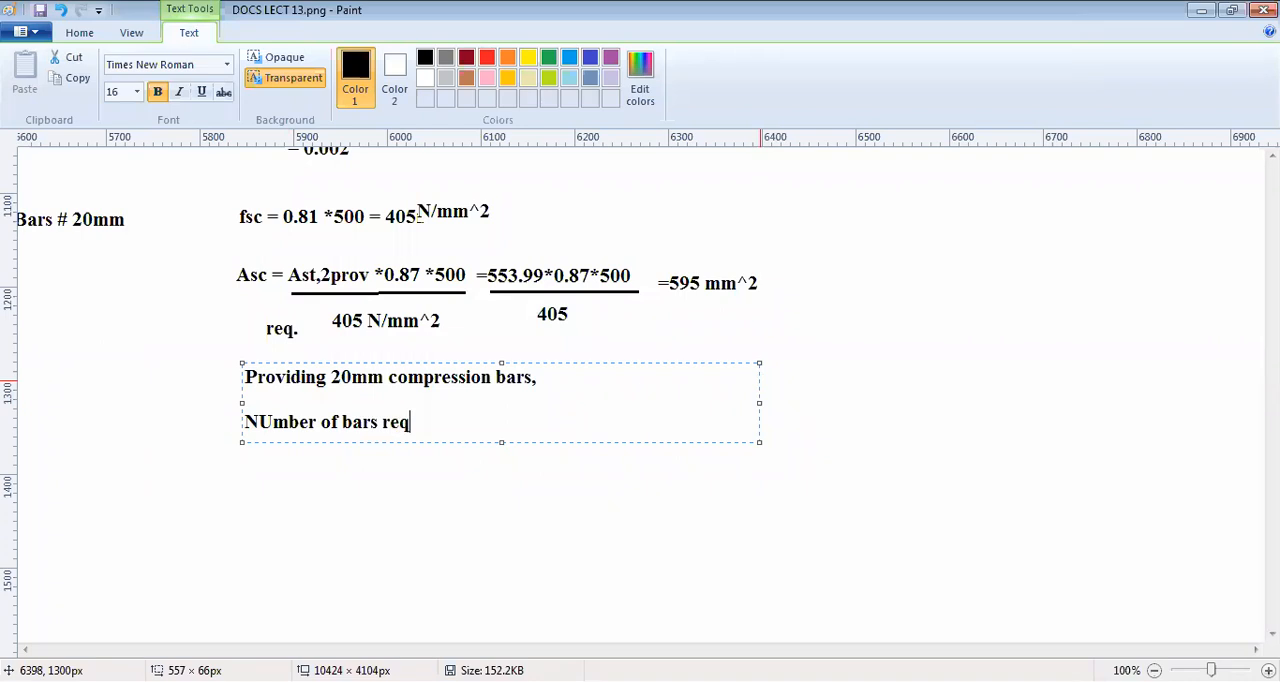
text(d. is)
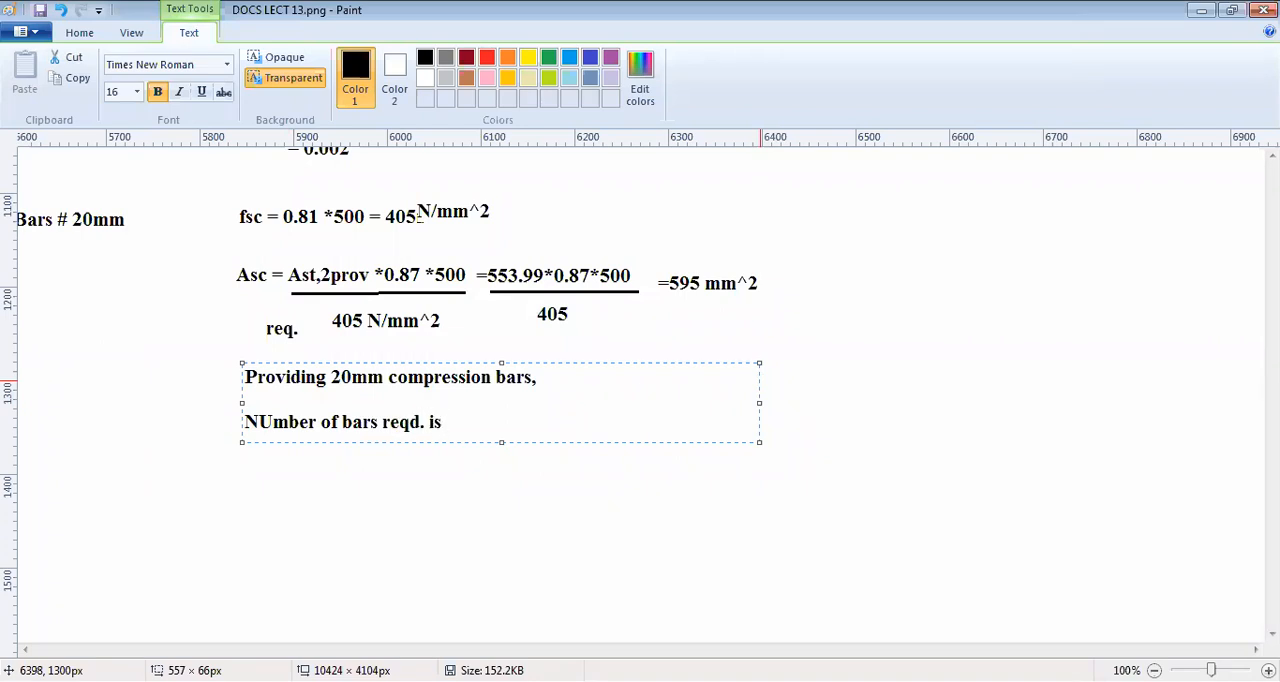
text(5)
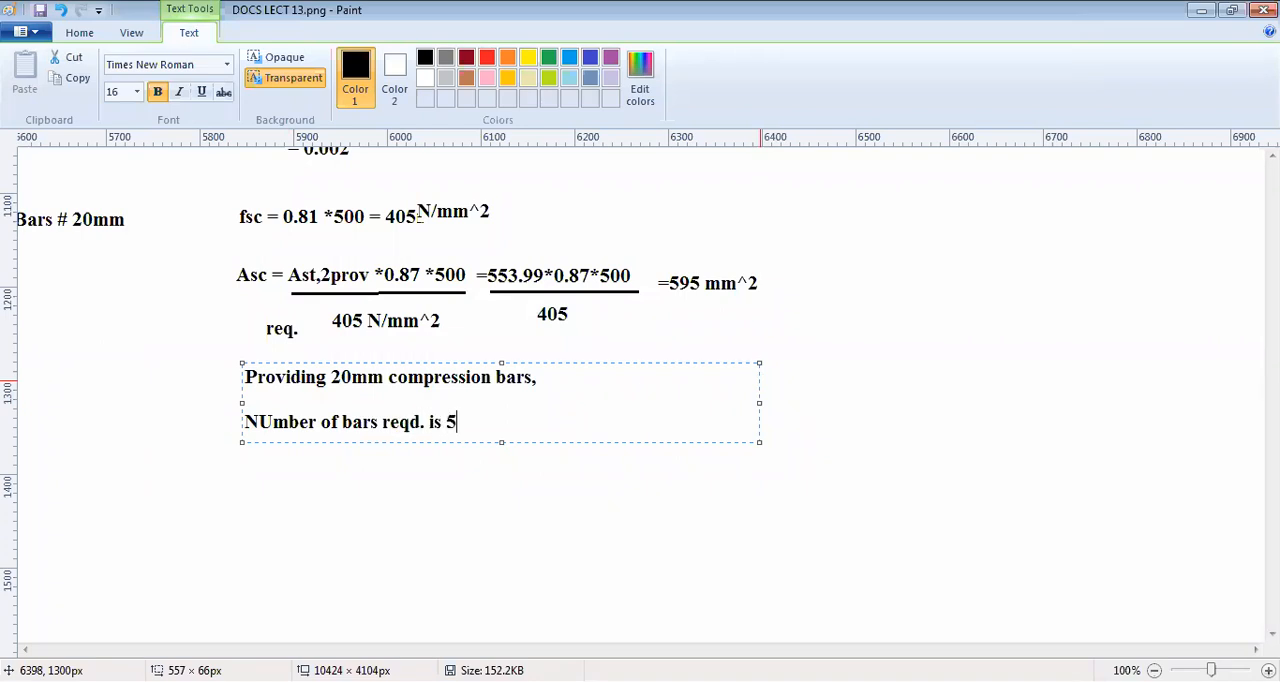
text(95)
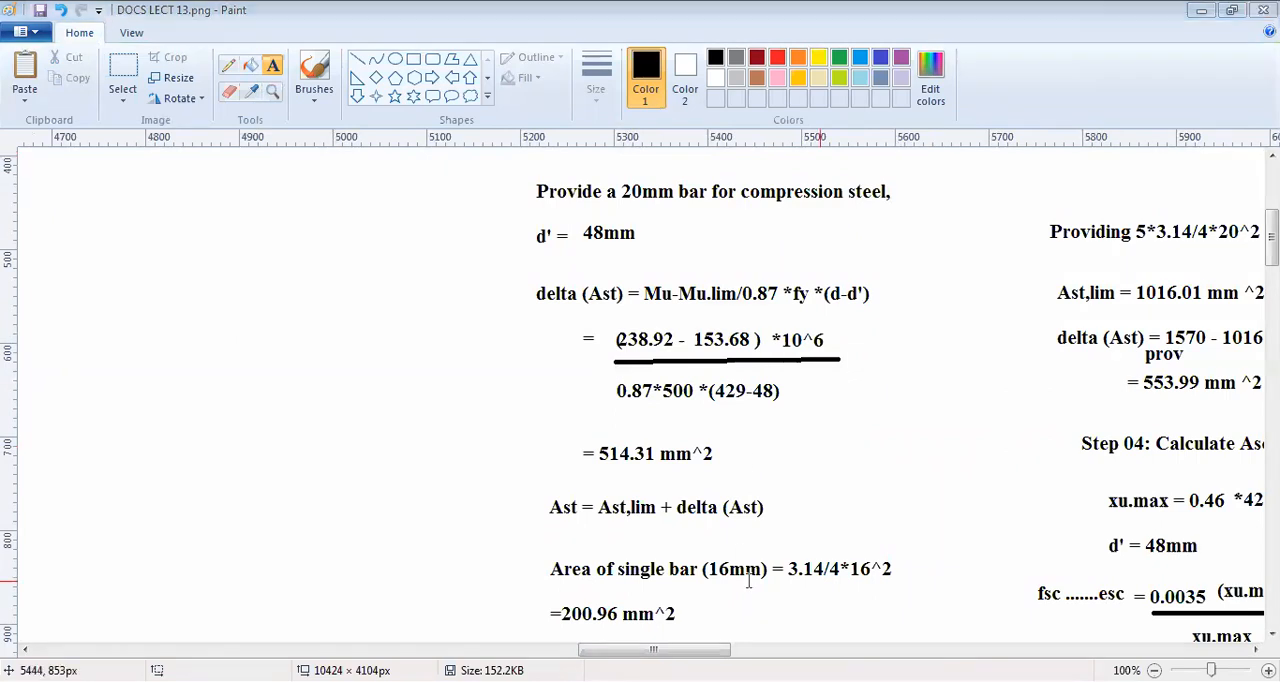
scroll(left, 3)
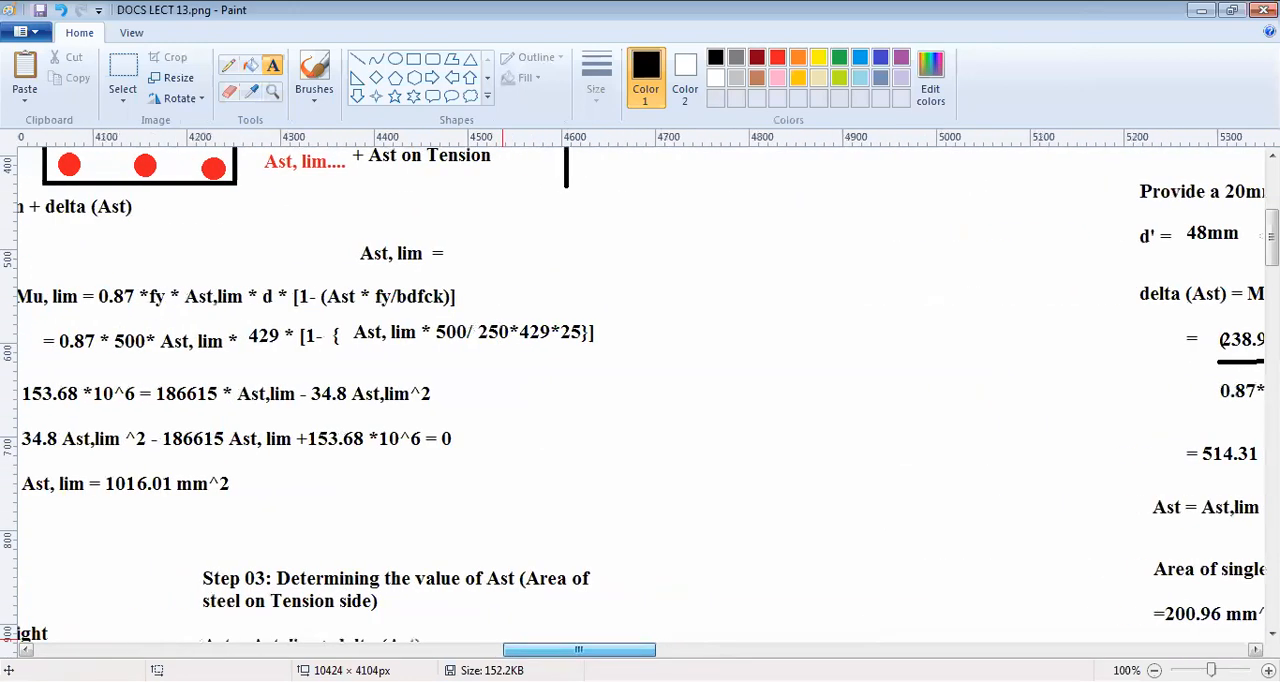
scroll(down, 3)
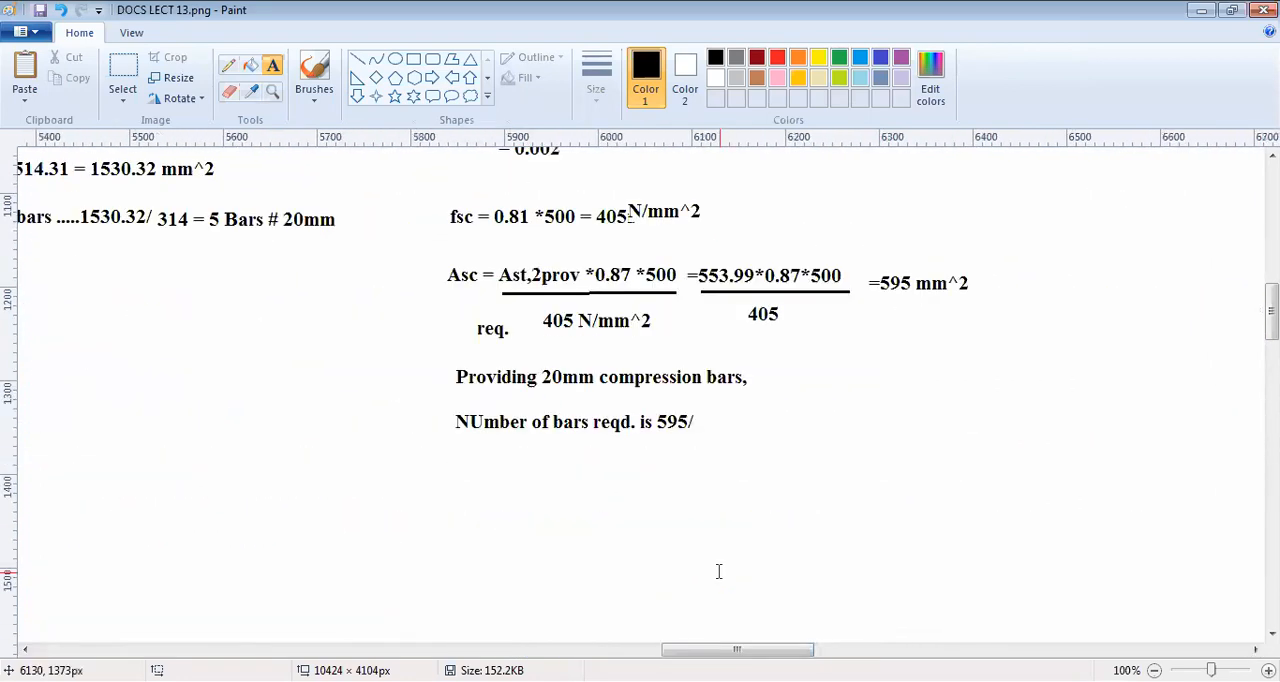
Step: Complete the division as 595/314 =, fix the mistyped result and add the bar count
text(3)
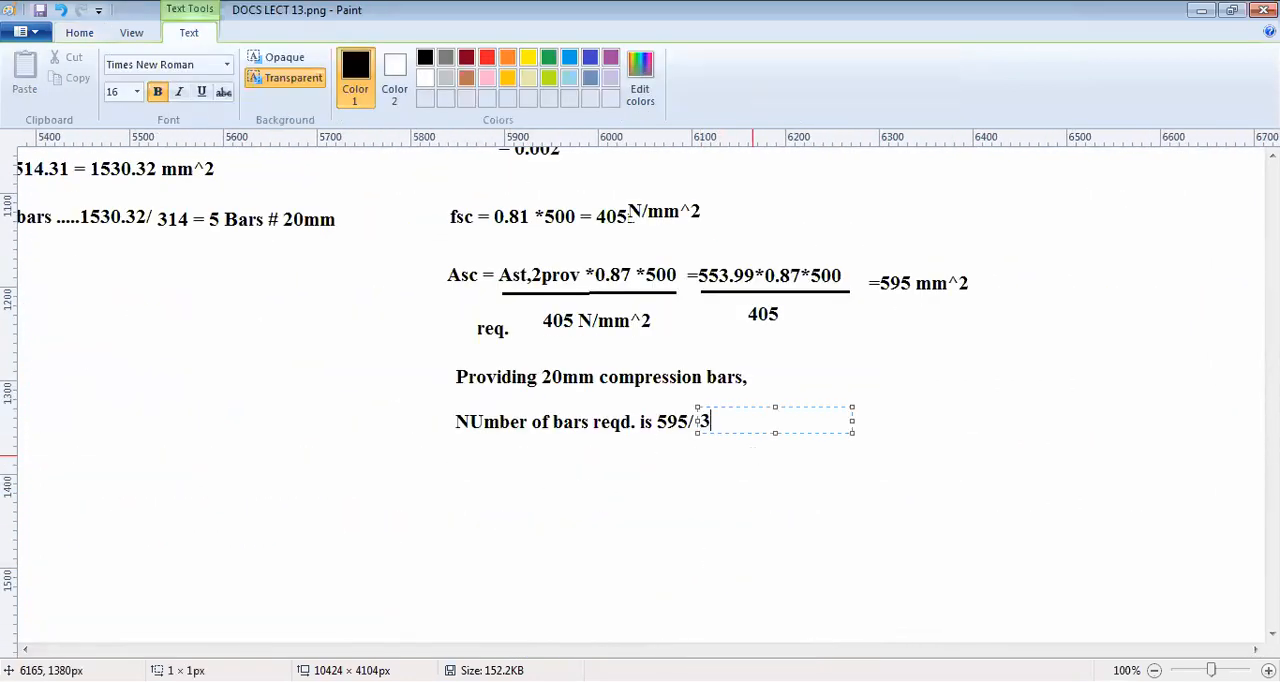
text(14 =)
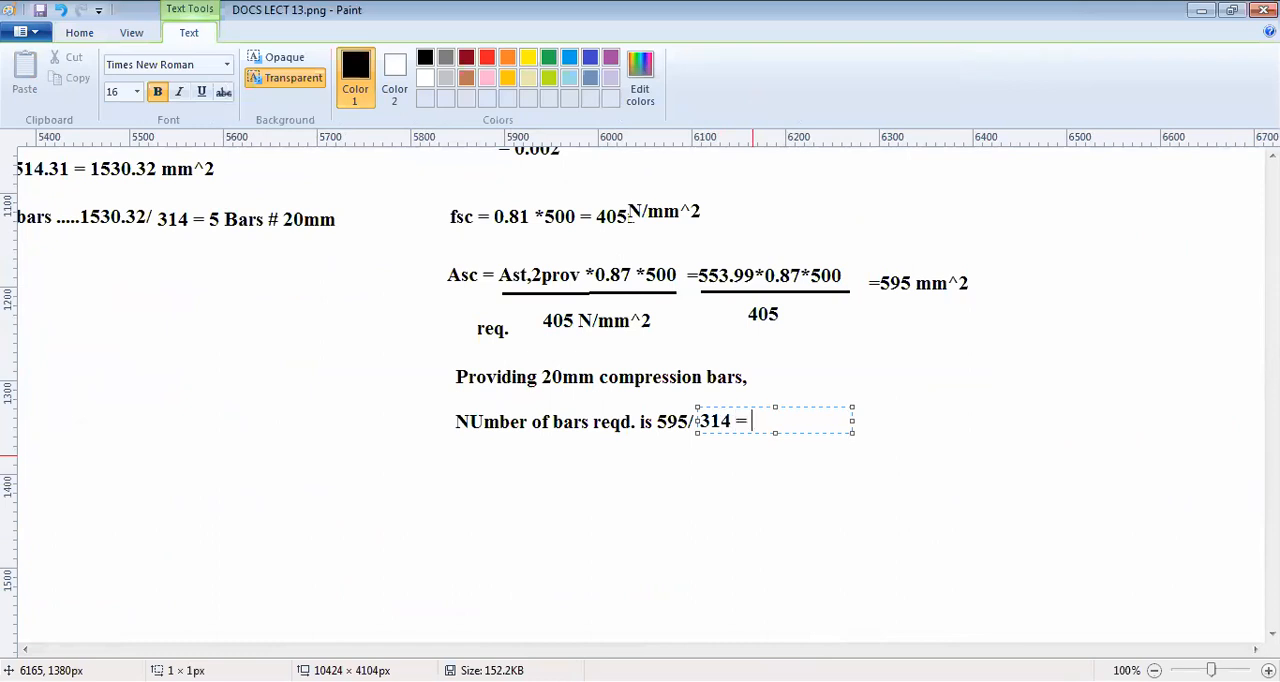
text(1.)
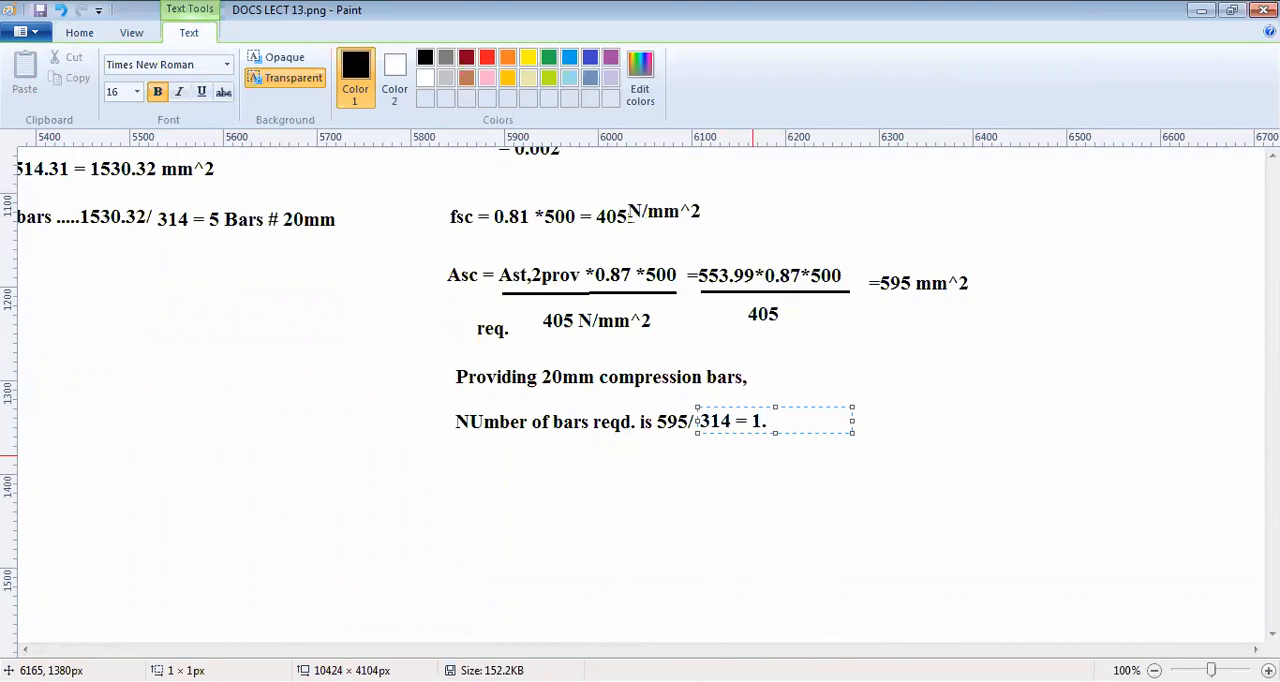
text(.)
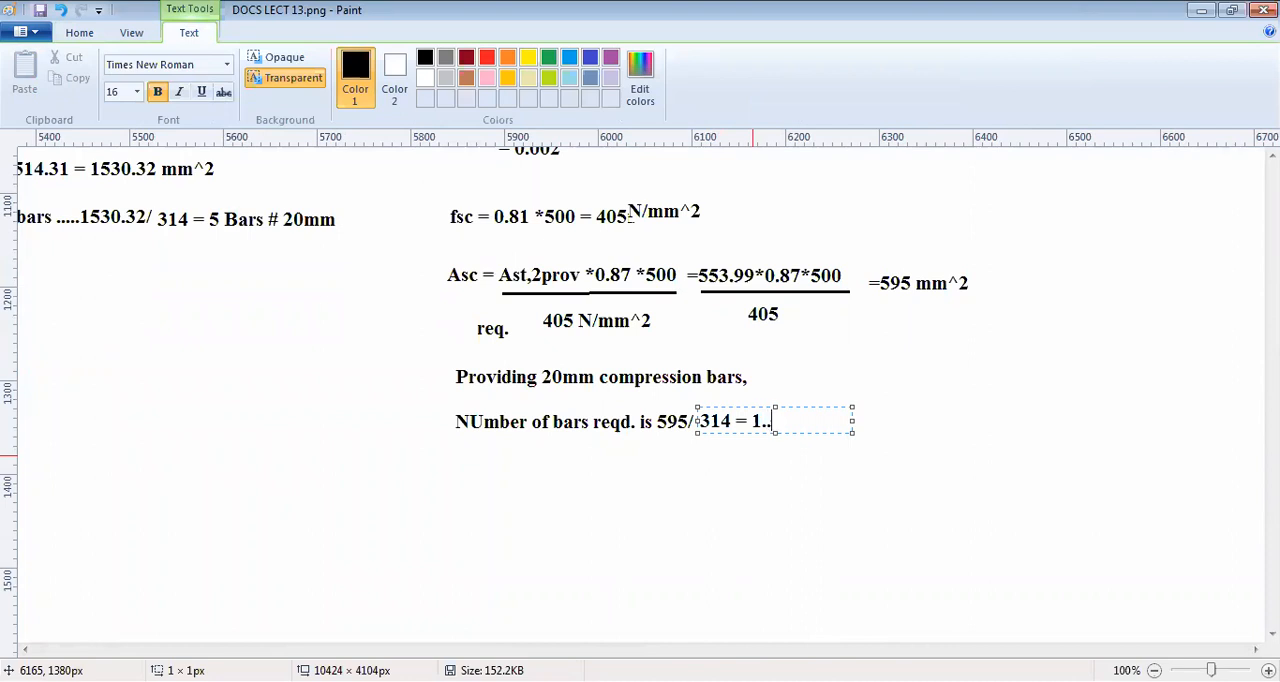
key(backspace)
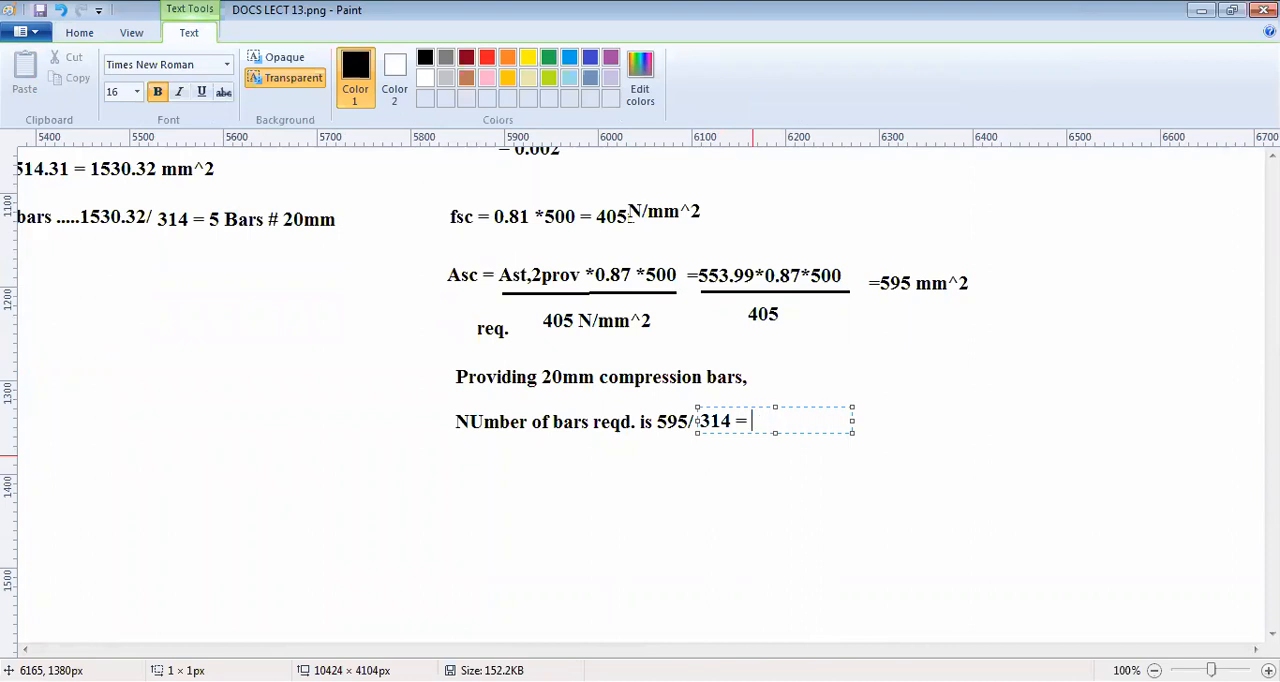
text(2 number)
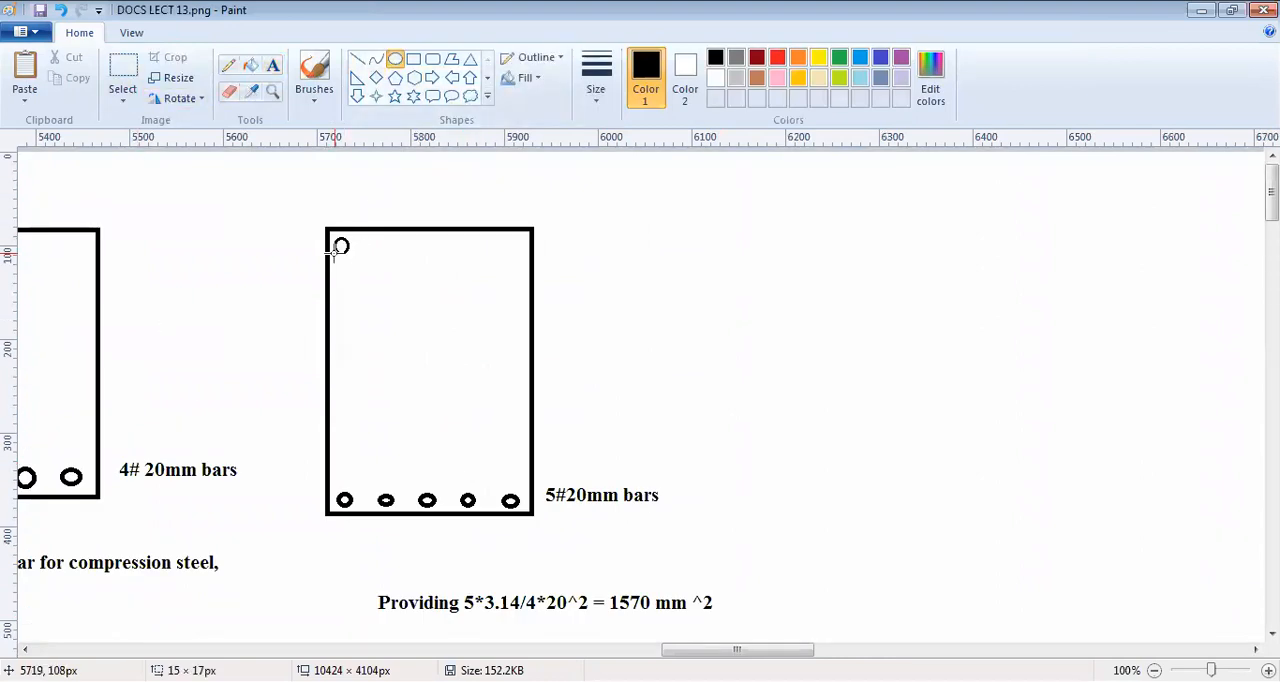
Step: Draw a second small bar circle in the top-right corner of the beam rectangle
click(515, 245)
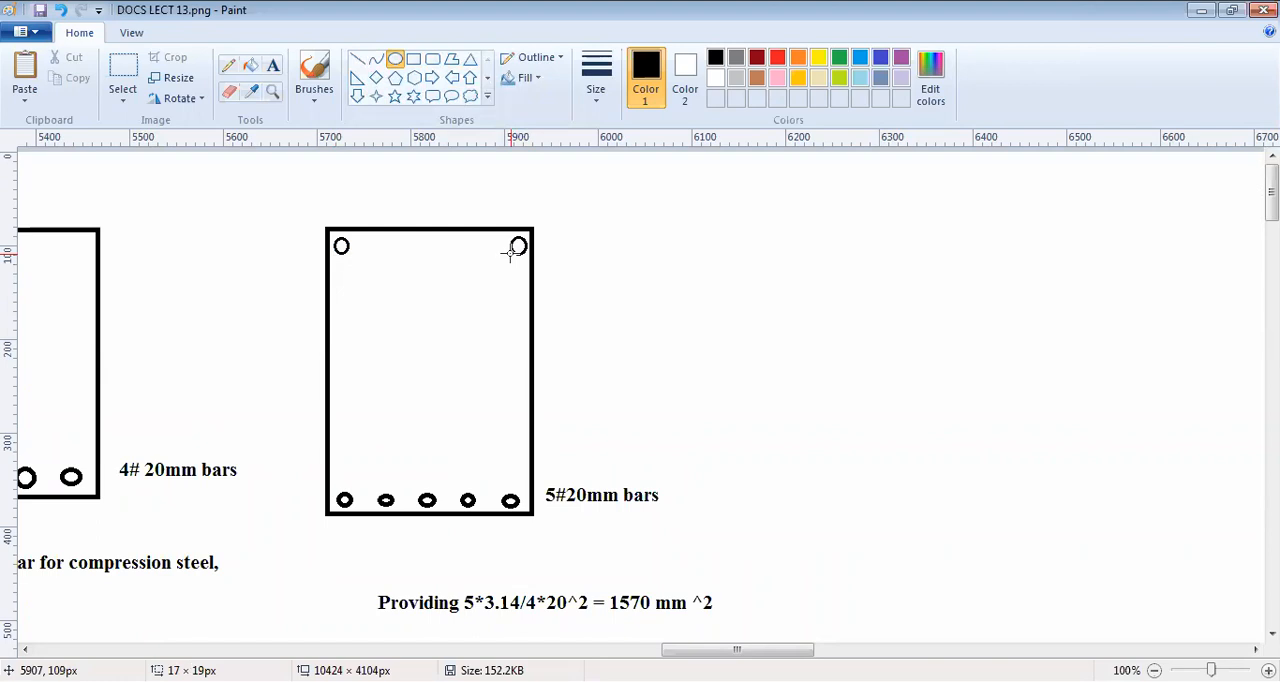
mouse_move(647, 250)
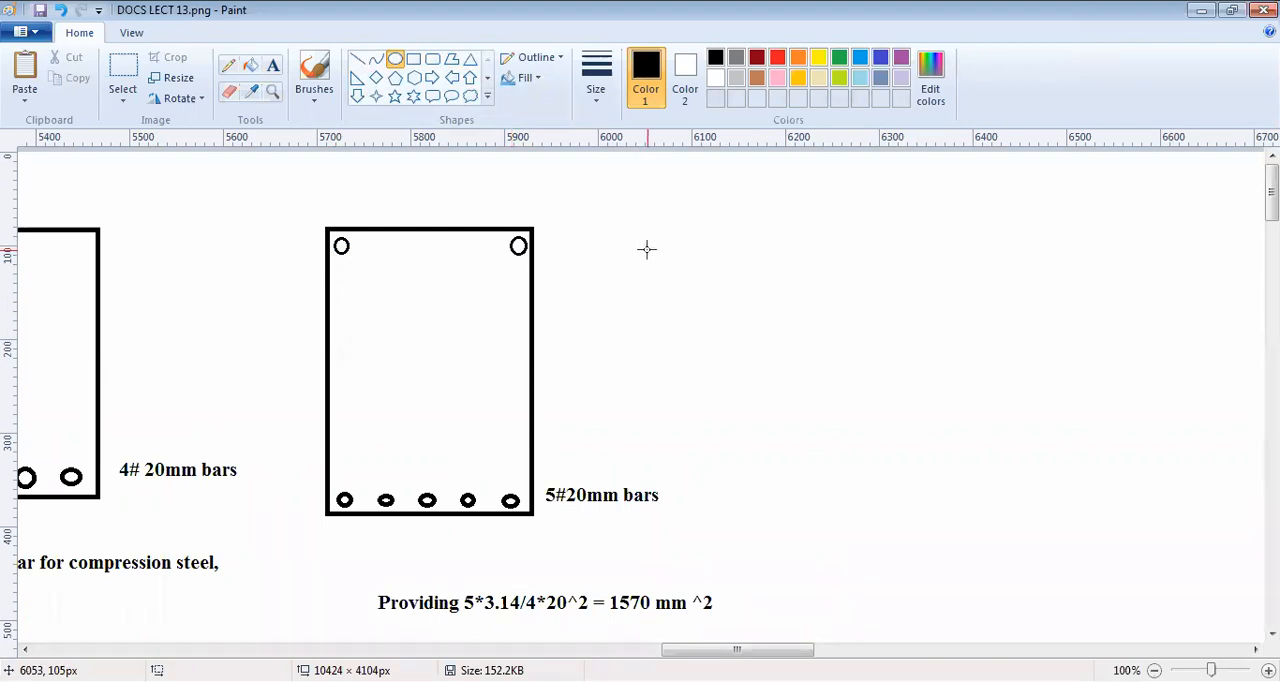
mouse_move(230, 50)
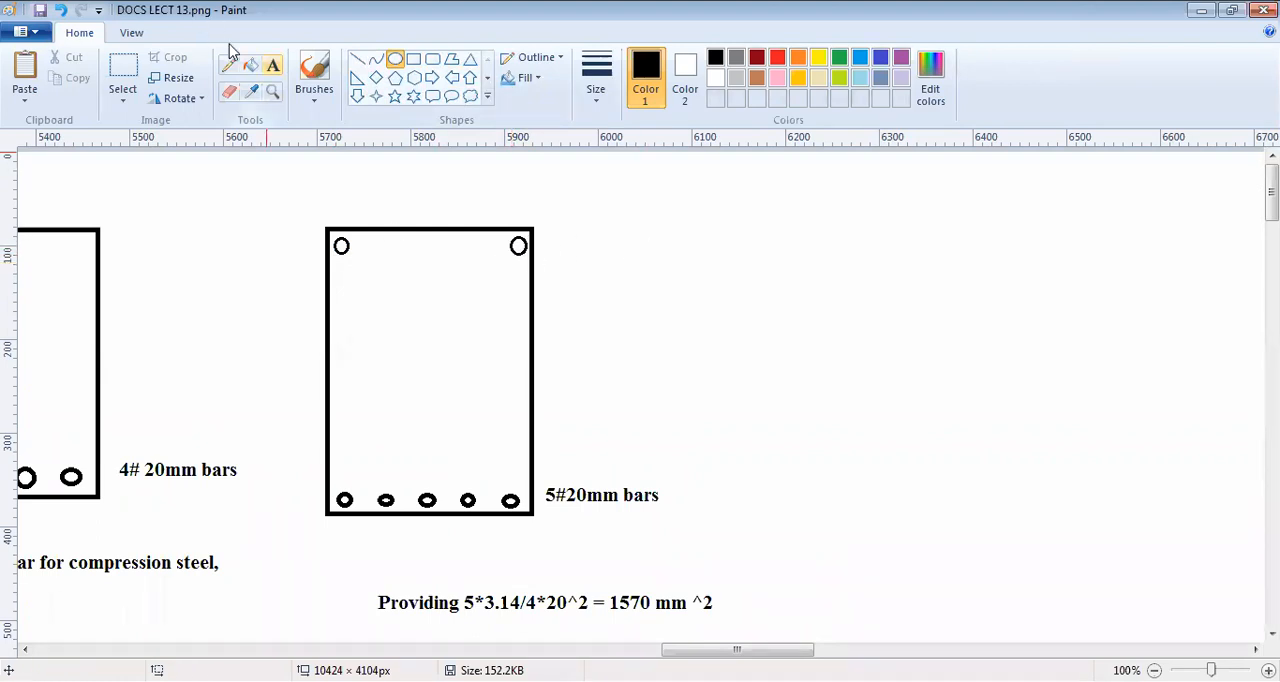
click(394, 58)
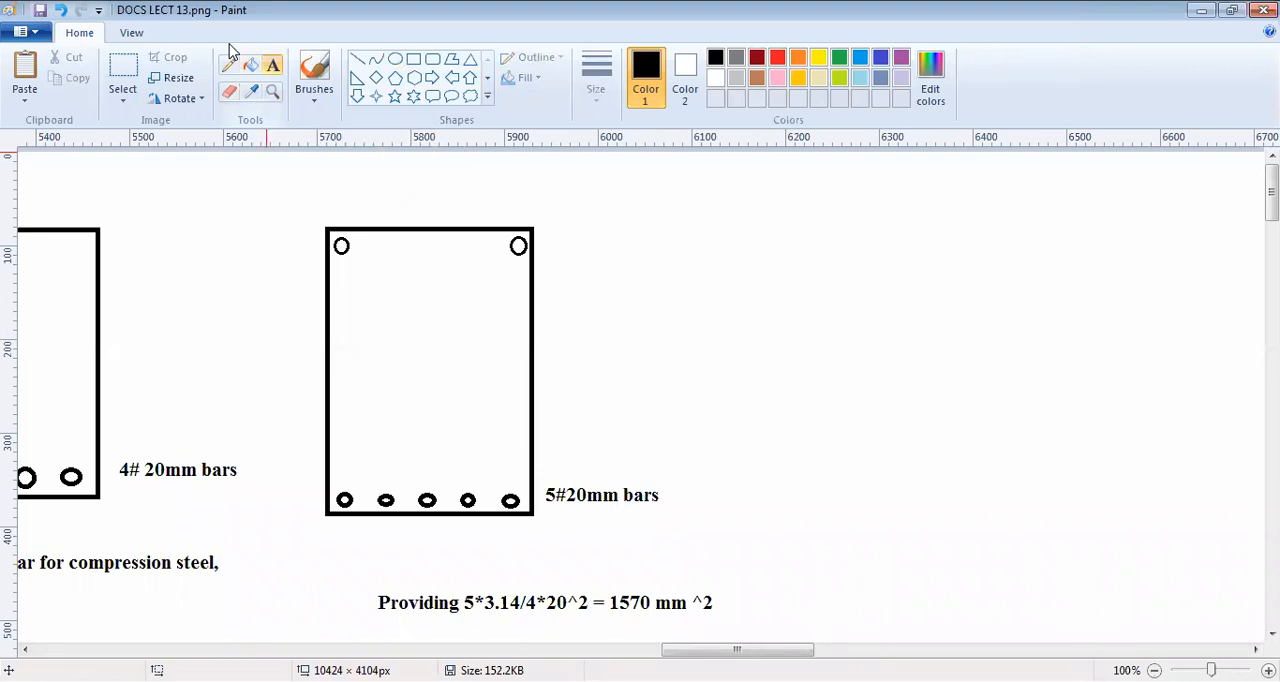
mouse_move(313, 125)
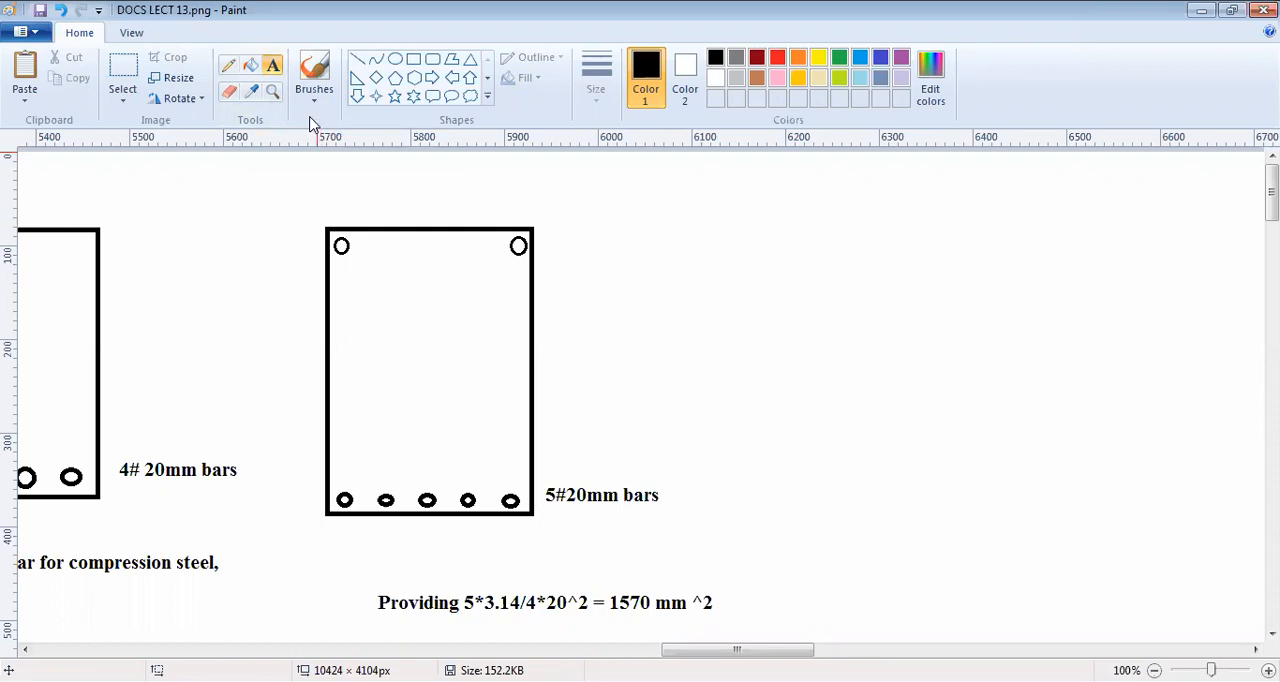
mouse_move(448, 249)
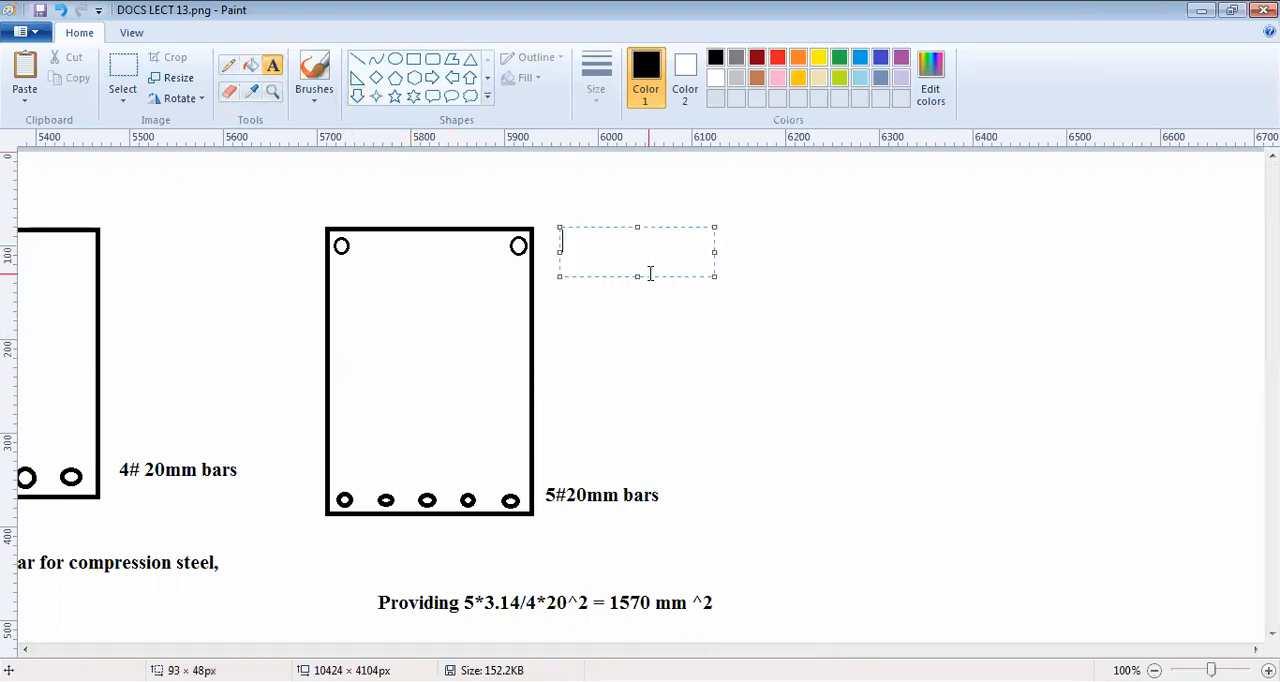
Step: Add text labels '2#20mm bars' beside the top bars, '475mm' left, and '250mm' above
text(2%#)
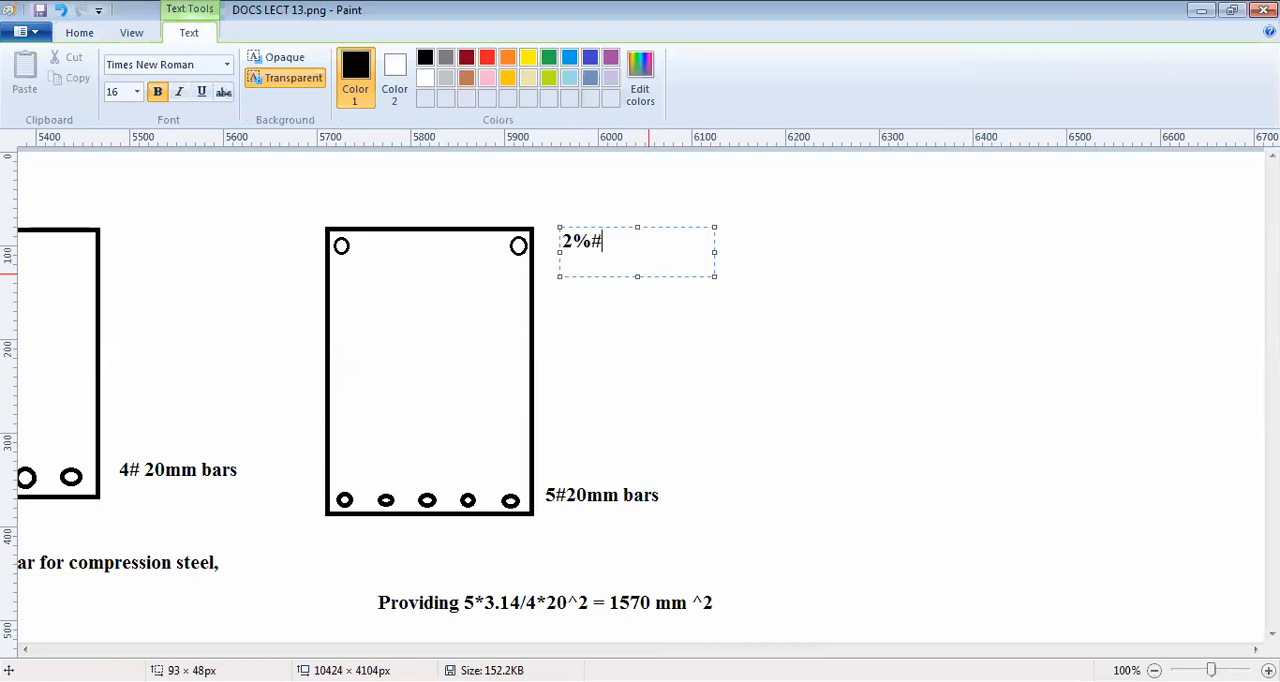
key(Backspace)
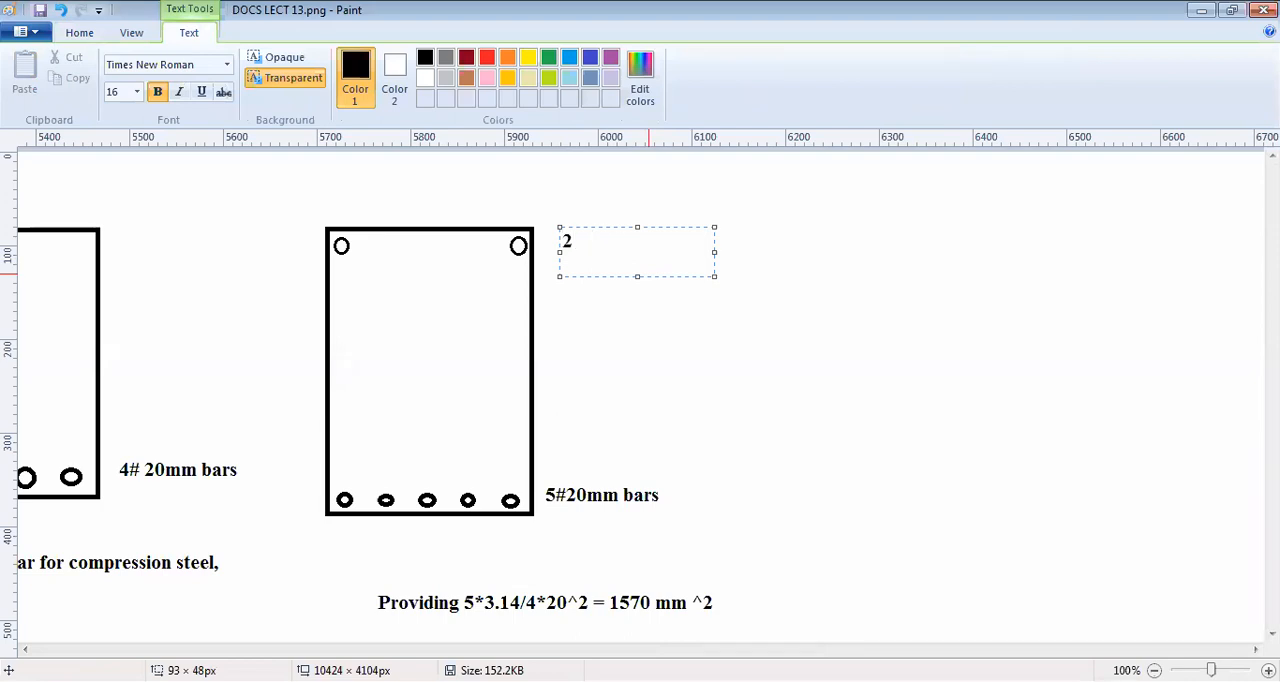
text(#20mm bars)
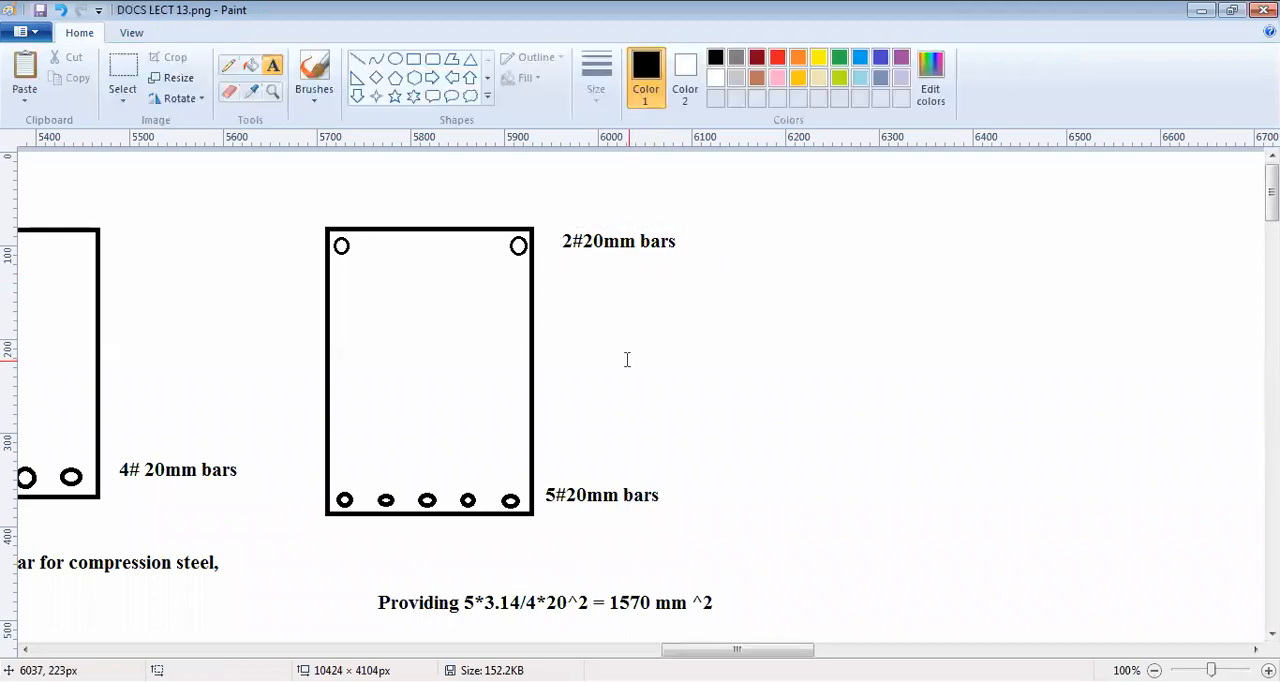
mouse_move(585, 384)
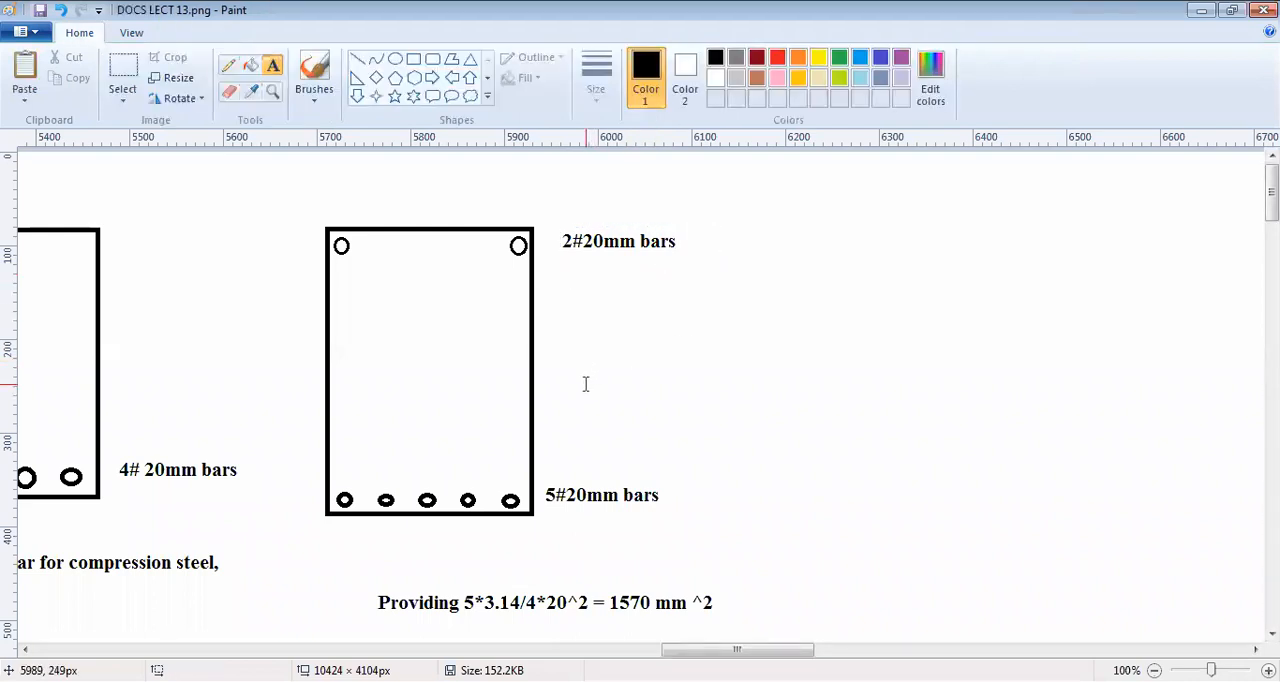
mouse_move(272, 378)
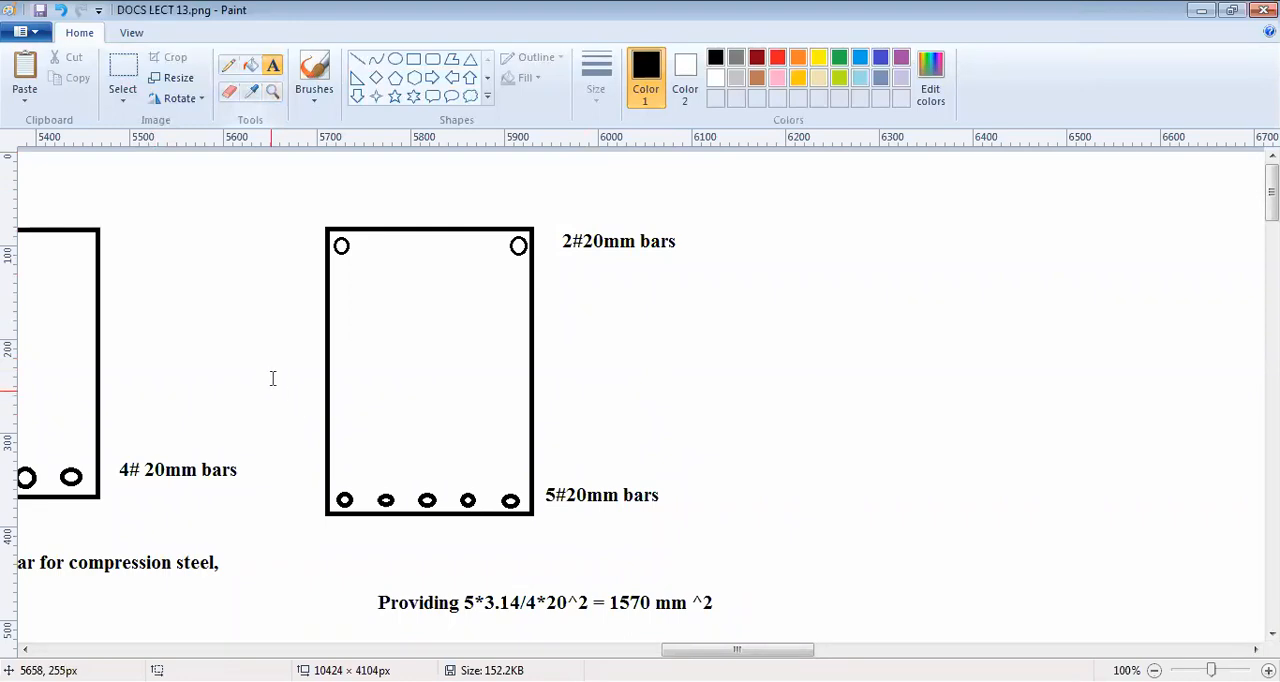
text(4)
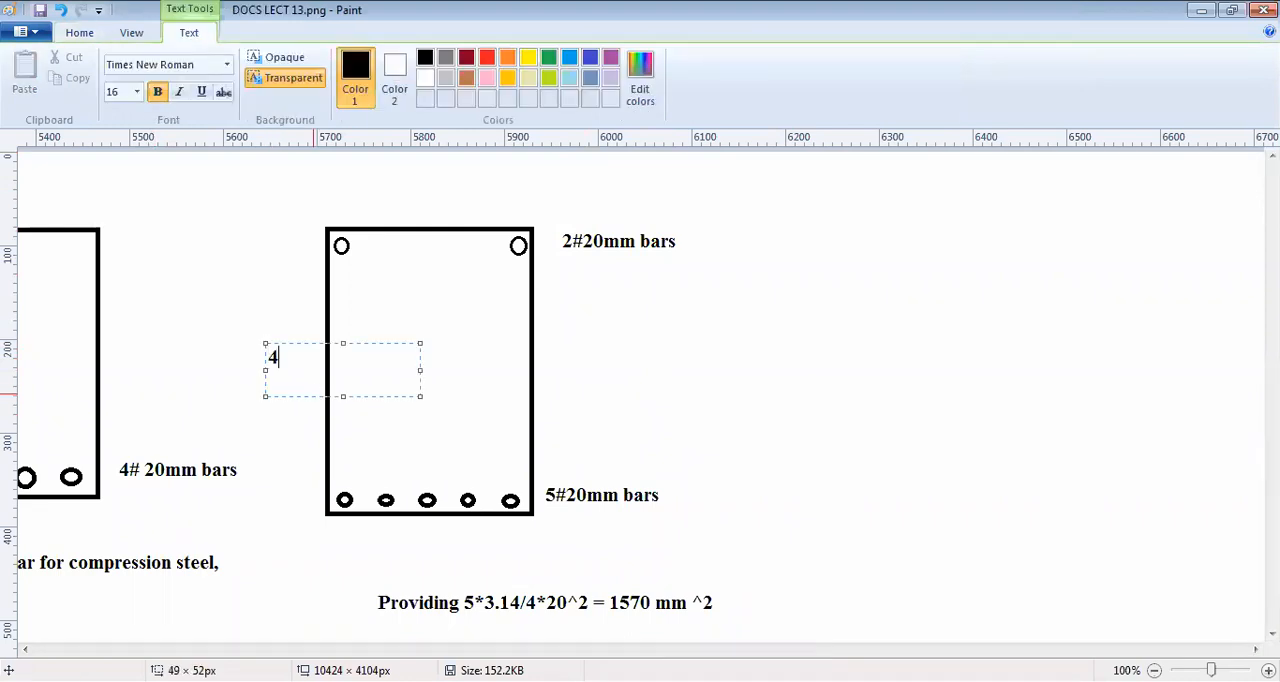
text(75mm)
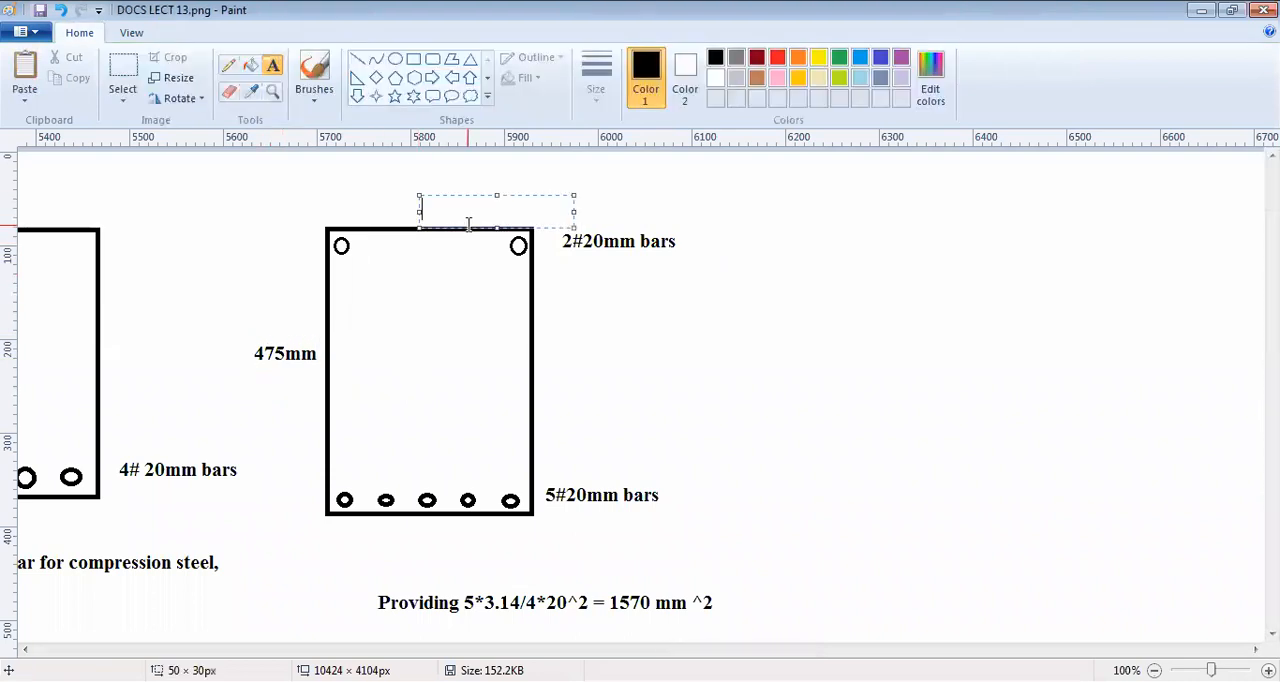
text(250mm)
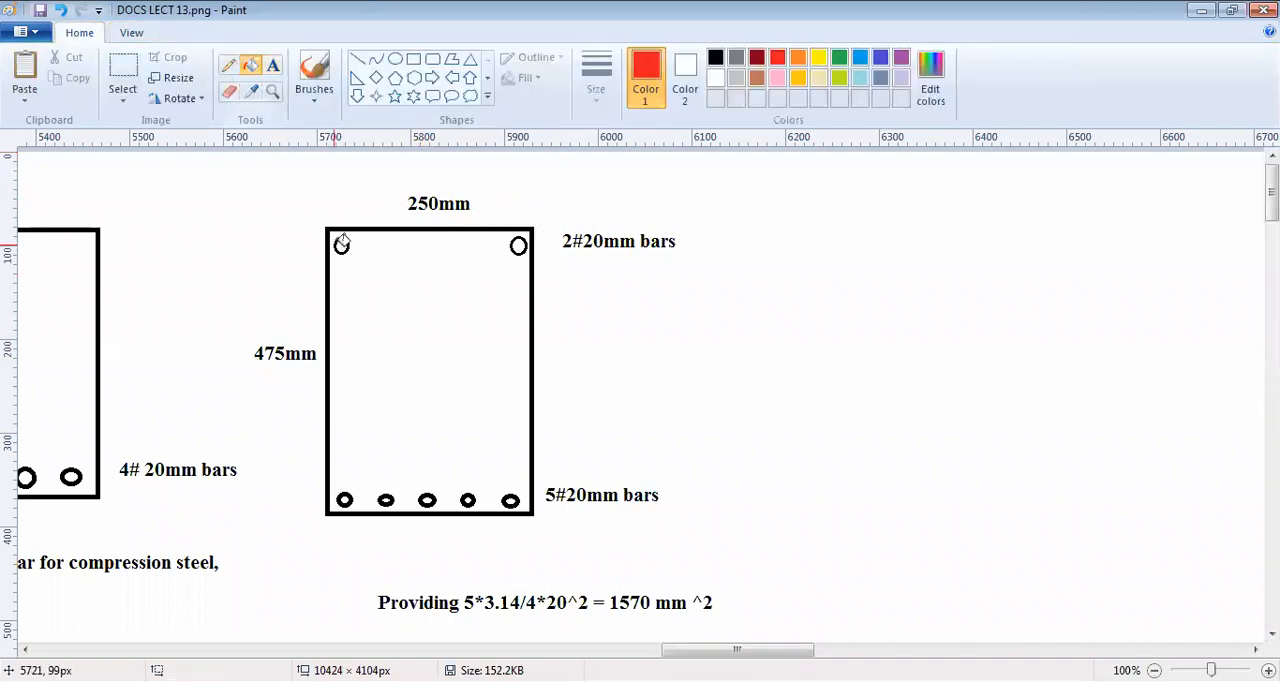
Step: Fill the top-left compression bar circle with red
click(341, 245)
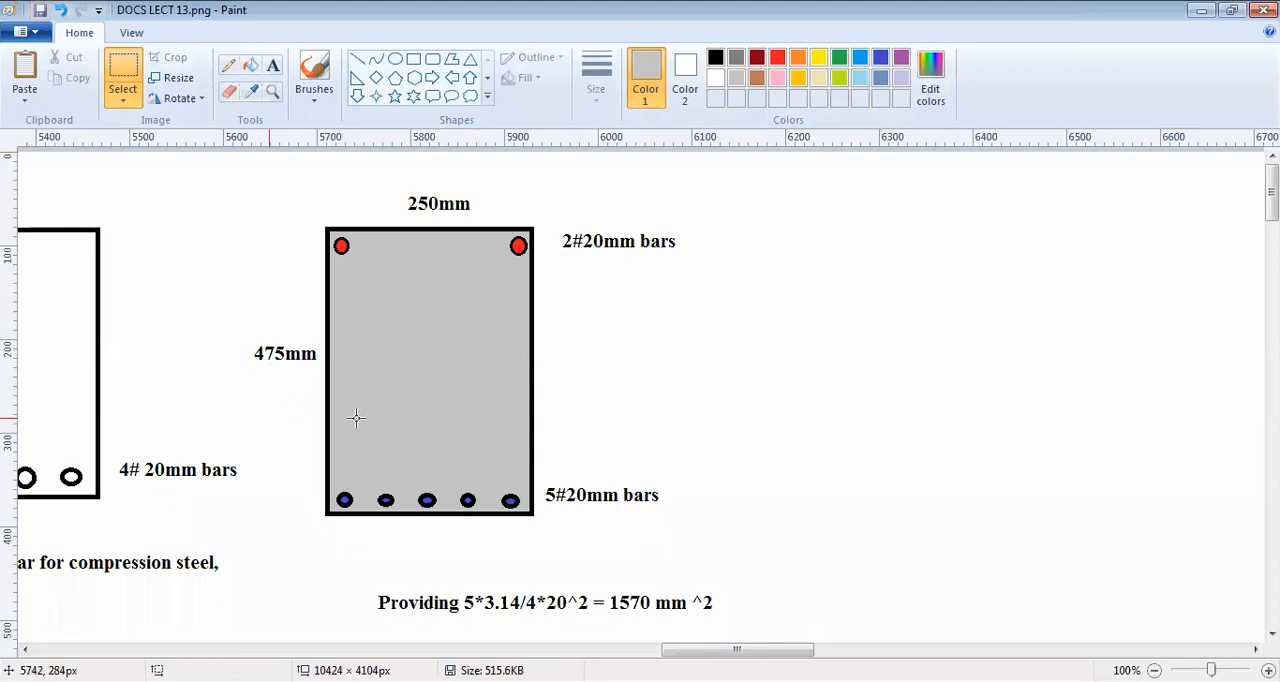
mouse_move(357, 415)
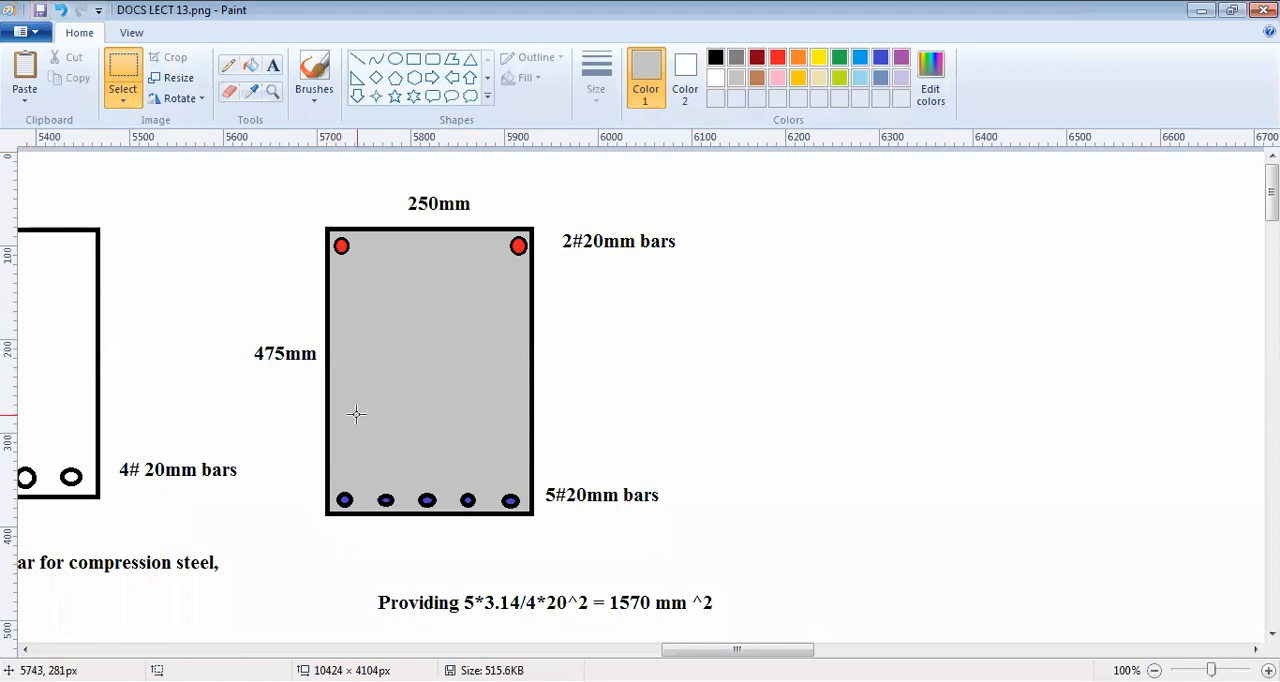
mouse_move(377, 395)
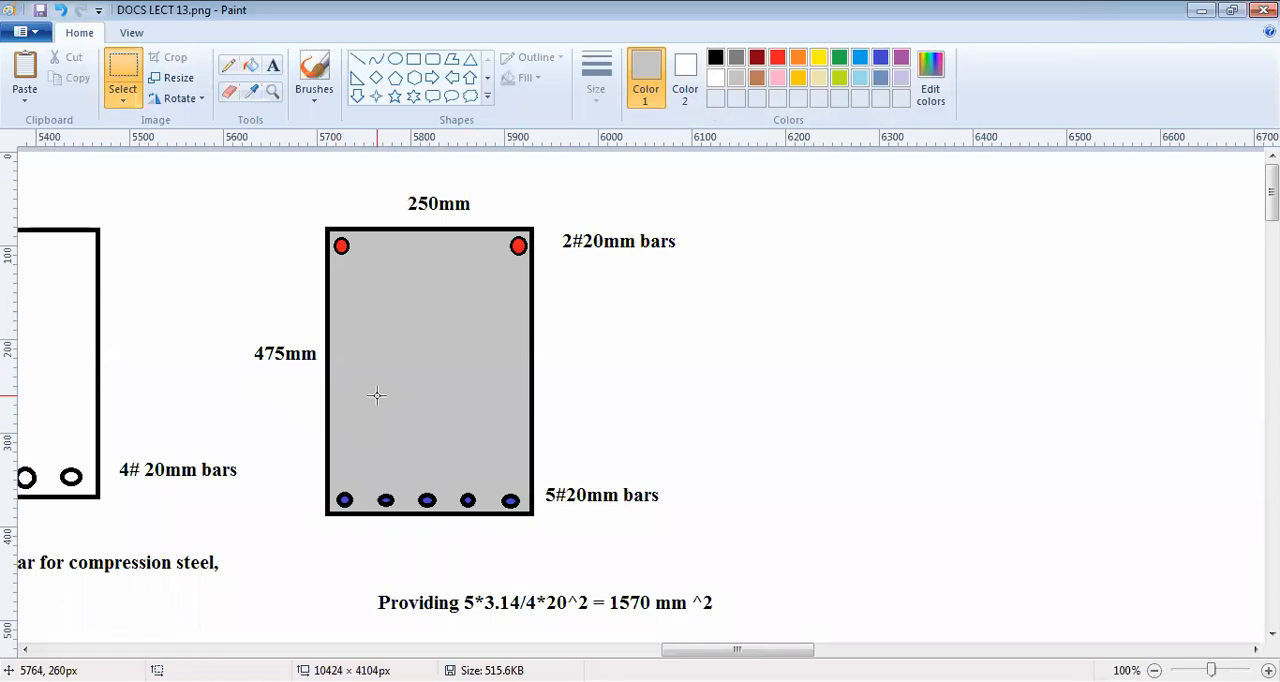
mouse_move(378, 400)
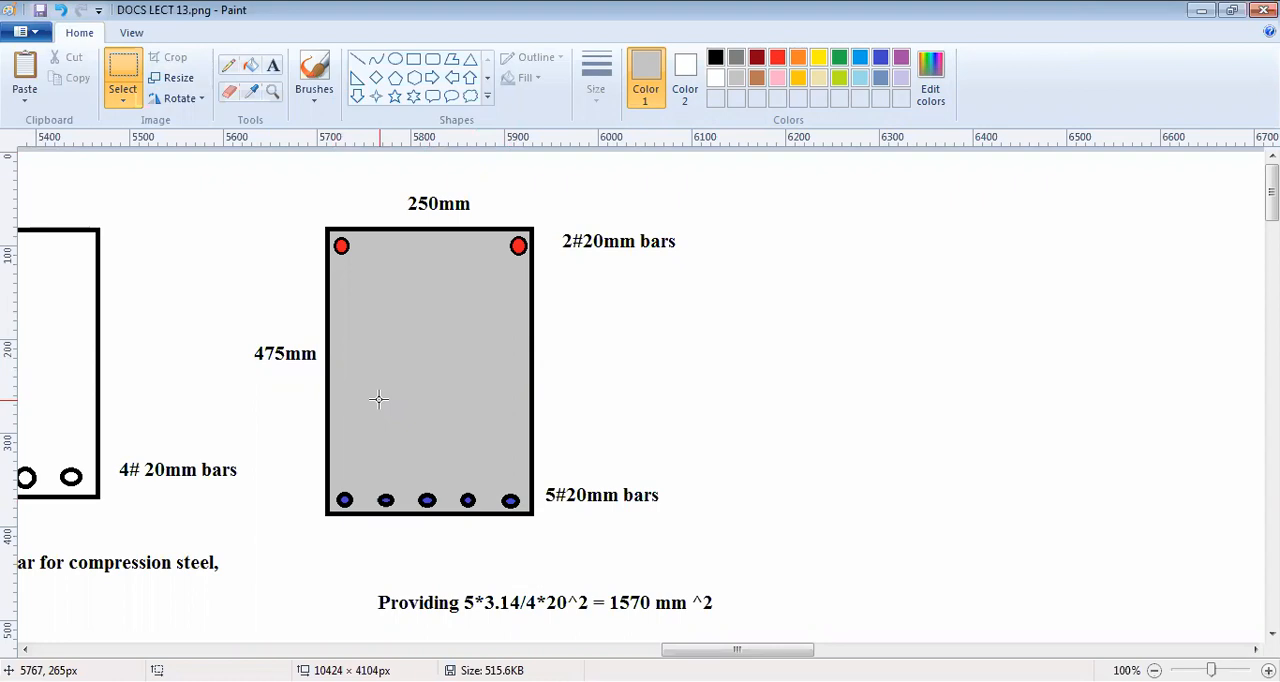
mouse_move(399, 334)
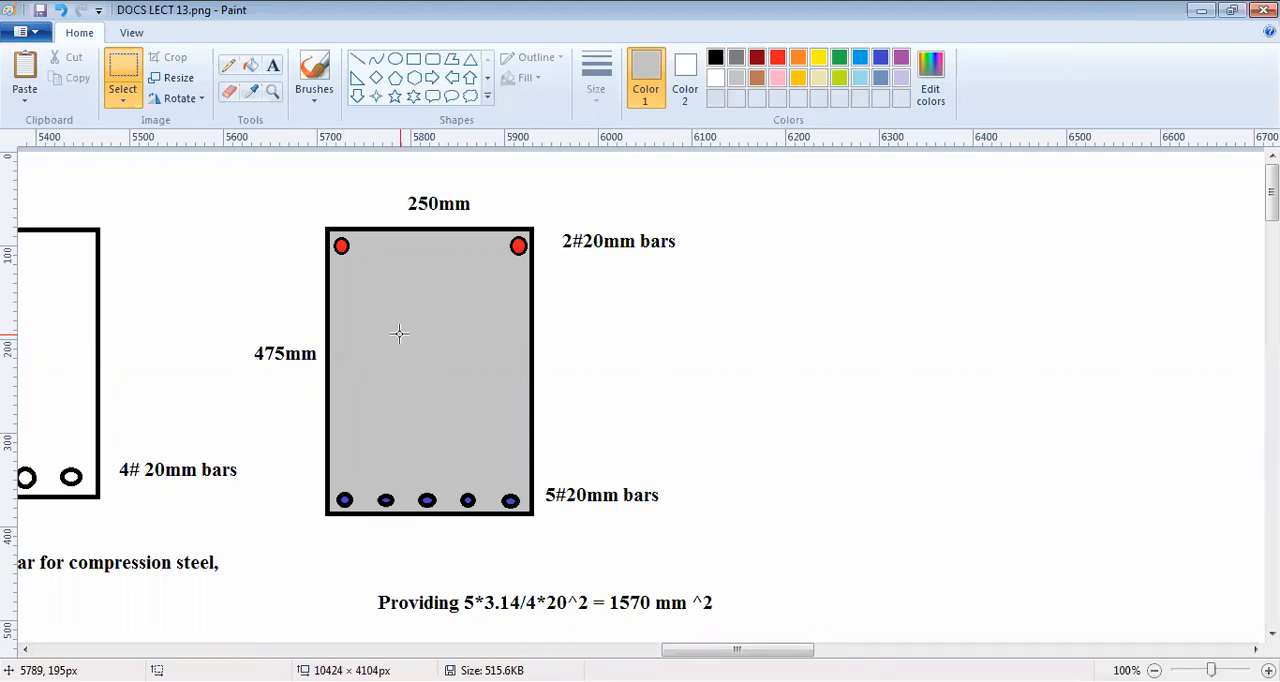
mouse_move(453, 319)
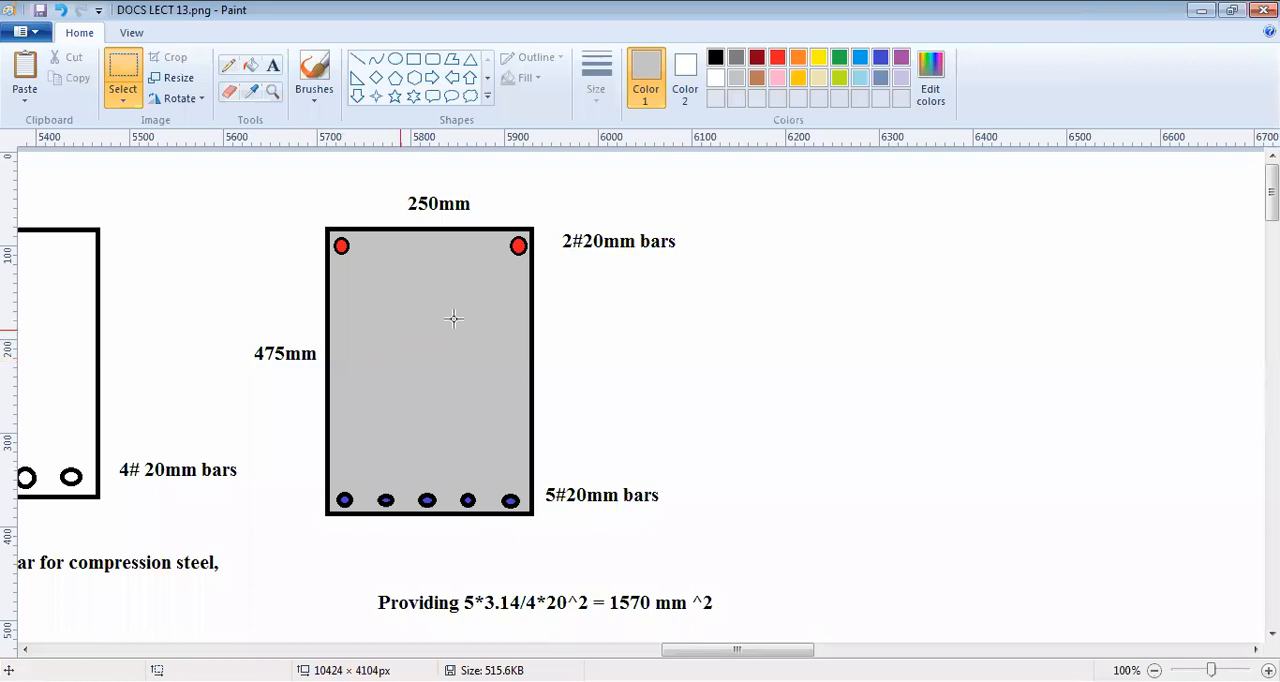
mouse_move(401, 296)
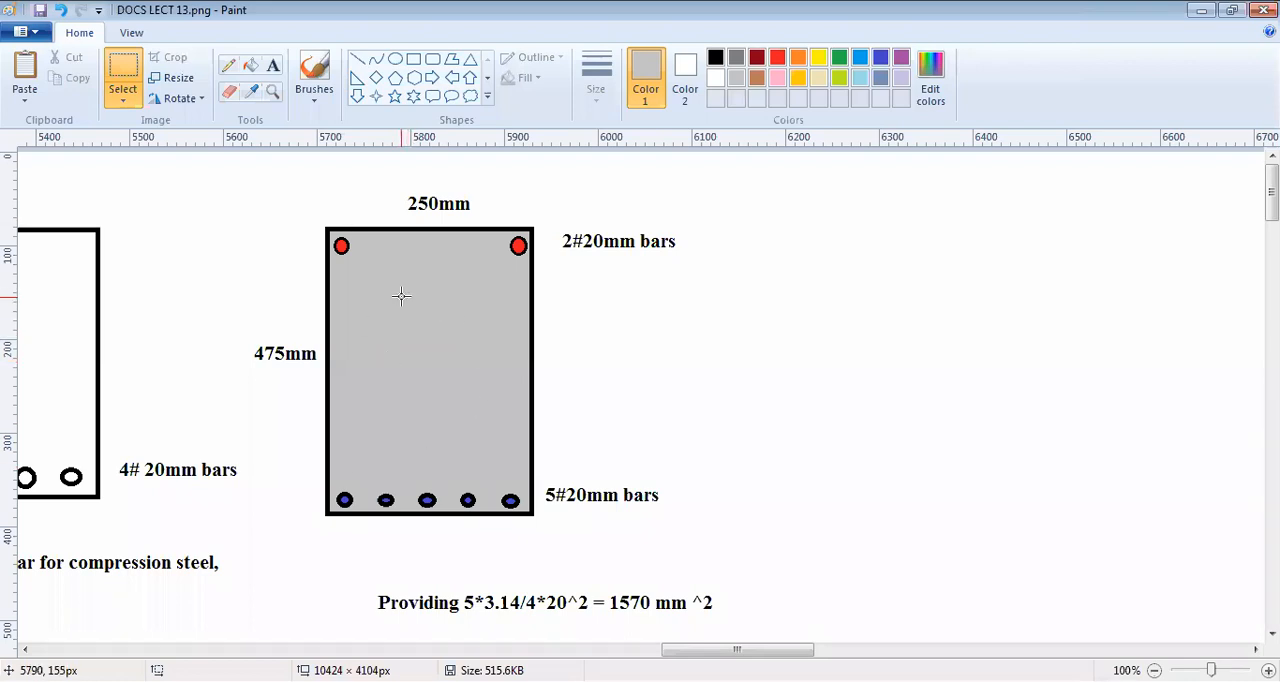
mouse_move(395, 300)
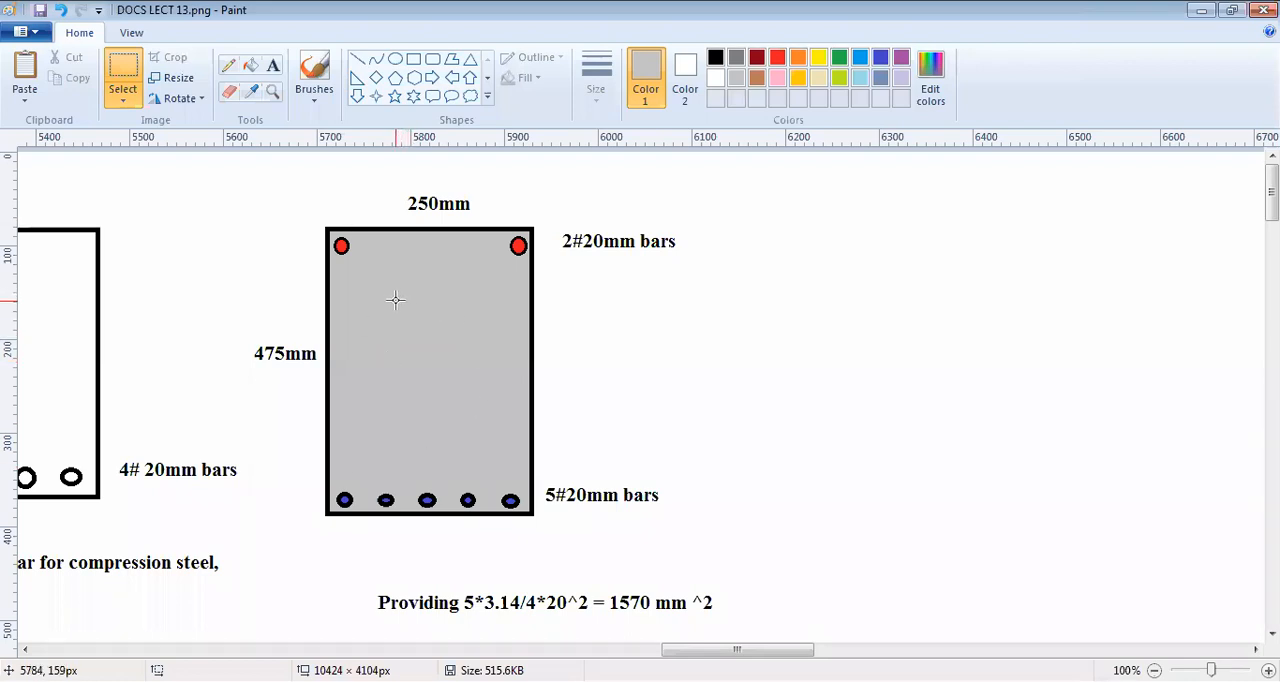
mouse_move(358, 310)
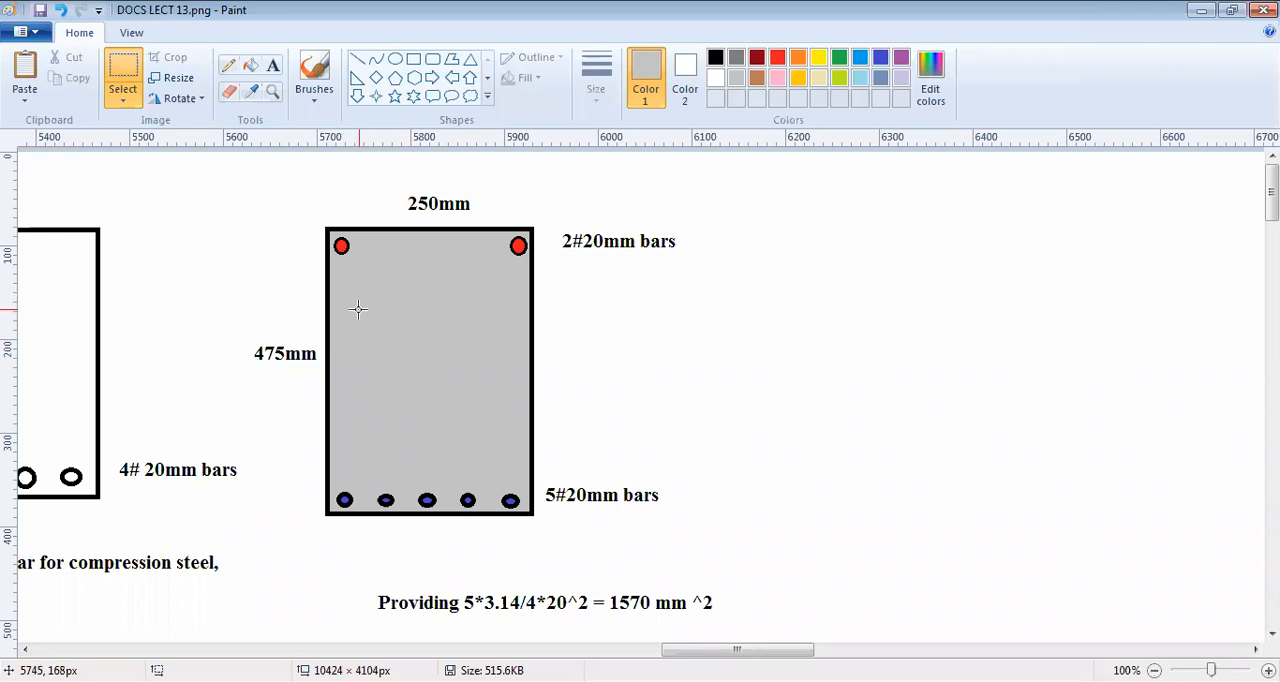
mouse_move(683, 268)
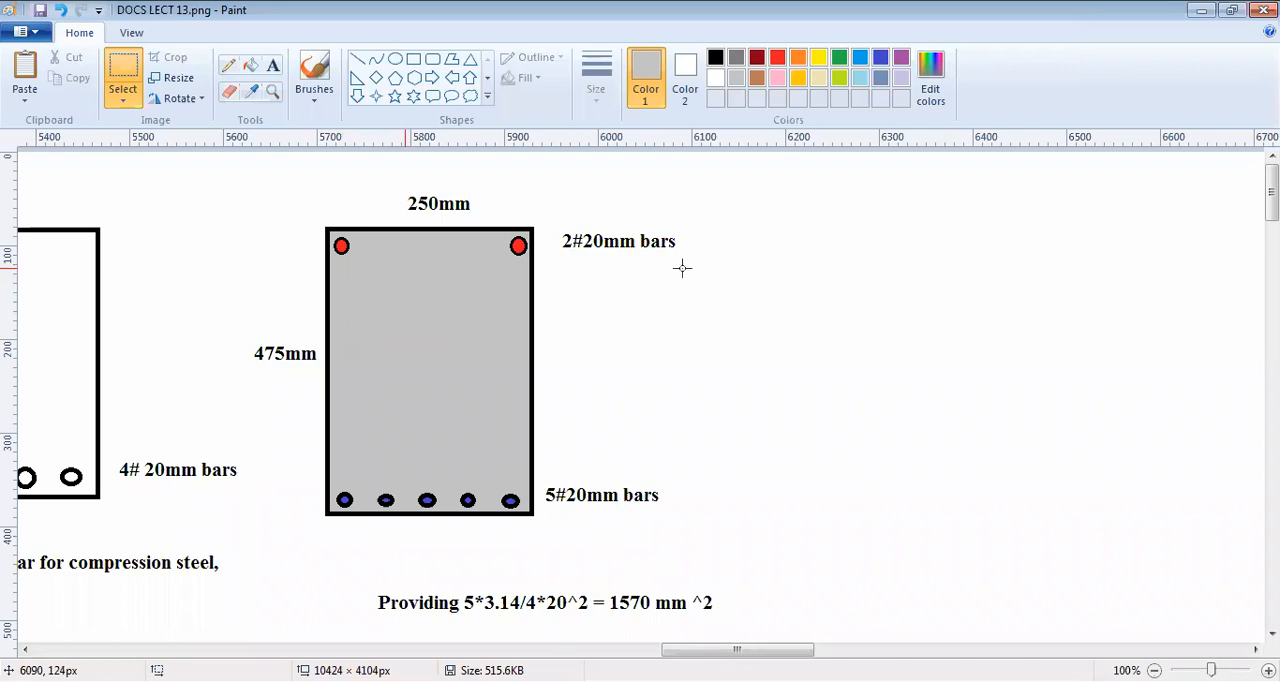